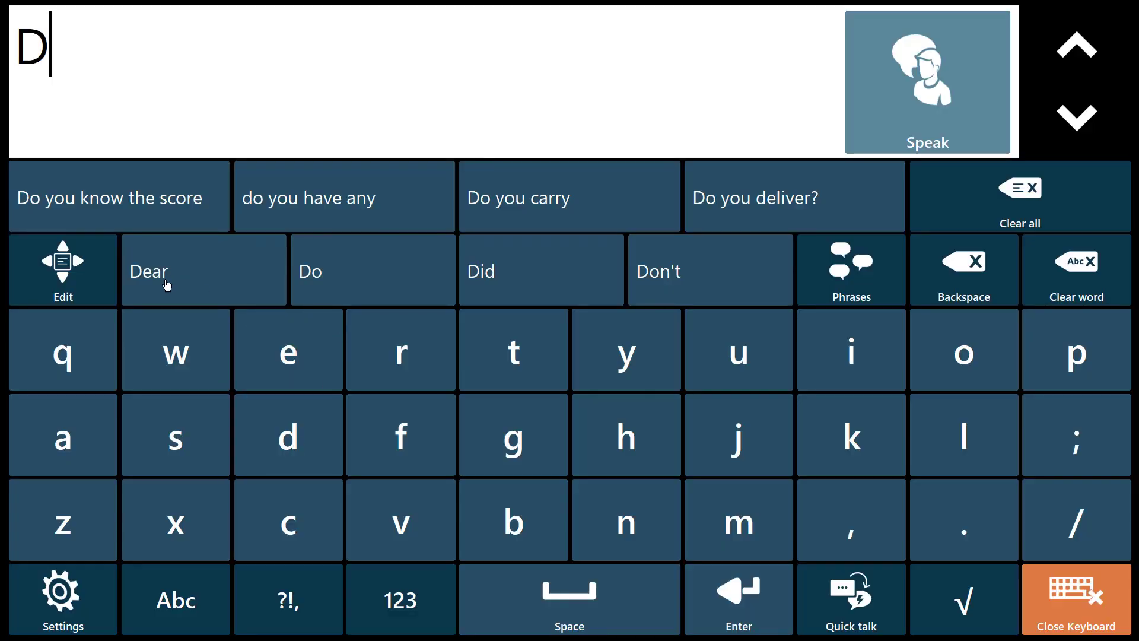
mouse_move(819, 181)
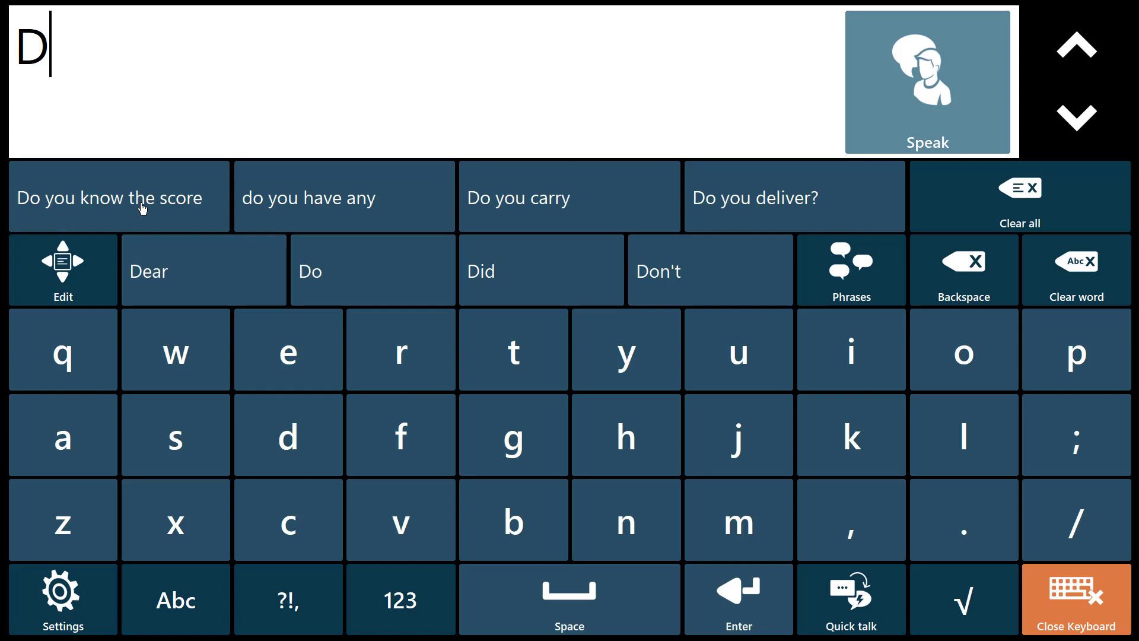
Step: Insert the 'Do you know the score' prediction, speak it aloud, then start the next message
left_click(109, 197)
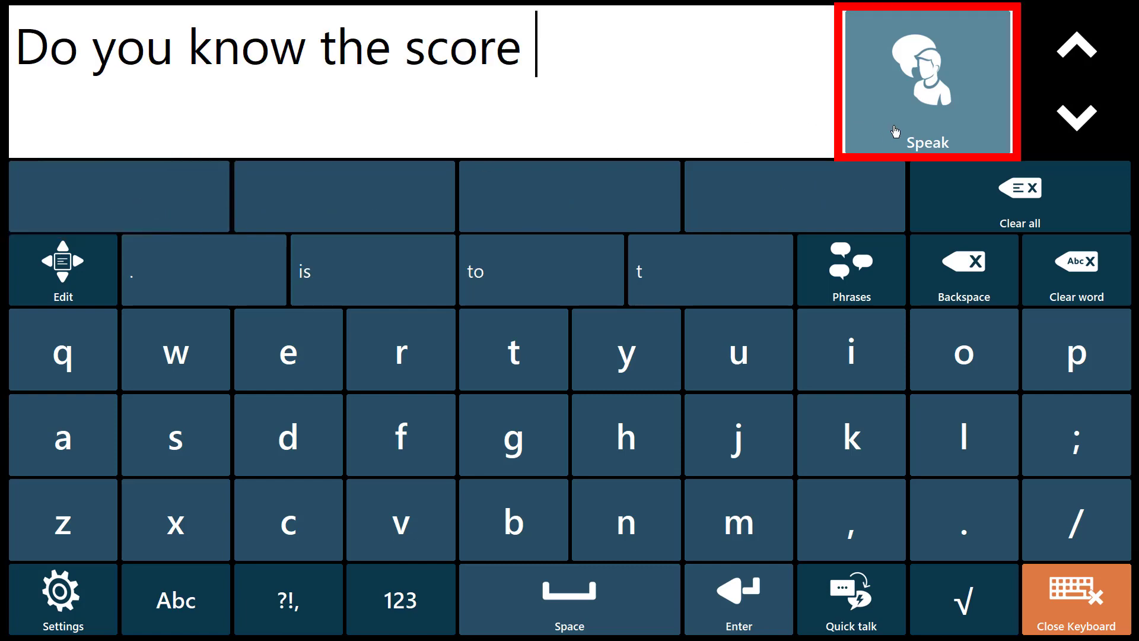
left_click(1075, 605)
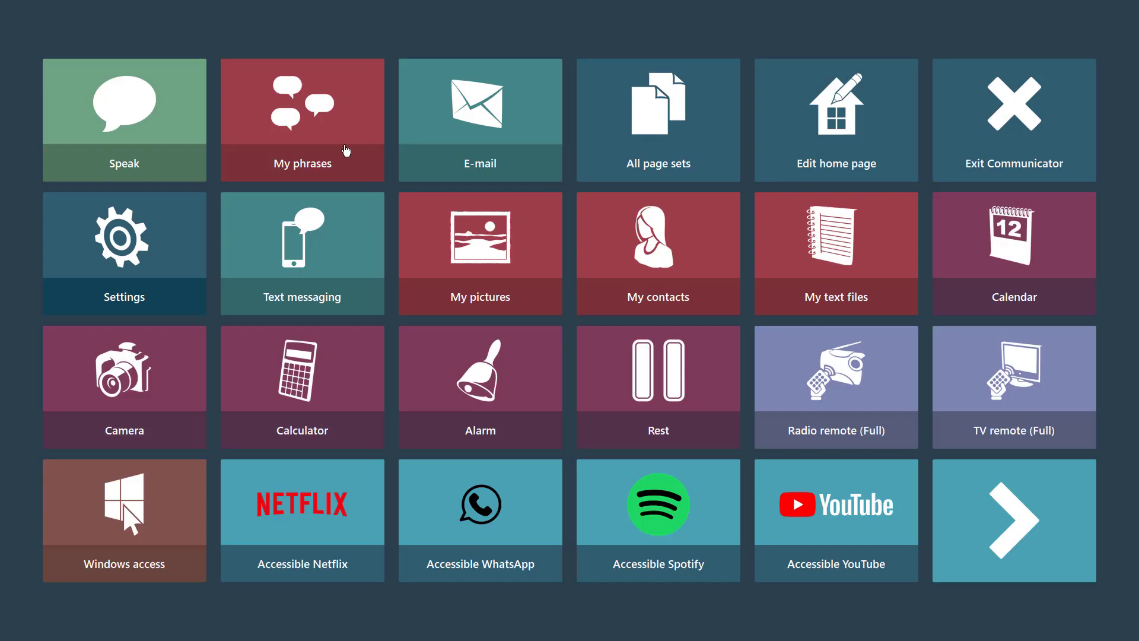
left_click(301, 120)
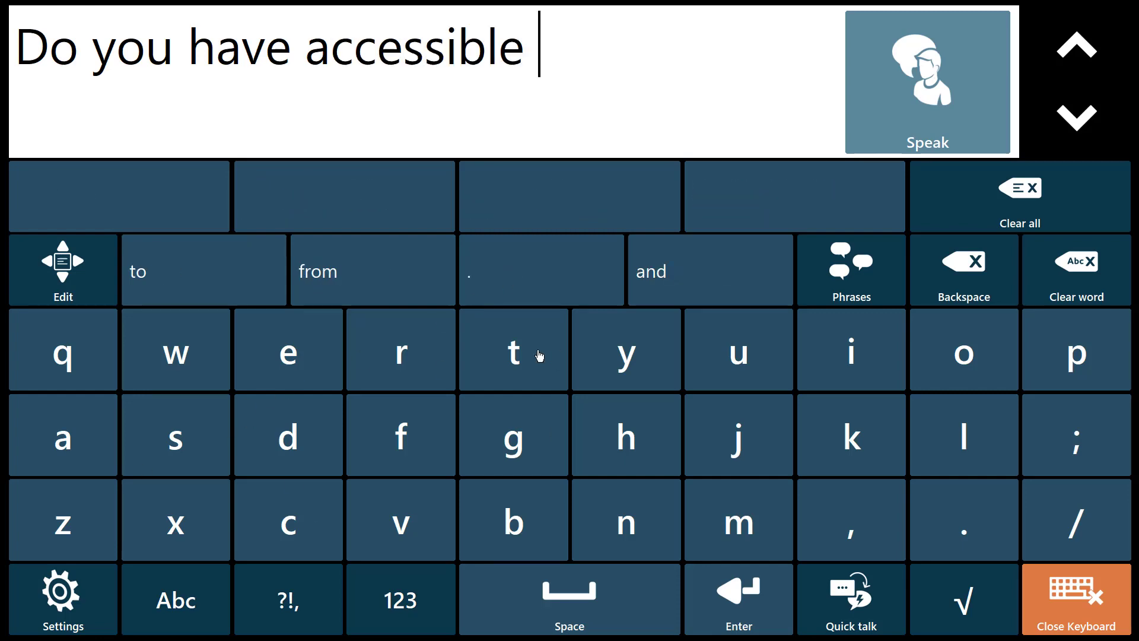
Step: Save 'Do you have accessible toilets?' as a phrase and re-enter it from the prediction after typing D
left_click(288, 599)
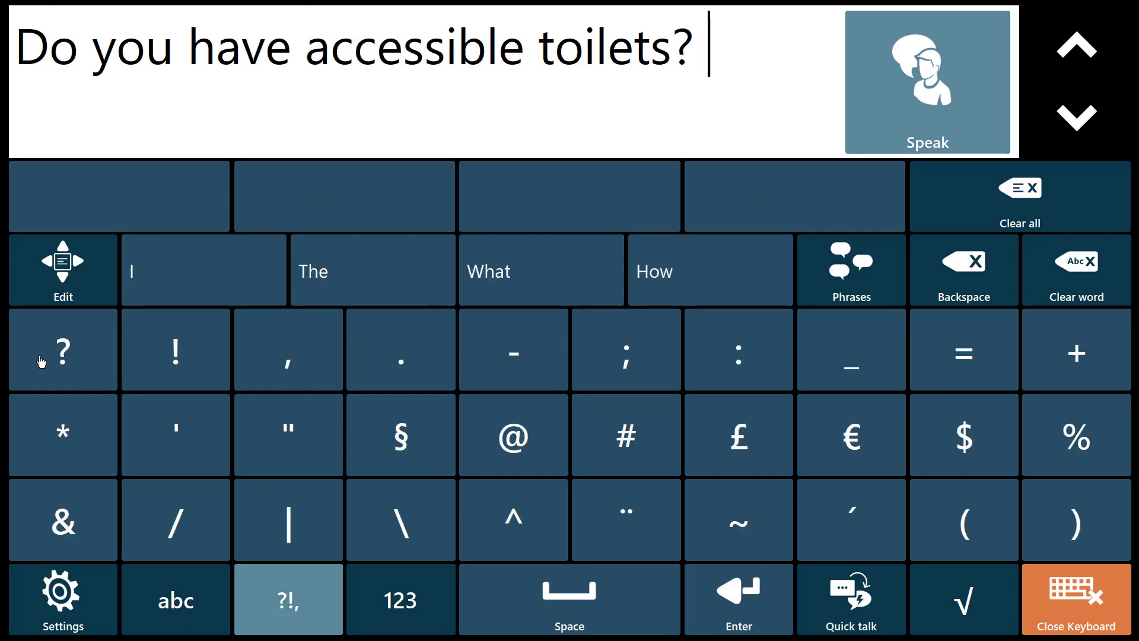
left_click(850, 270)
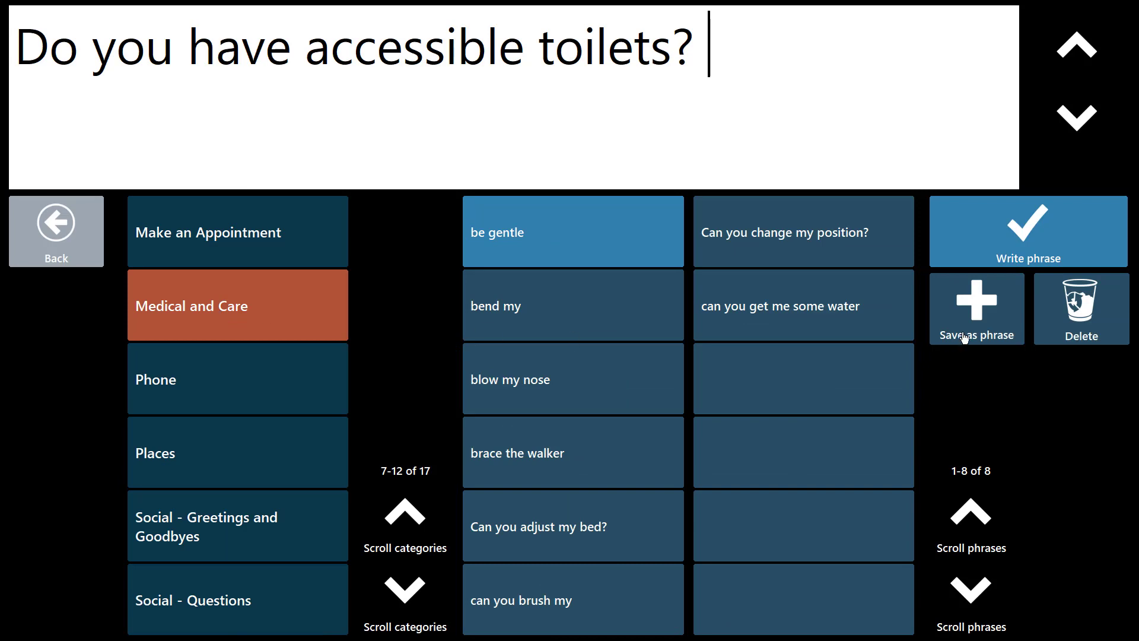
left_click(975, 307)
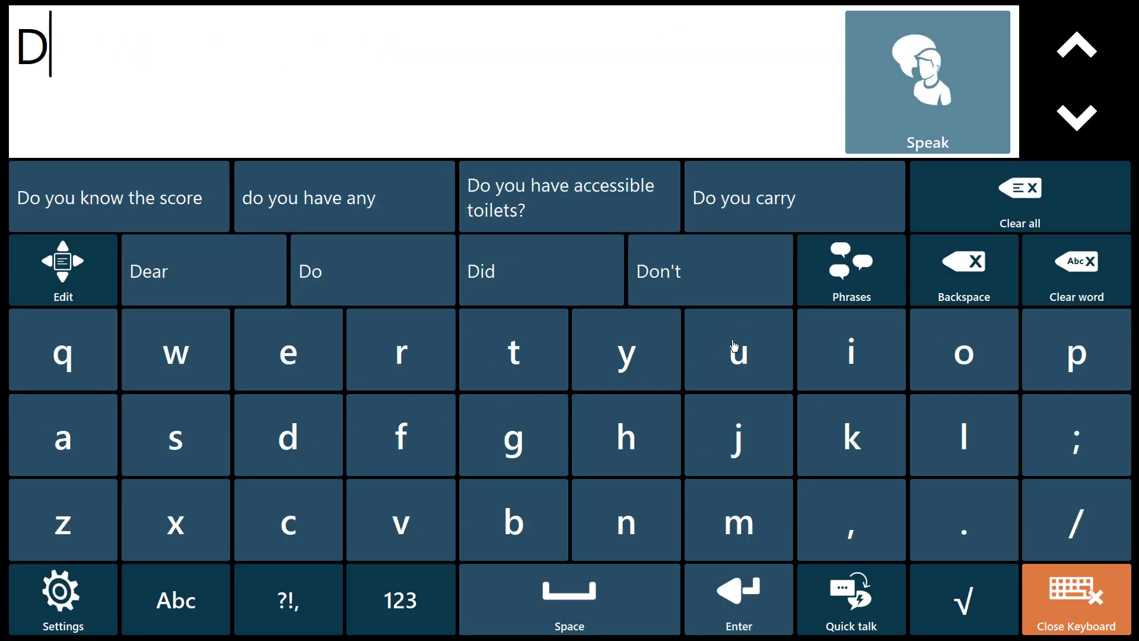
left_click(569, 196)
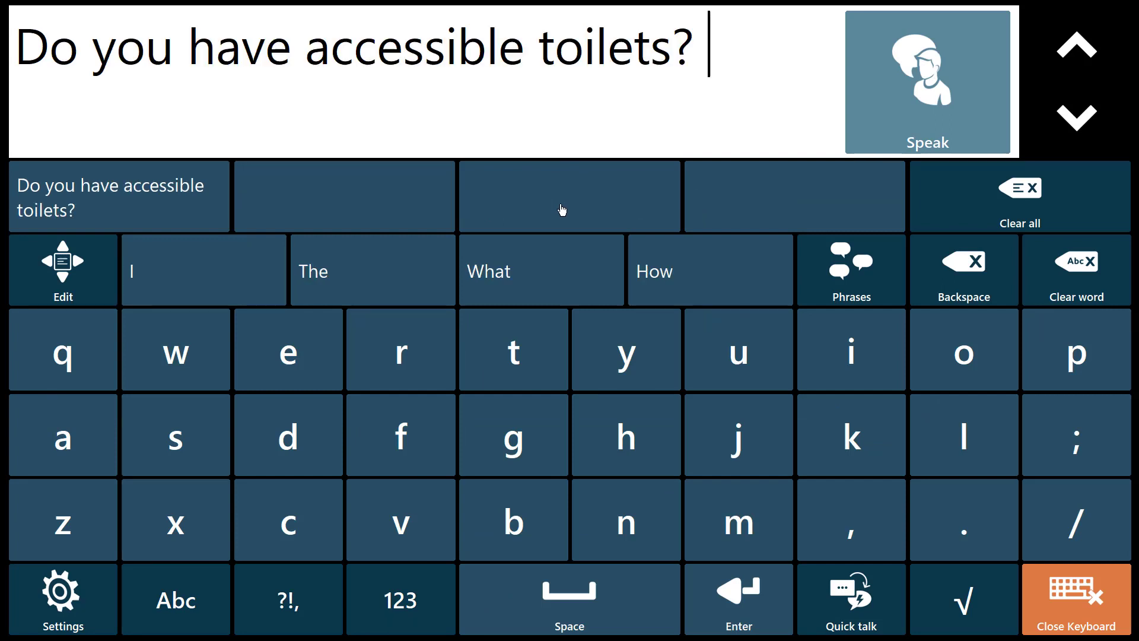
mouse_move(906, 70)
type("Could you wipe my eyes p")
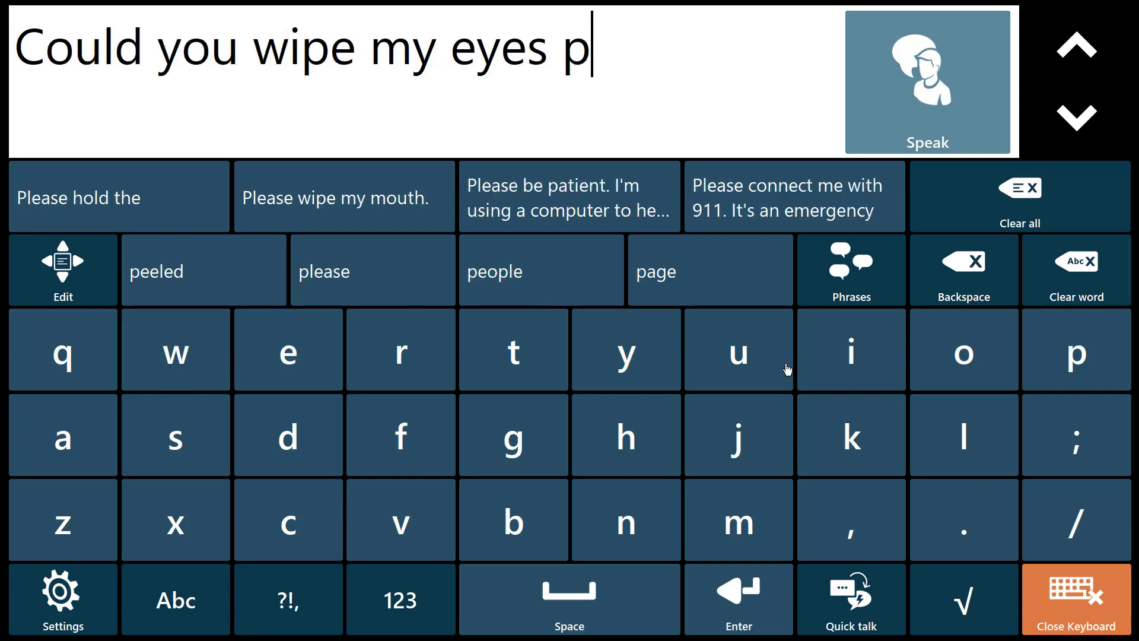
Step: Complete 'please', clear the text, then recall 'Could you wipe my eyes please' from the C prediction
left_click(372, 271)
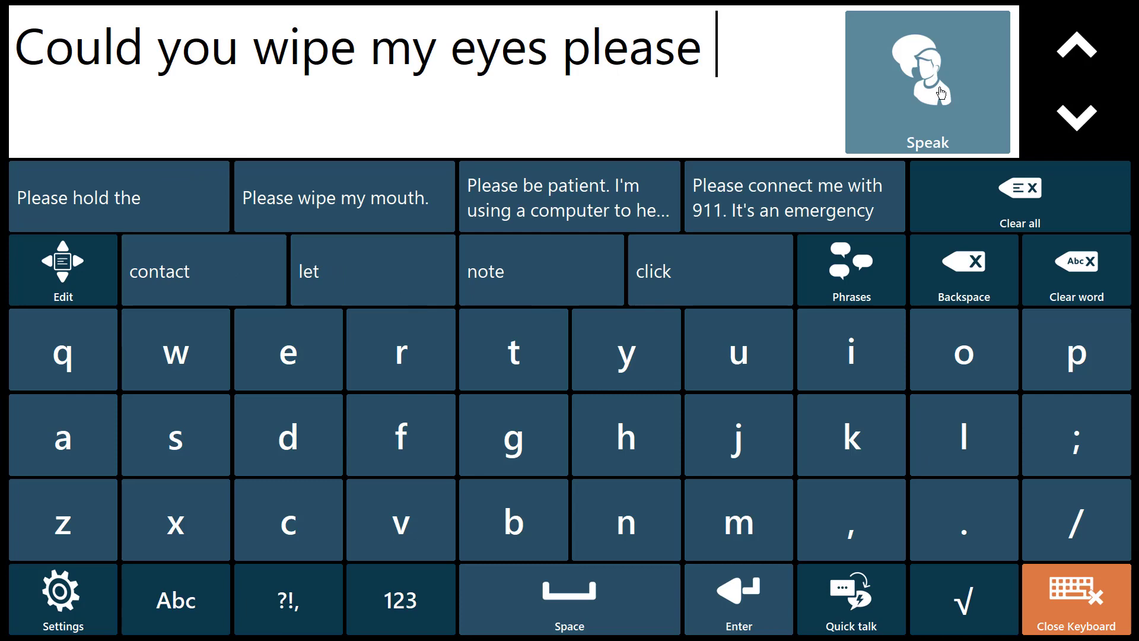
mouse_move(1054, 369)
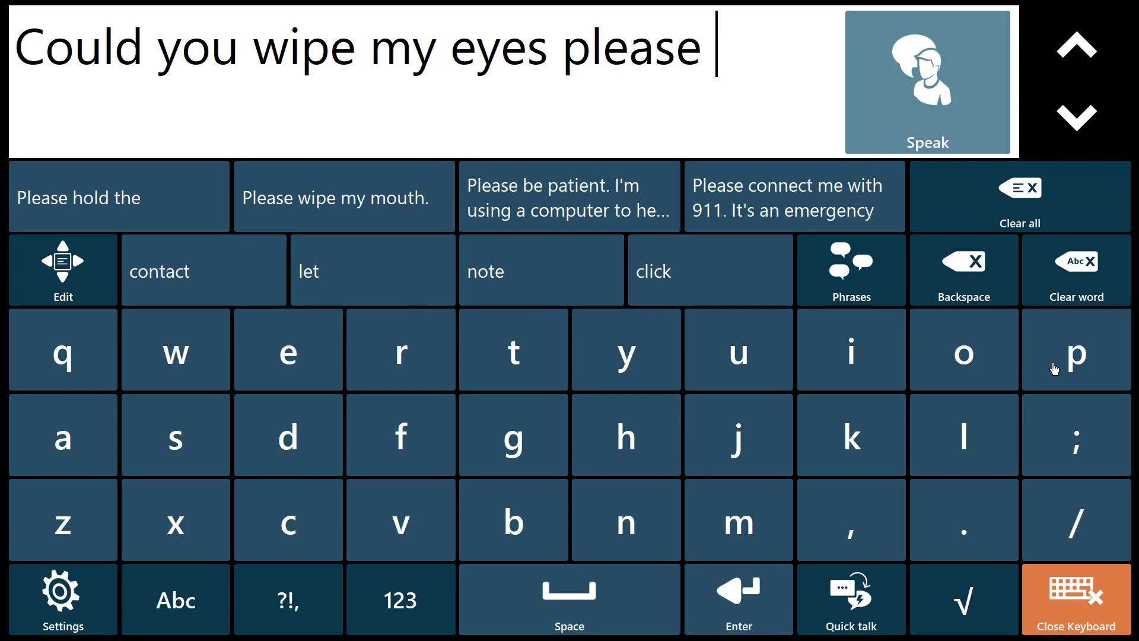
left_click(850, 269)
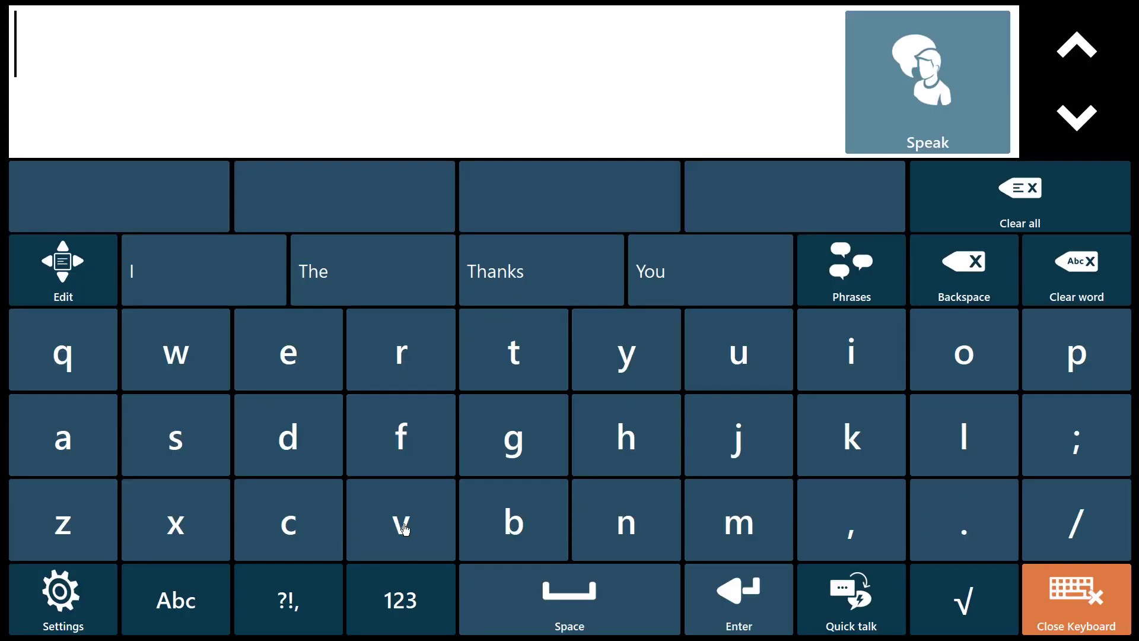
left_click(287, 518)
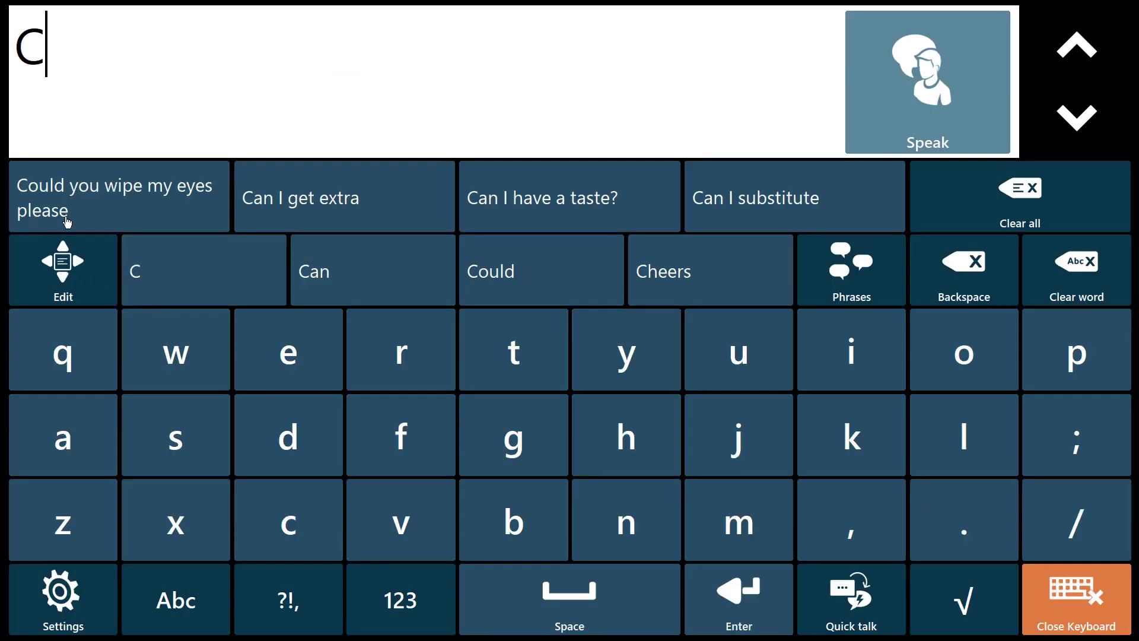
left_click(119, 198)
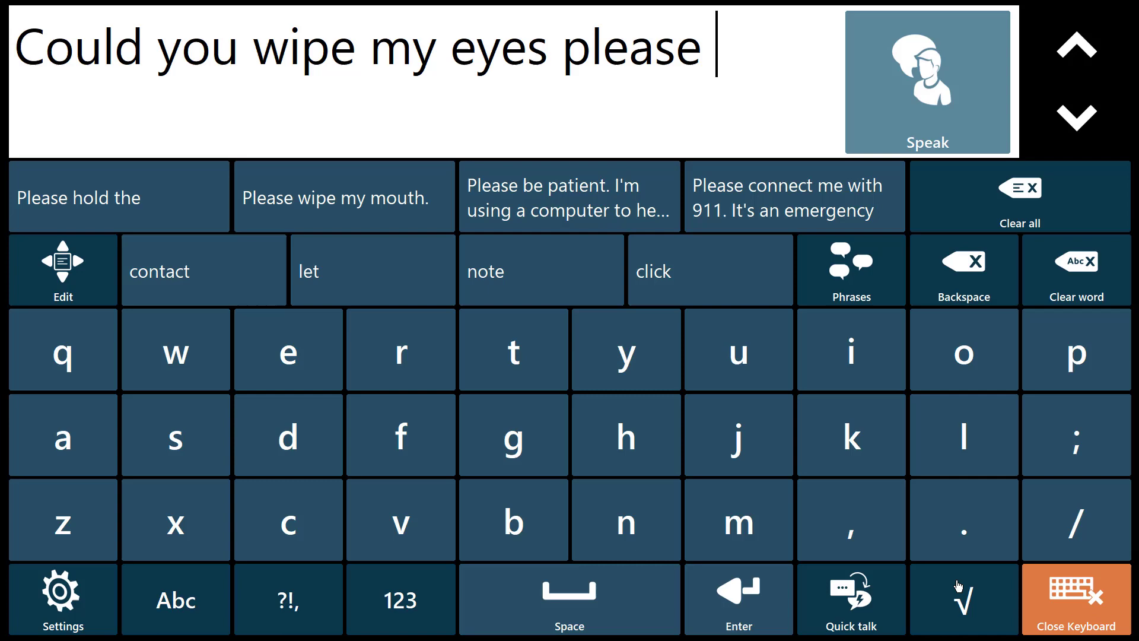
Step: Switch Speech history recording to Off in the keyboard settings and return to the keyboard
left_click(63, 599)
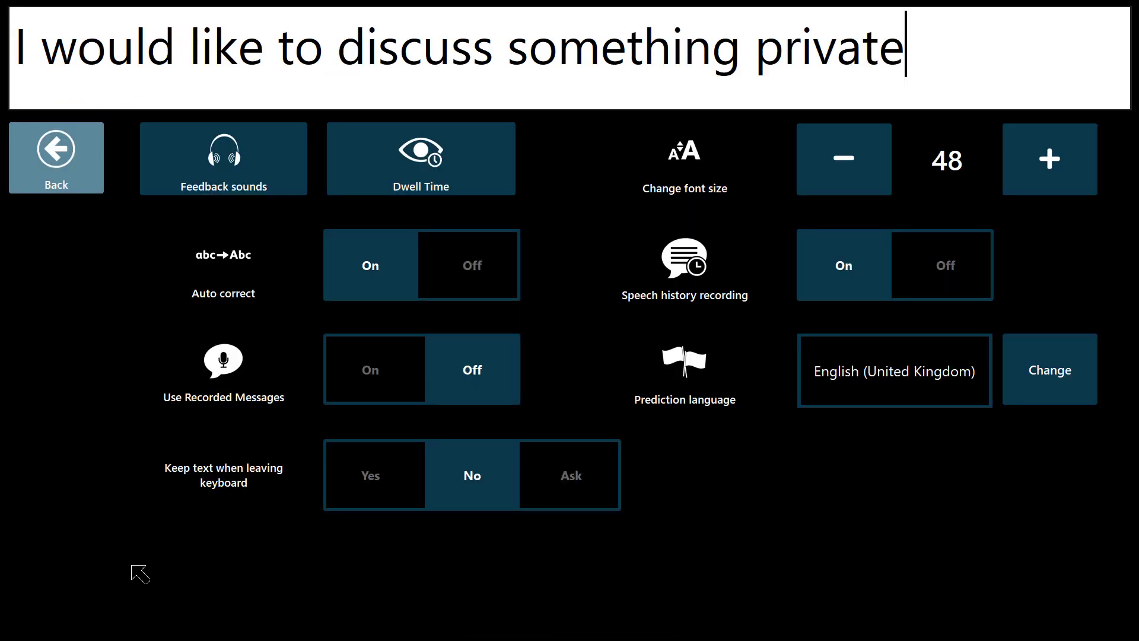
left_click(944, 264)
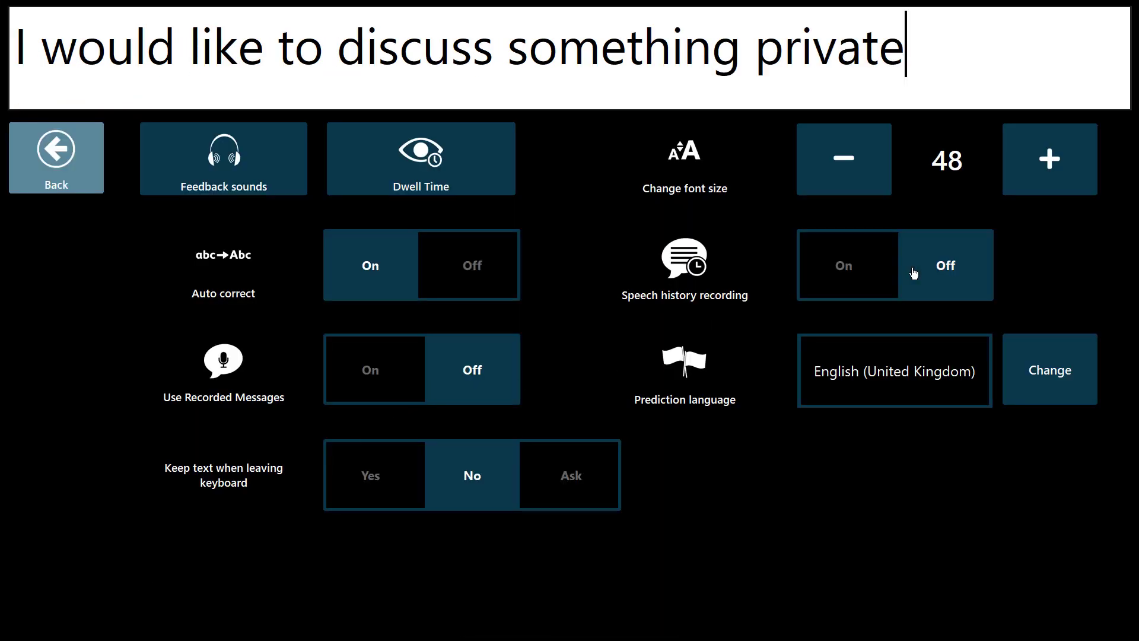
left_click(56, 158)
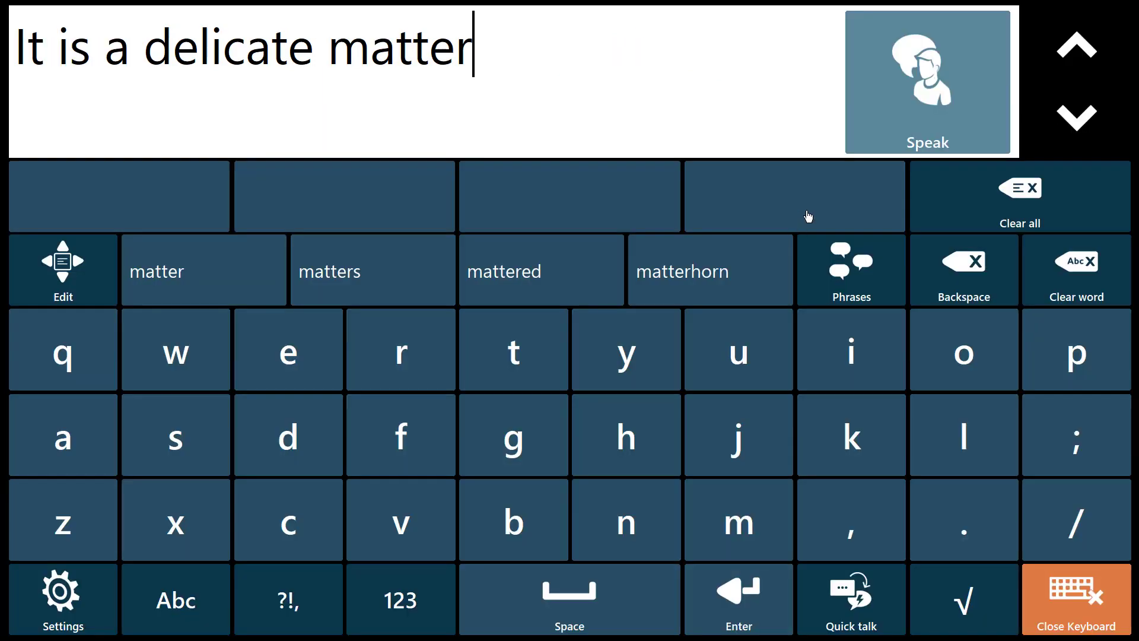
mouse_move(884, 210)
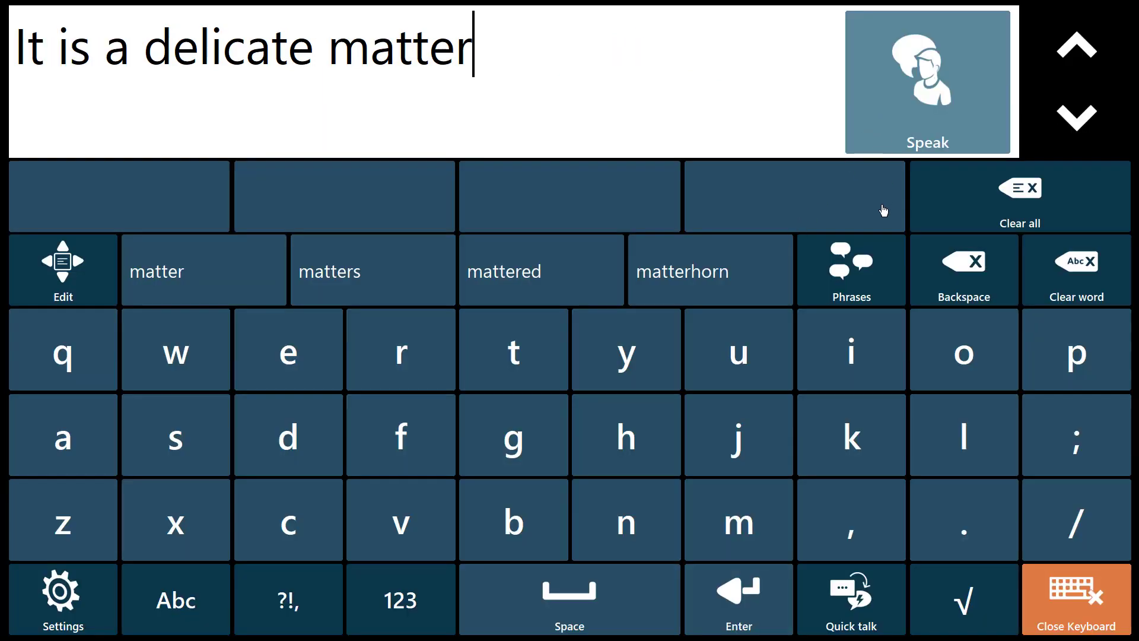
Step: Delete 'It is a delicate matter' from the speech history phrases and confirm
left_click(850, 270)
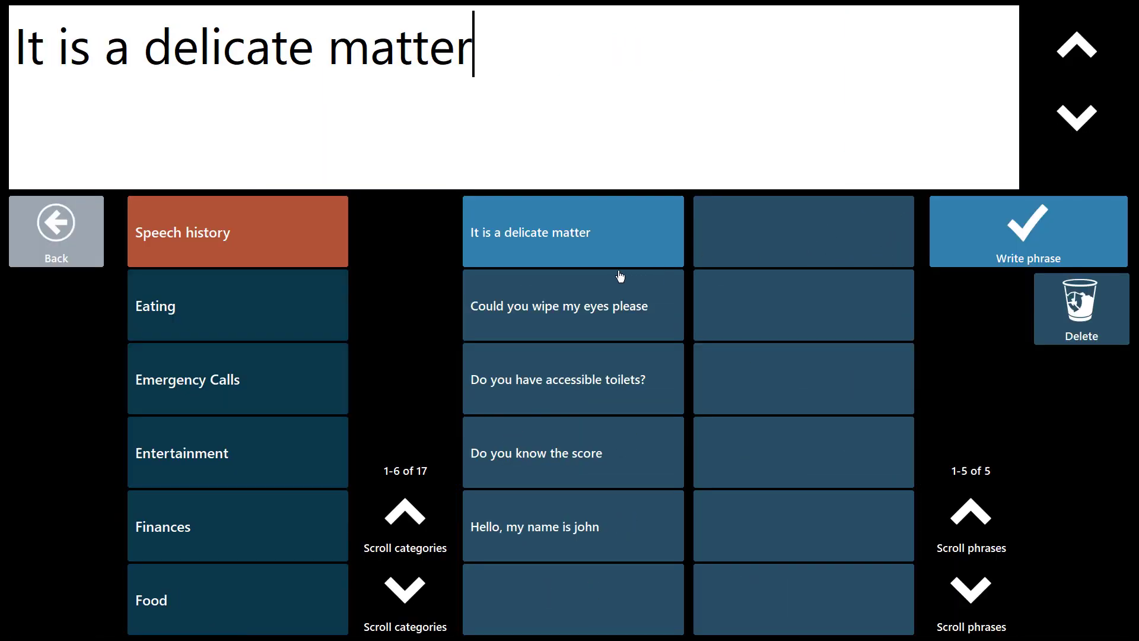
left_click(1081, 309)
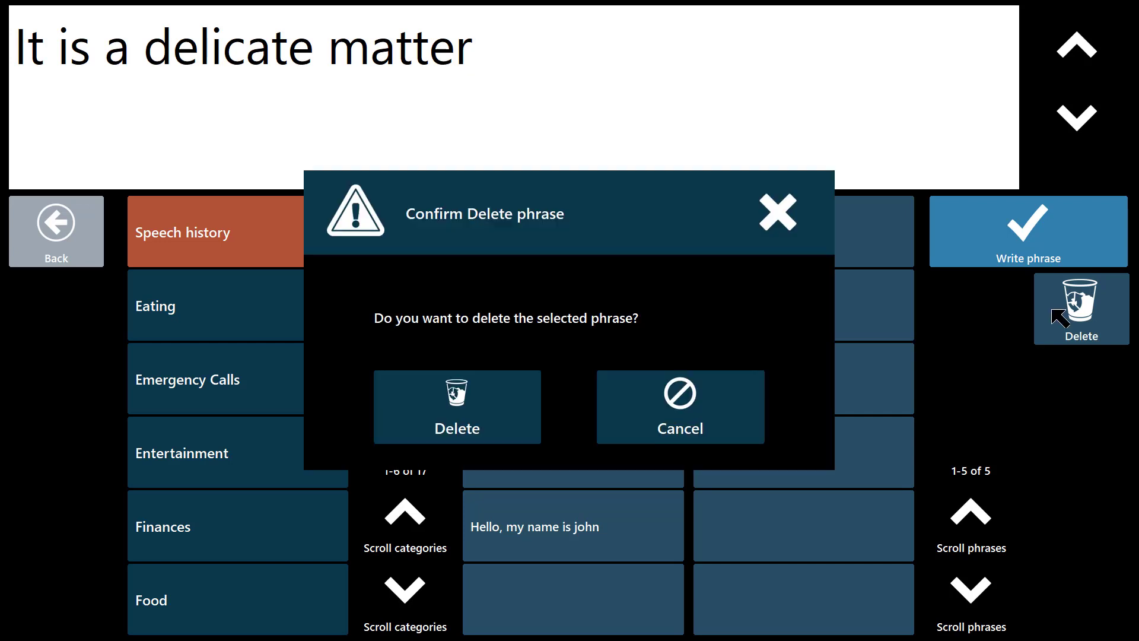
left_click(456, 407)
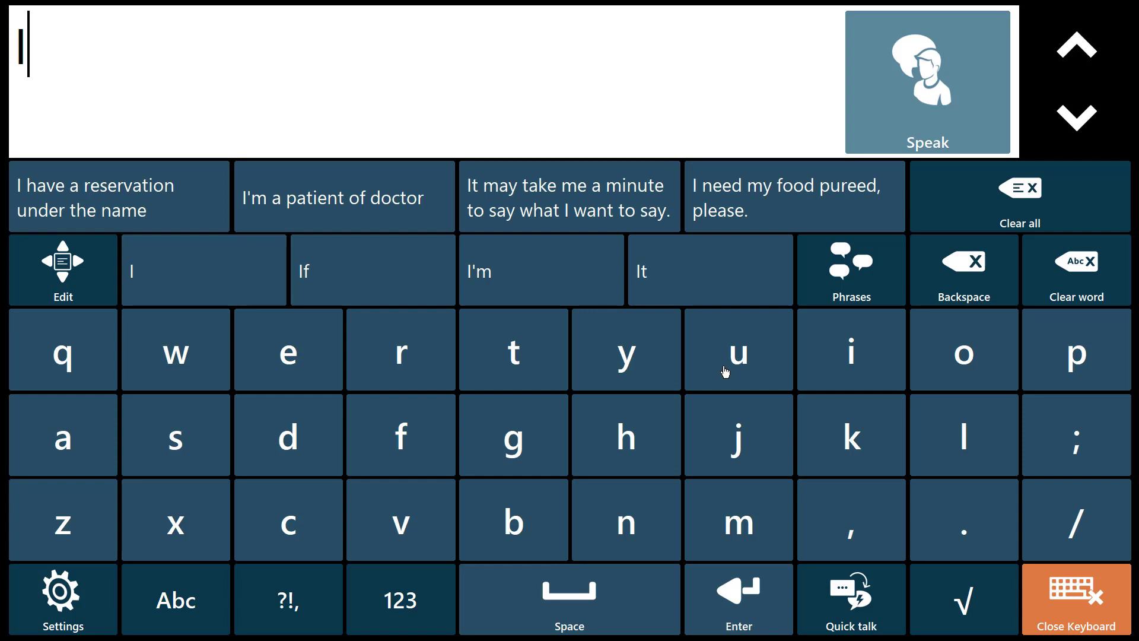
Step: Enter 'I'm using a computer', 'Could you wipe my eyes please' and 'Can you wash my hair please?' from whole-phrase predictions
left_click(737, 348)
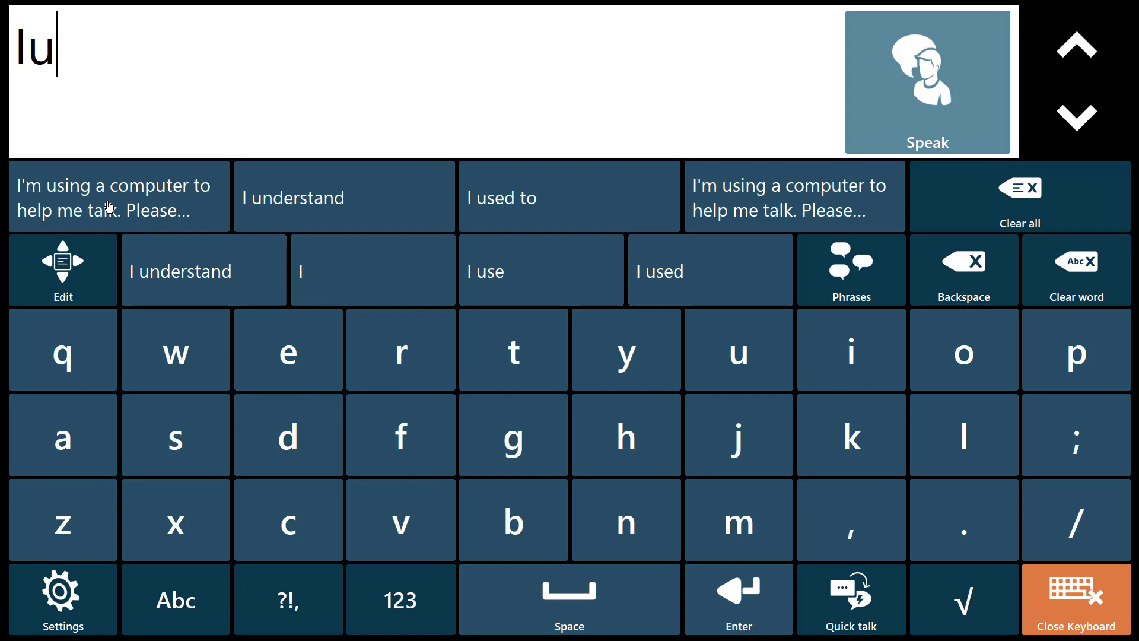
left_click(119, 195)
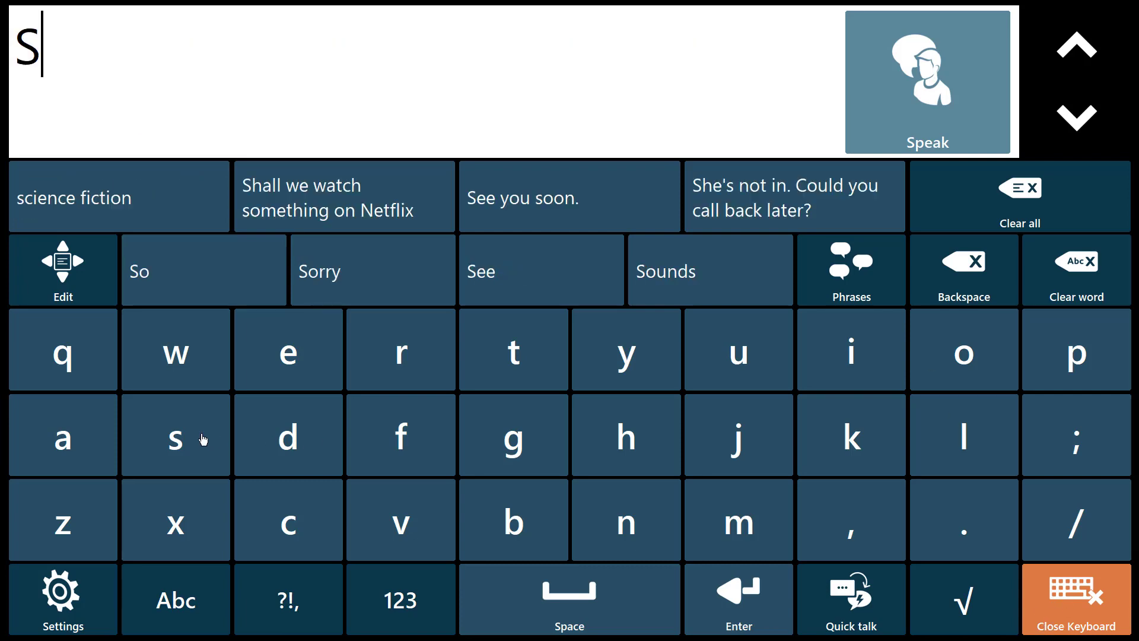
mouse_move(200, 375)
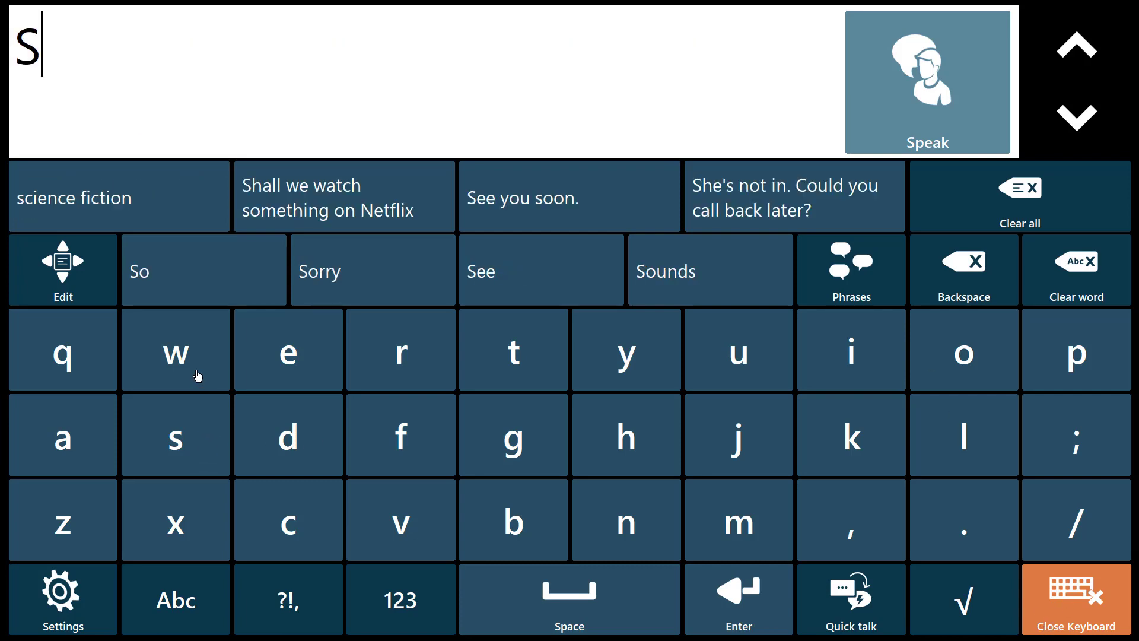
left_click(343, 197)
type("Cy")
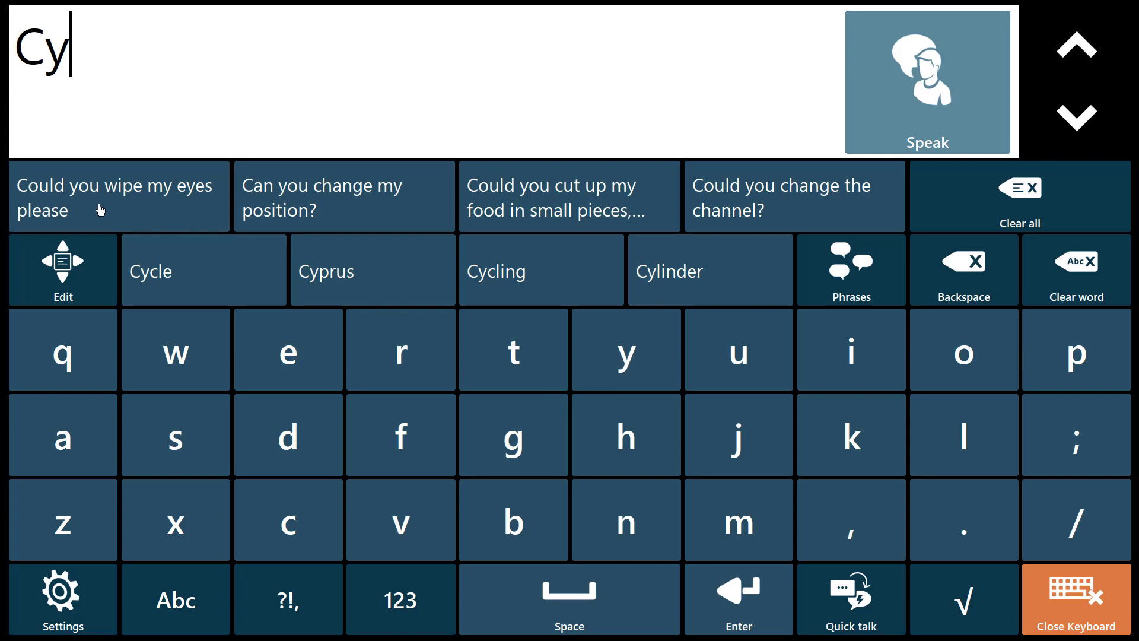
left_click(117, 196)
type("Hair")
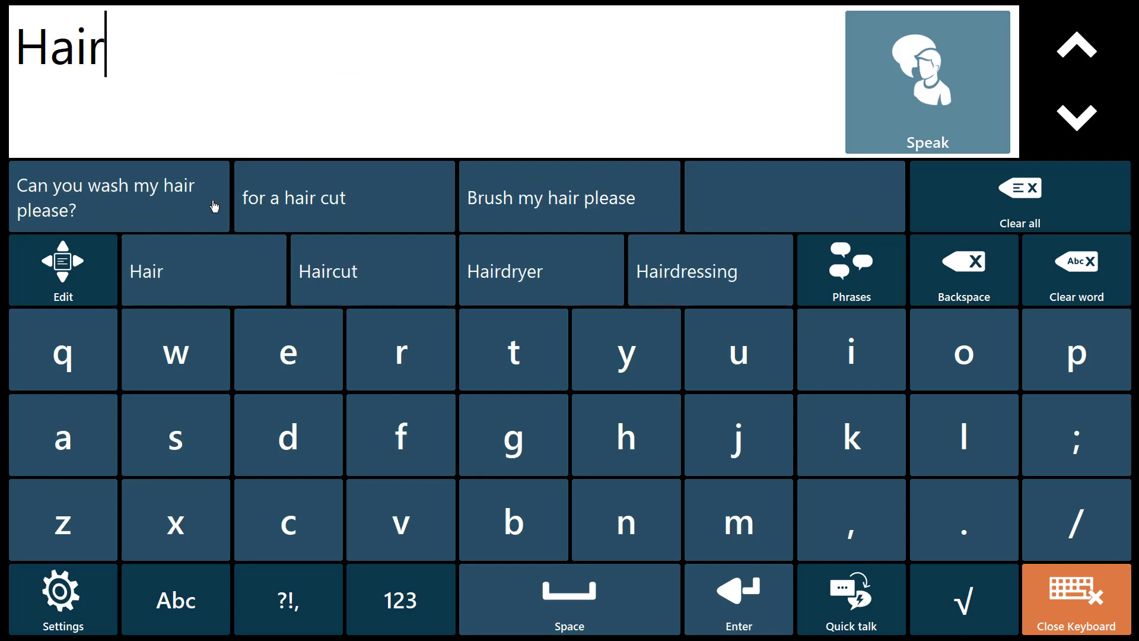
mouse_move(129, 206)
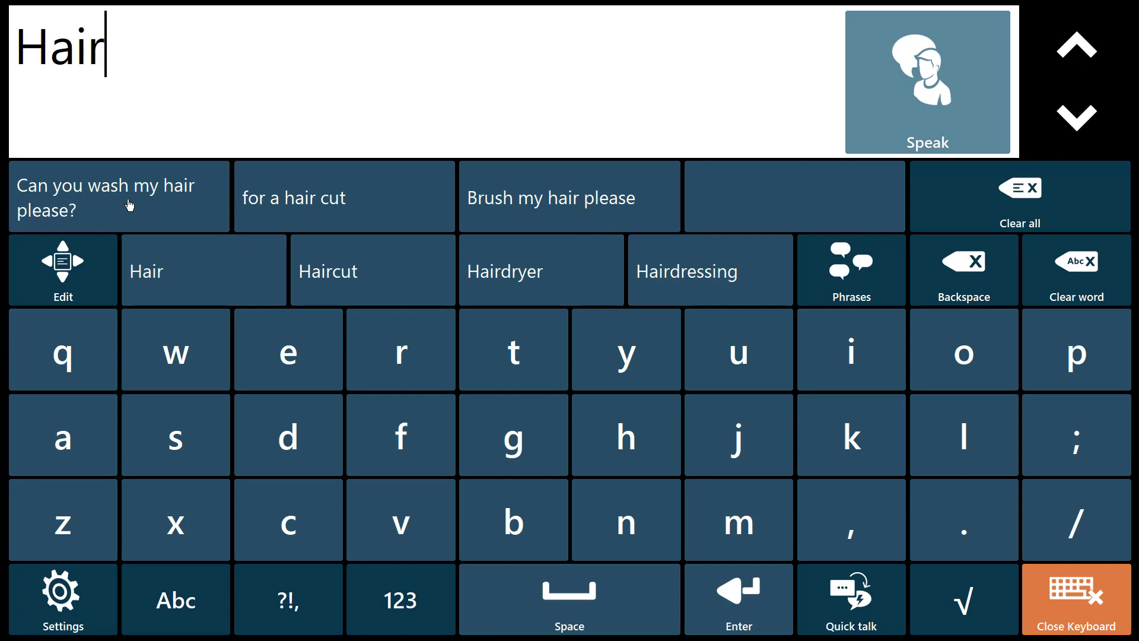
left_click(119, 195)
type("I am looking forward to starting my new")
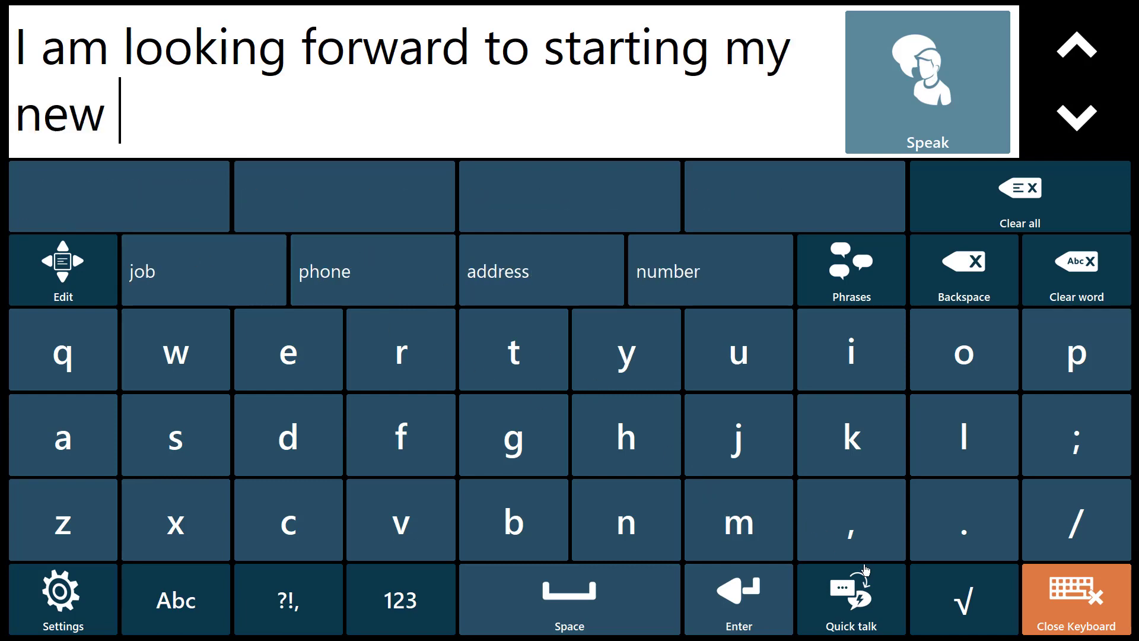
Step: Check the quick responses, then add the predicted word 'job' to complete the sentence
left_click(850, 598)
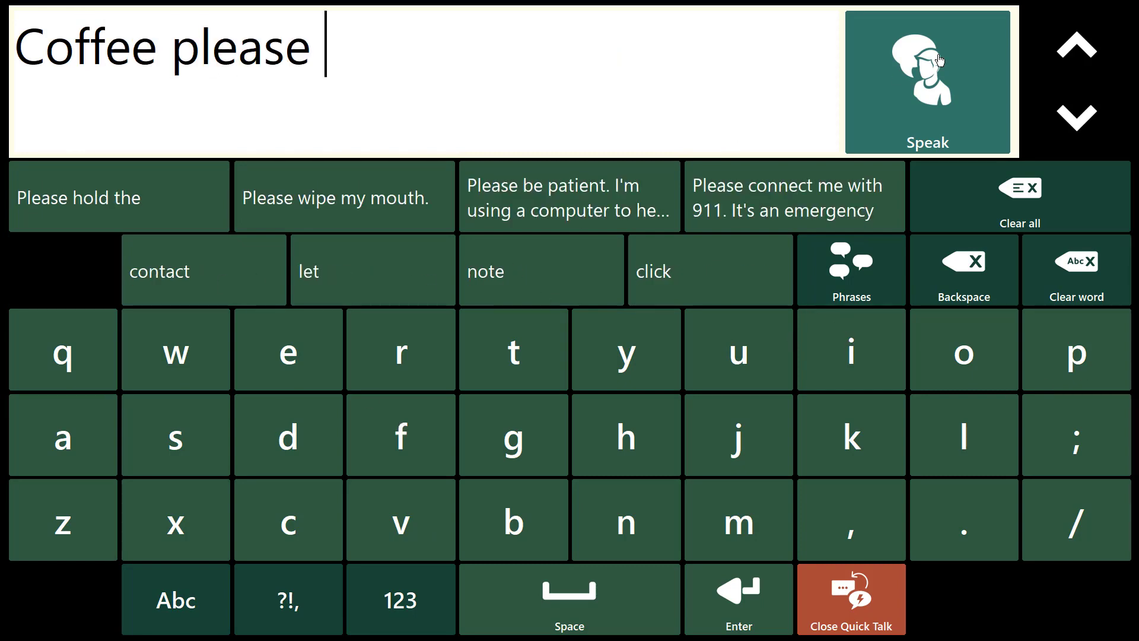
left_click(851, 598)
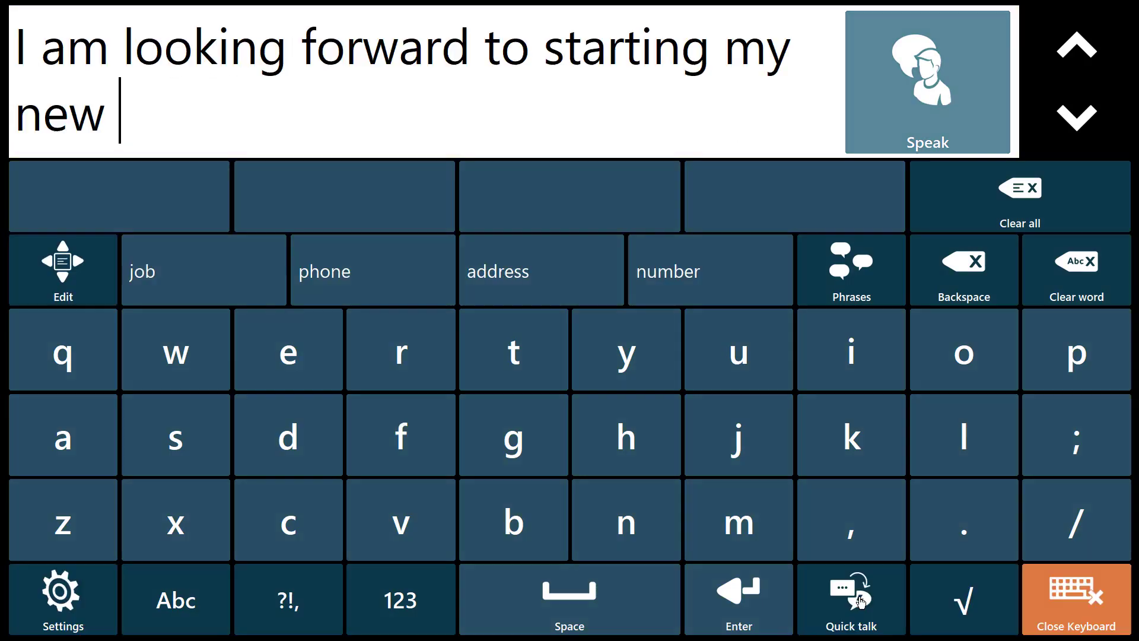
left_click(204, 271)
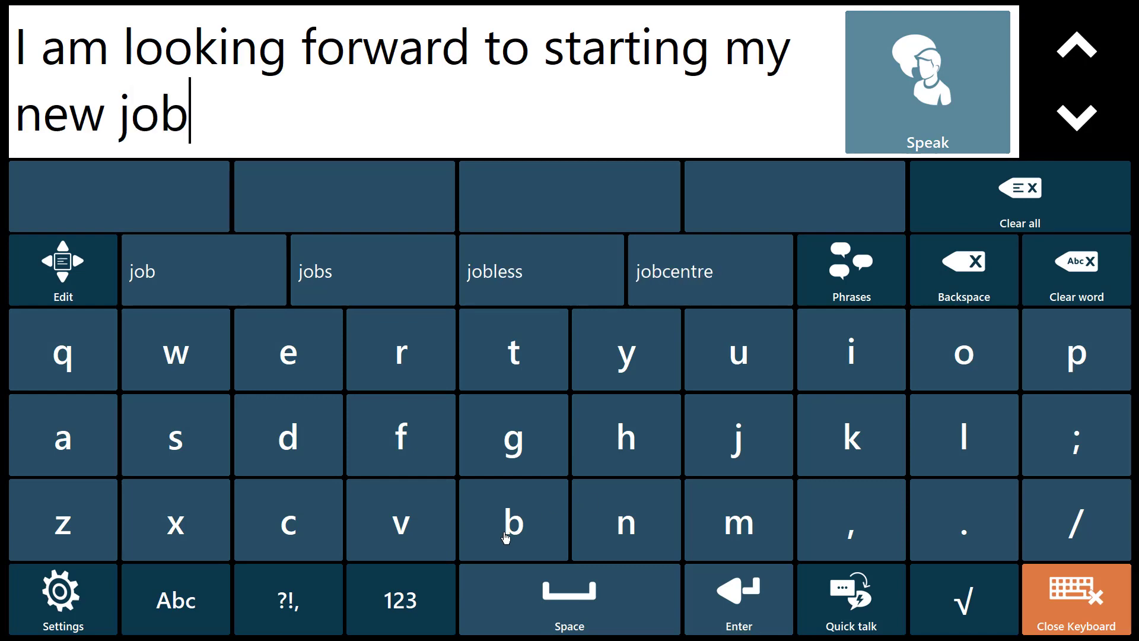
mouse_move(896, 87)
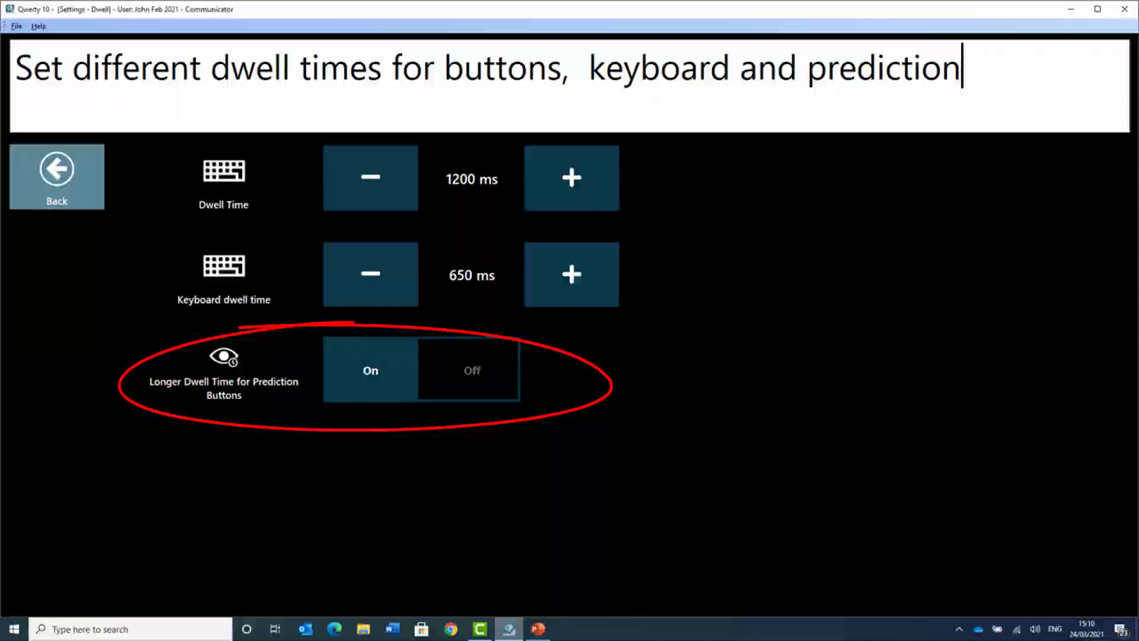
Step: From the home page, enter 'How are you today?' from sentence prediction and have it spoken
left_click(55, 175)
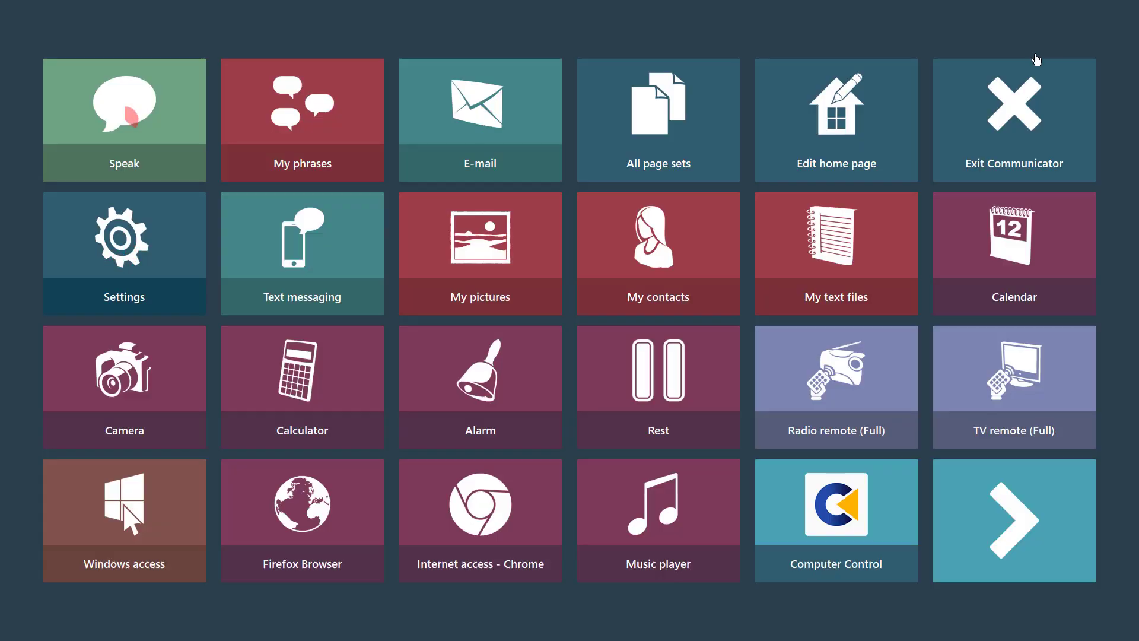
left_click(123, 119)
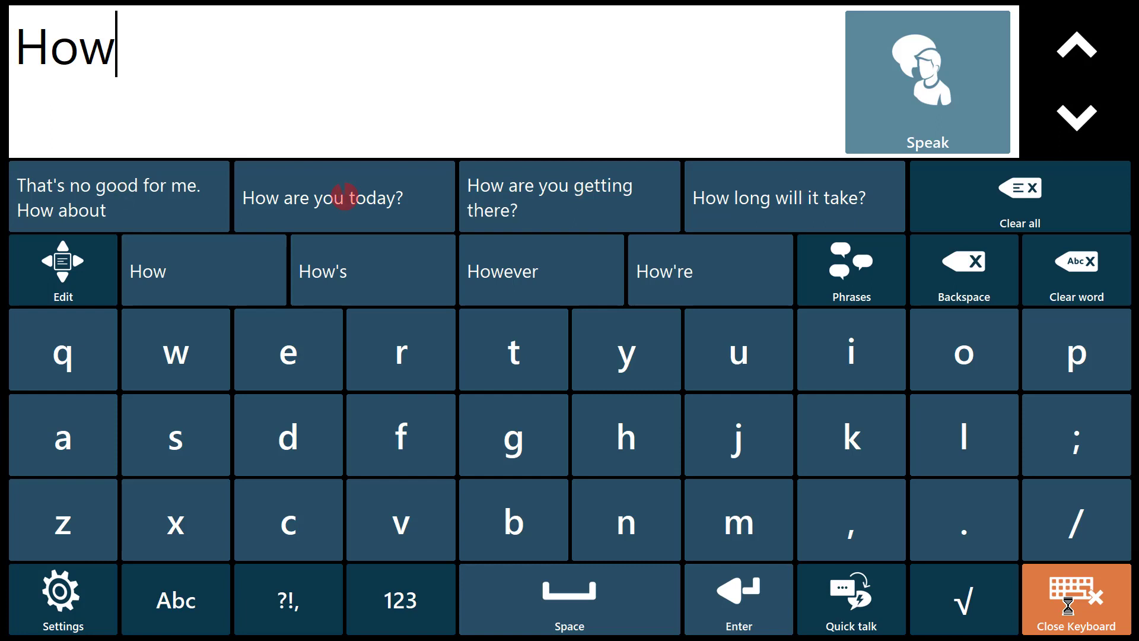
left_click(344, 196)
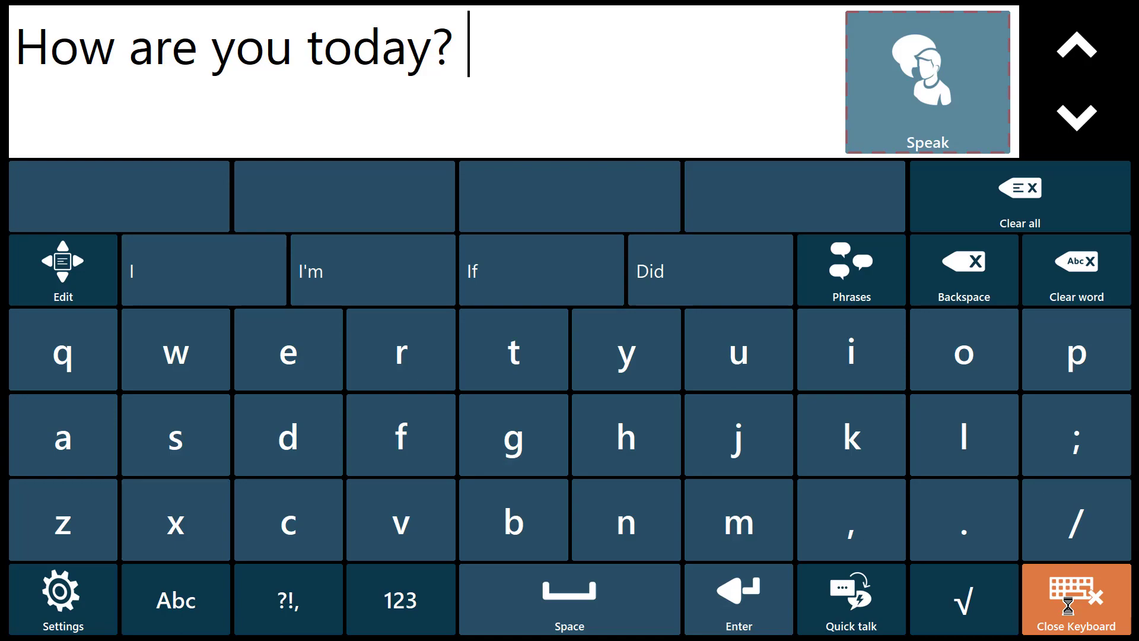
left_click(62, 599)
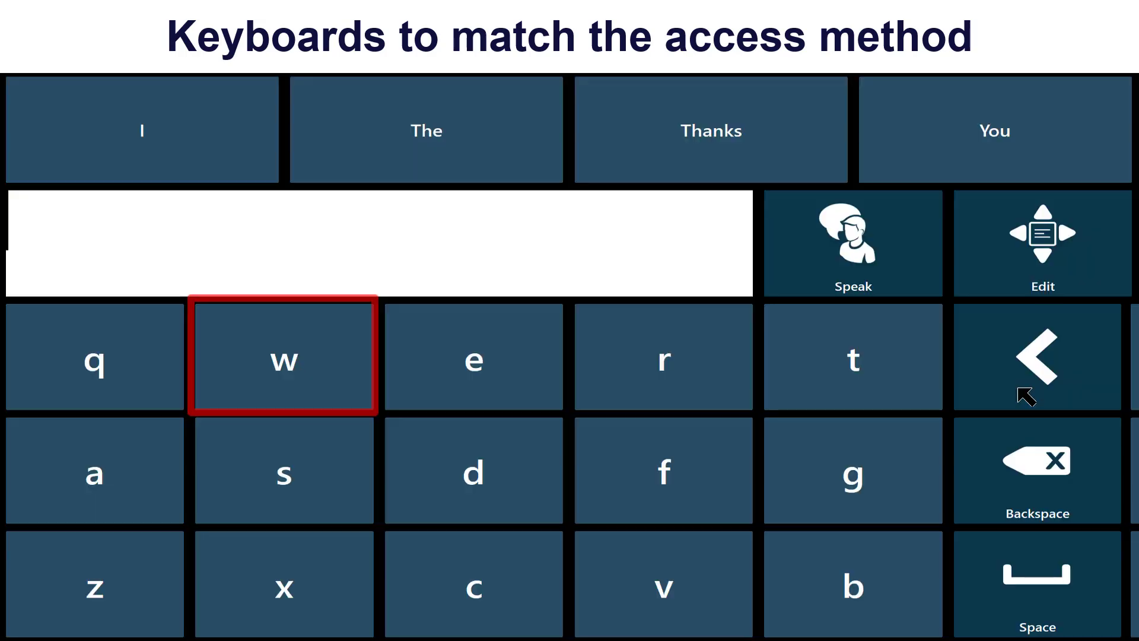
Step: Enter 'w' and then 'h' via the switch-scanning keyboard
left_click(283, 360)
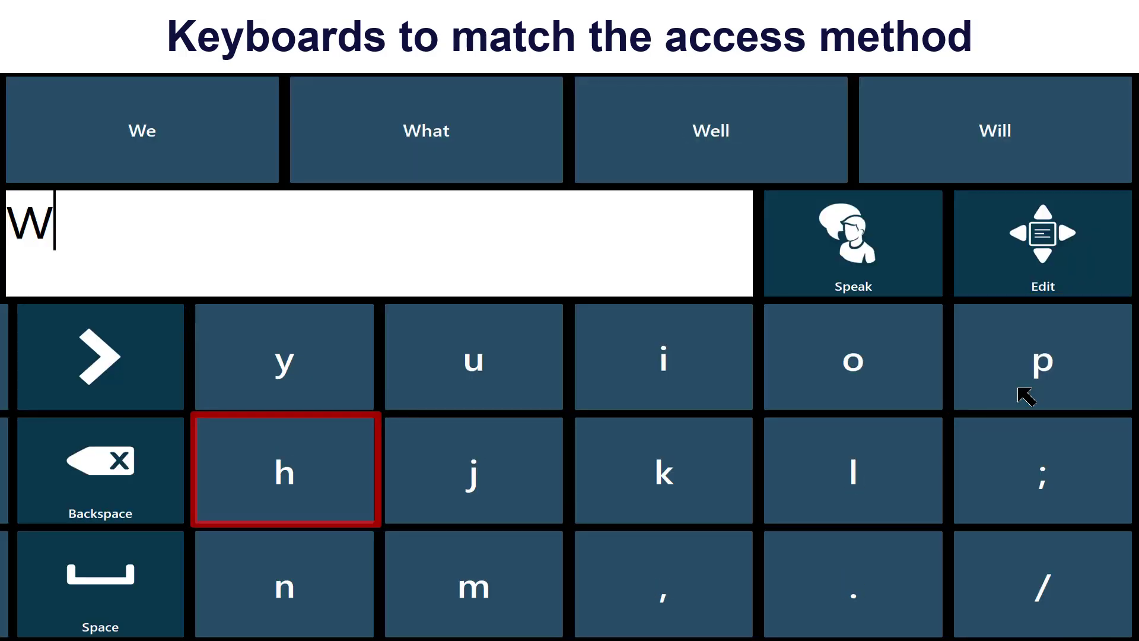
left_click(284, 470)
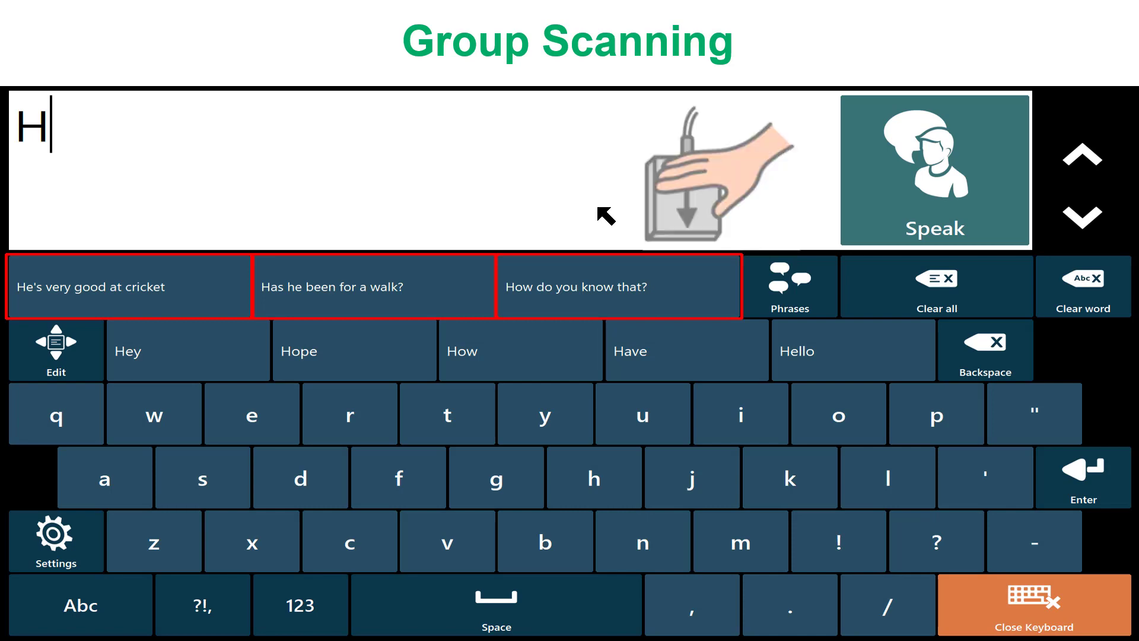
Step: Insert 'Has he been for a walk?', return home and open My text files
left_click(375, 286)
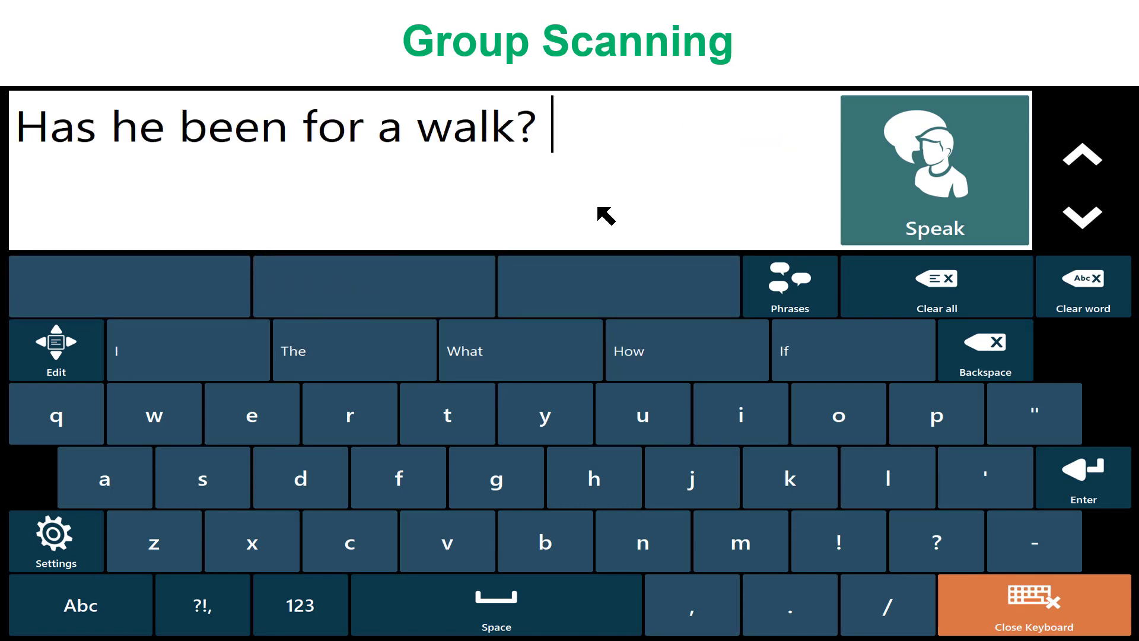
left_click(1033, 605)
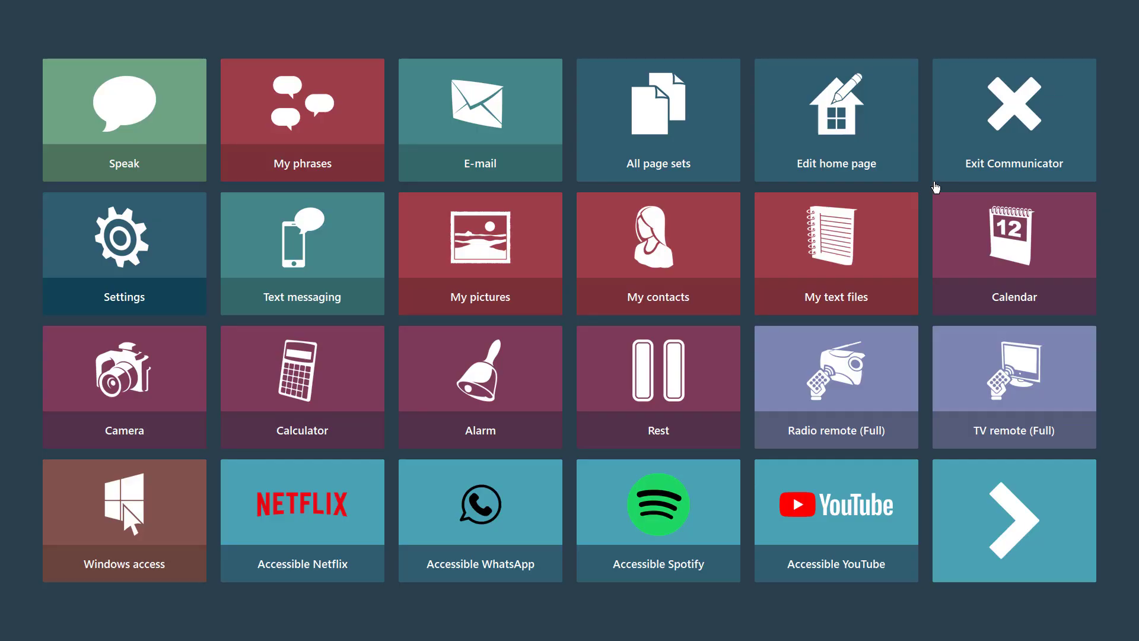
left_click(836, 253)
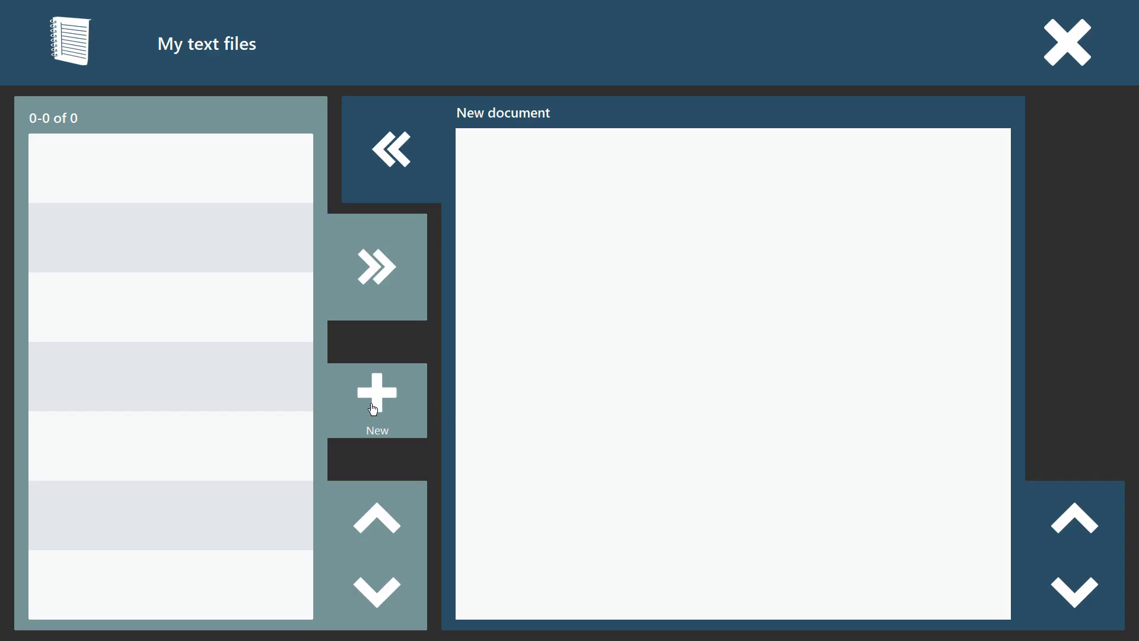
Step: Start a blank document, confirm the 'I can type much quicker' suggestion and speak it aloud
left_click(377, 401)
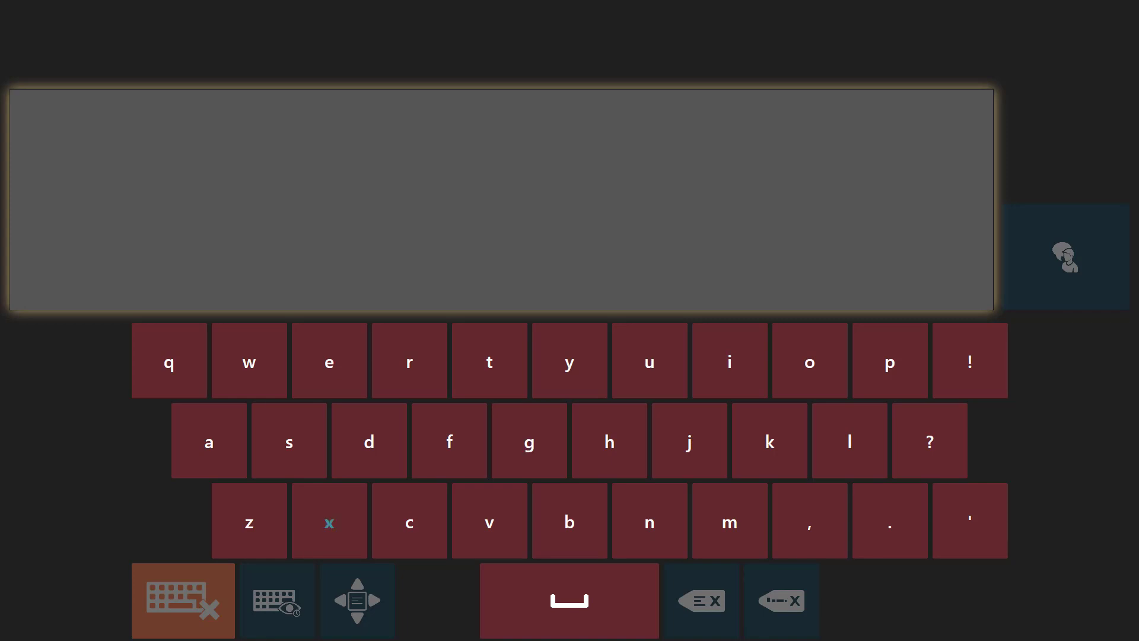
left_click(500, 199)
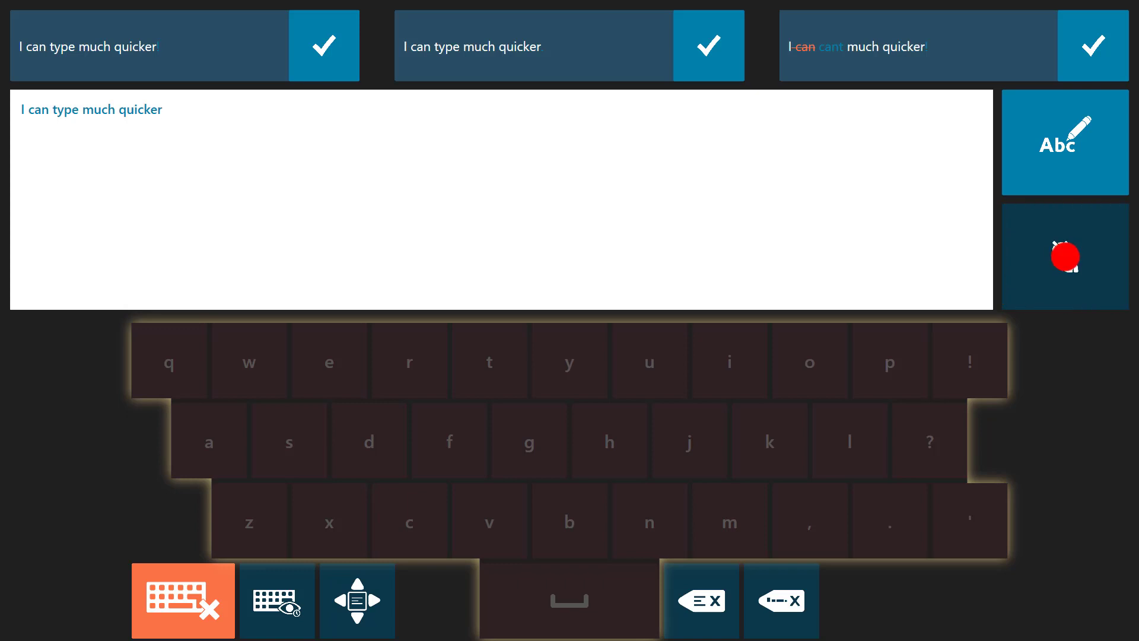
left_click(182, 600)
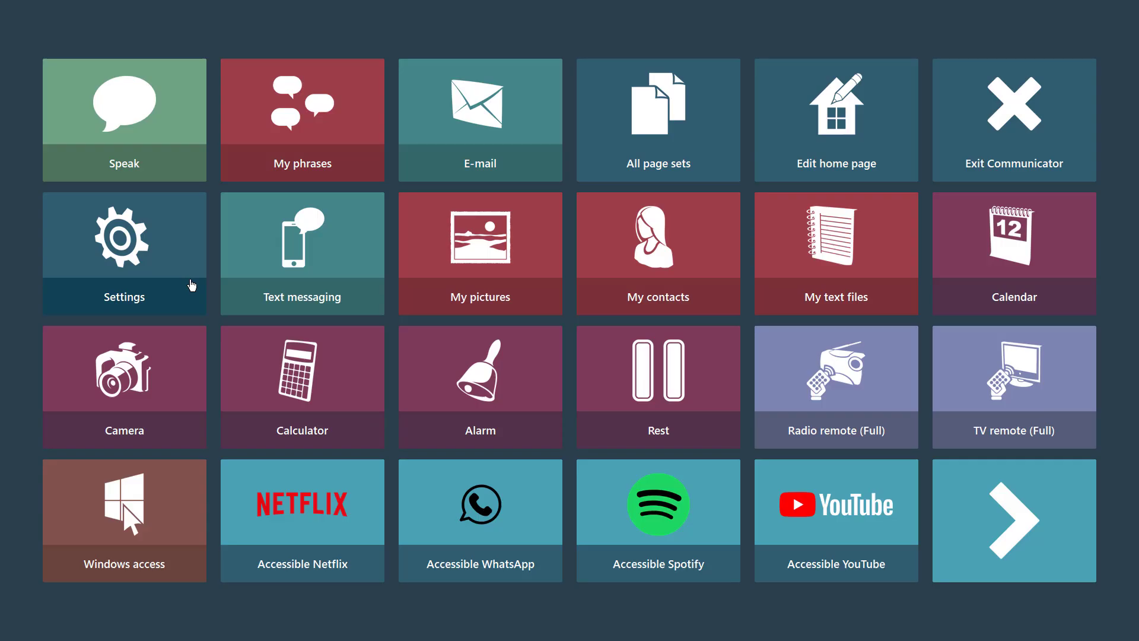
mouse_move(185, 278)
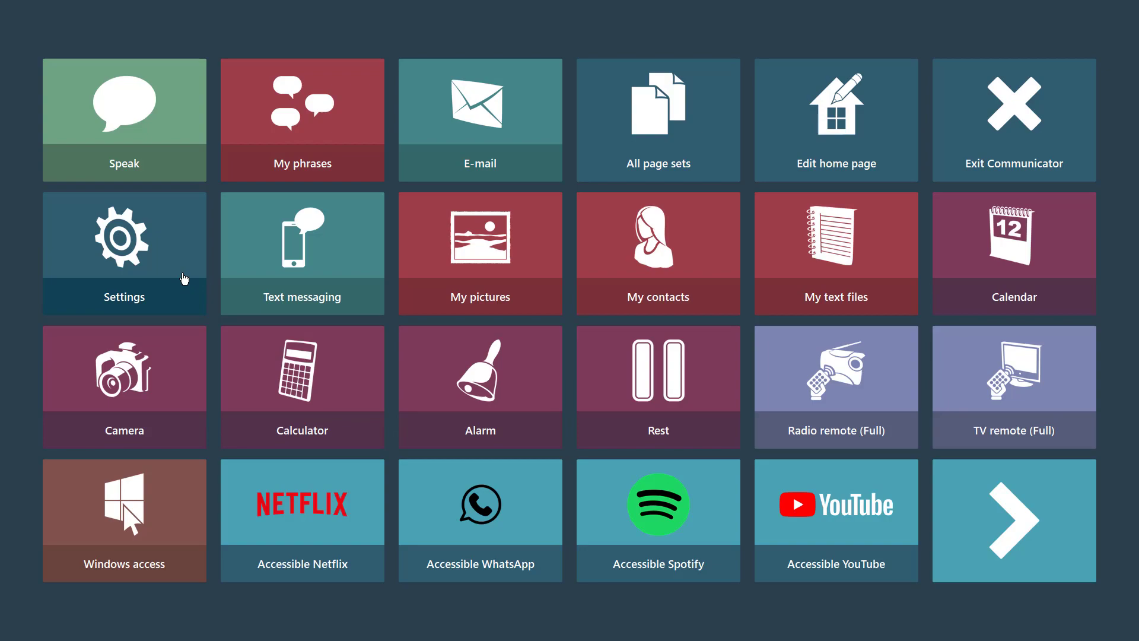
Step: Review the voice list showing Rachel in Settings, then leave Settings for the home page editor
left_click(123, 253)
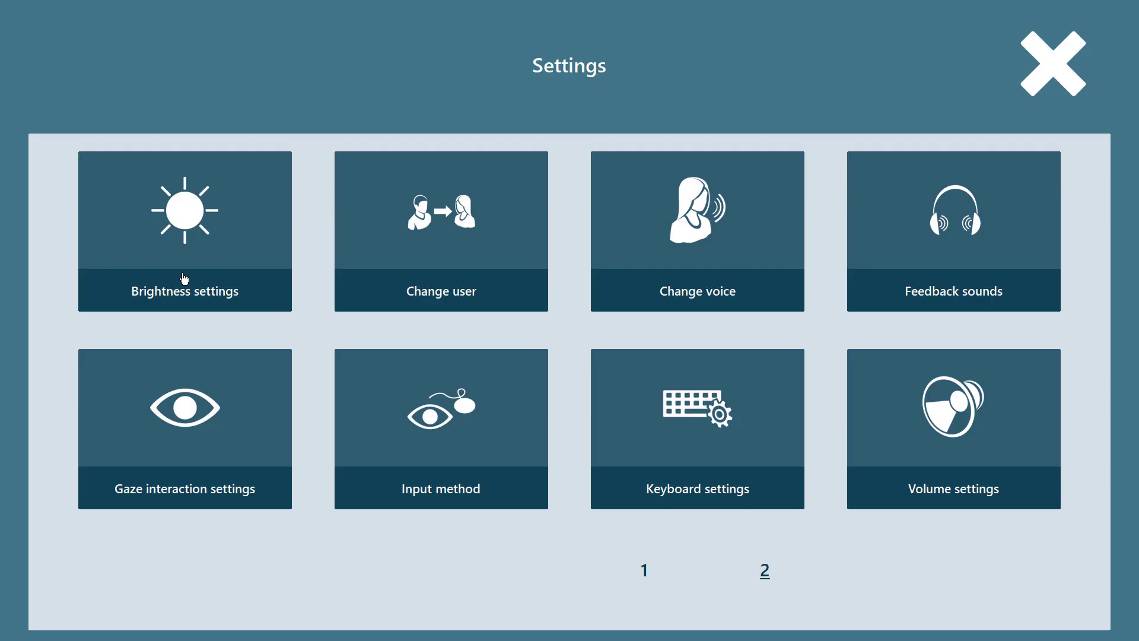
mouse_move(416, 394)
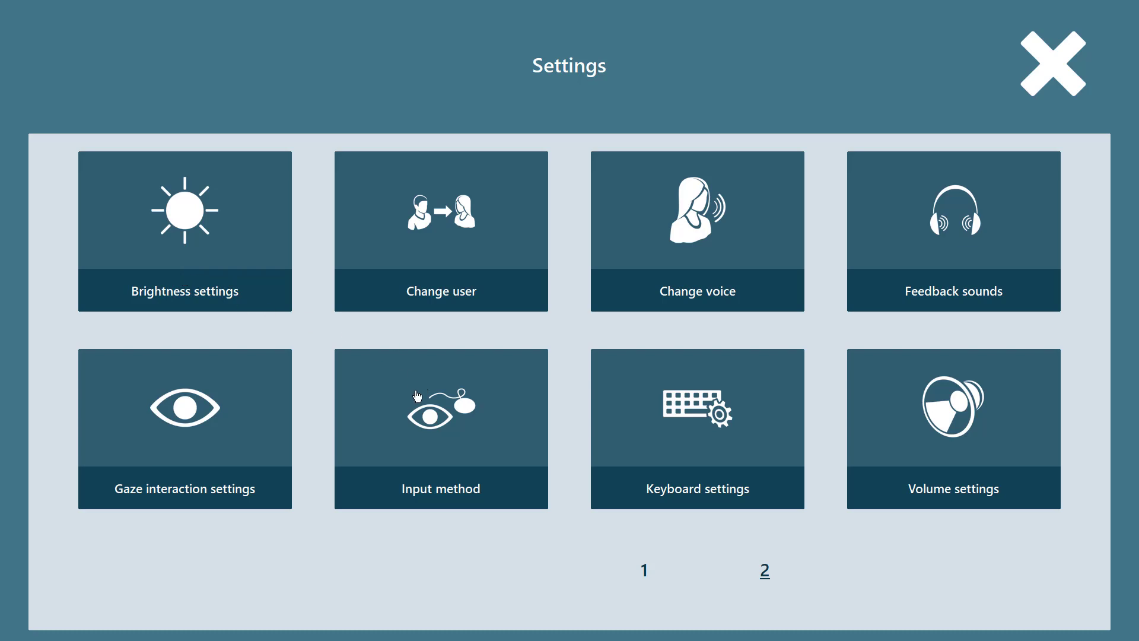
left_click(440, 428)
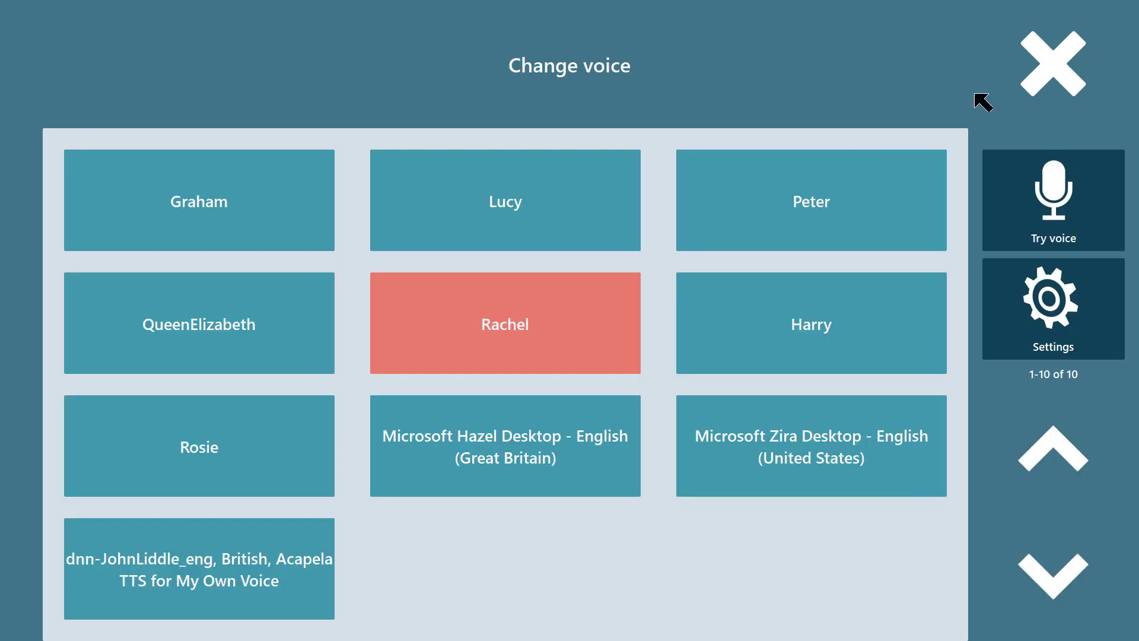
left_click(1051, 308)
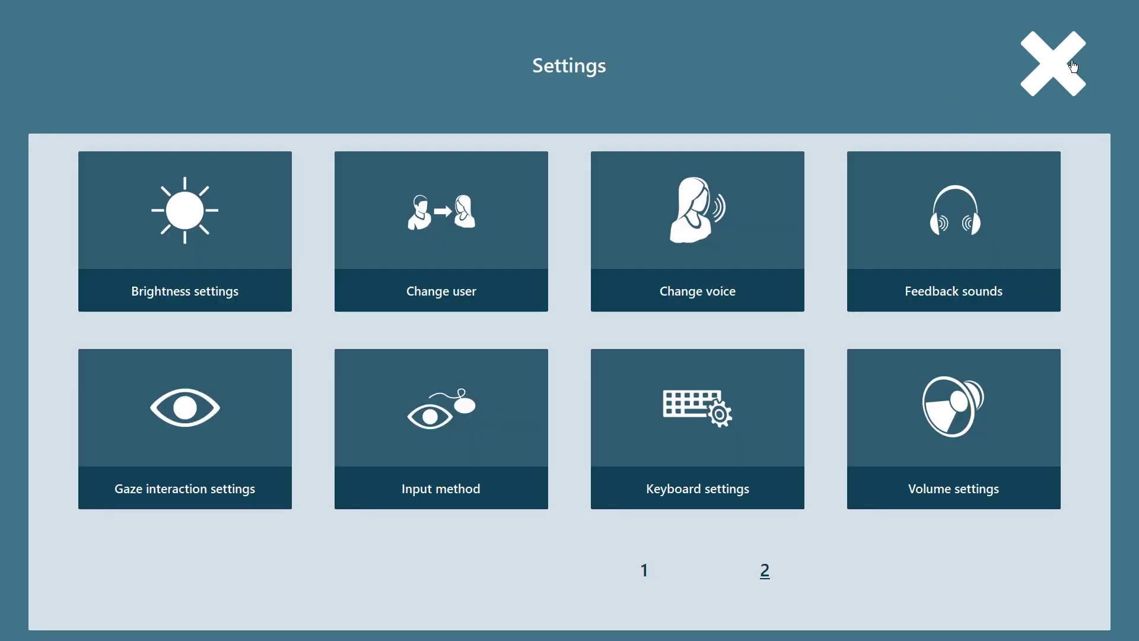
left_click(1050, 63)
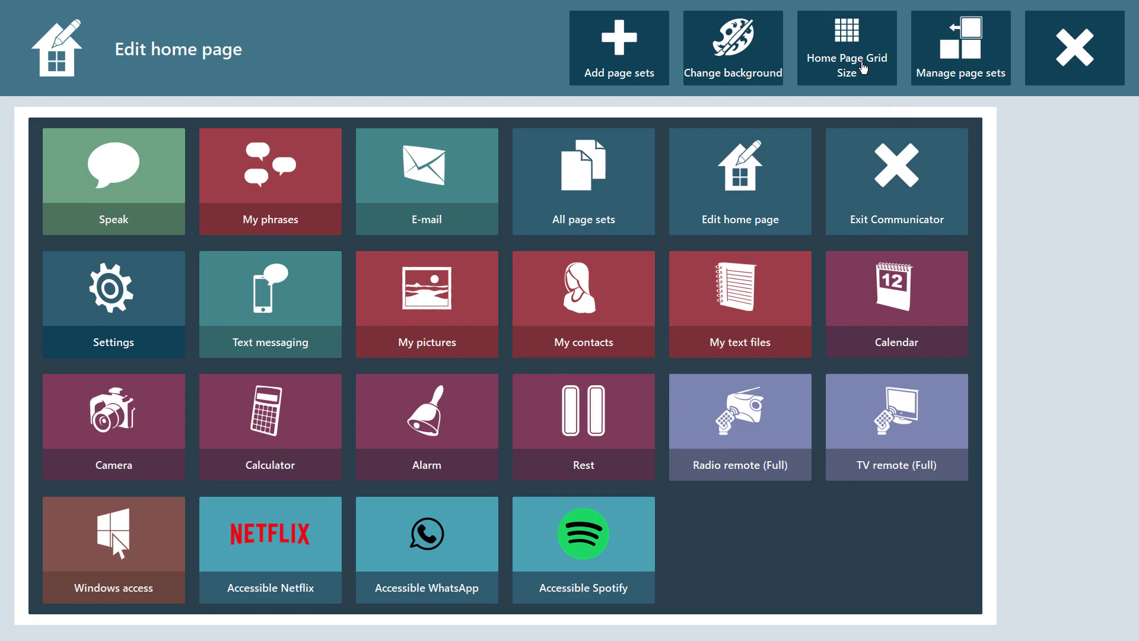
Step: Browse the add-on page sets like Accessible Facebook, then bring up the keyboard settings
left_click(847, 48)
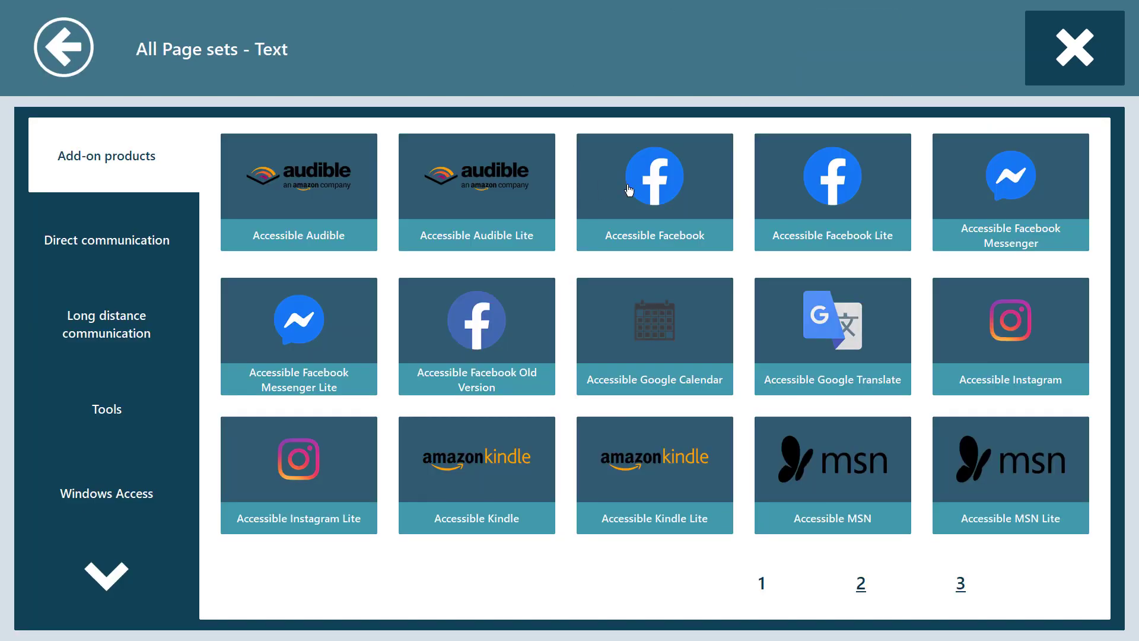
left_click(654, 176)
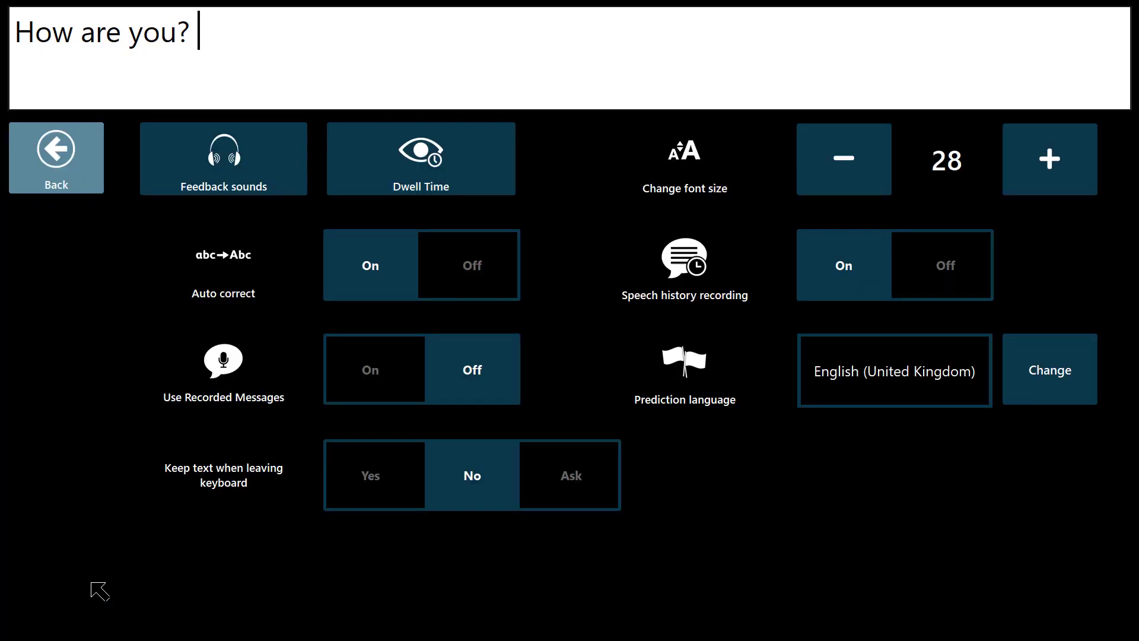
Step: View feedback sounds and dwell time, raise the font size from 28 to 48, and return home
left_click(223, 158)
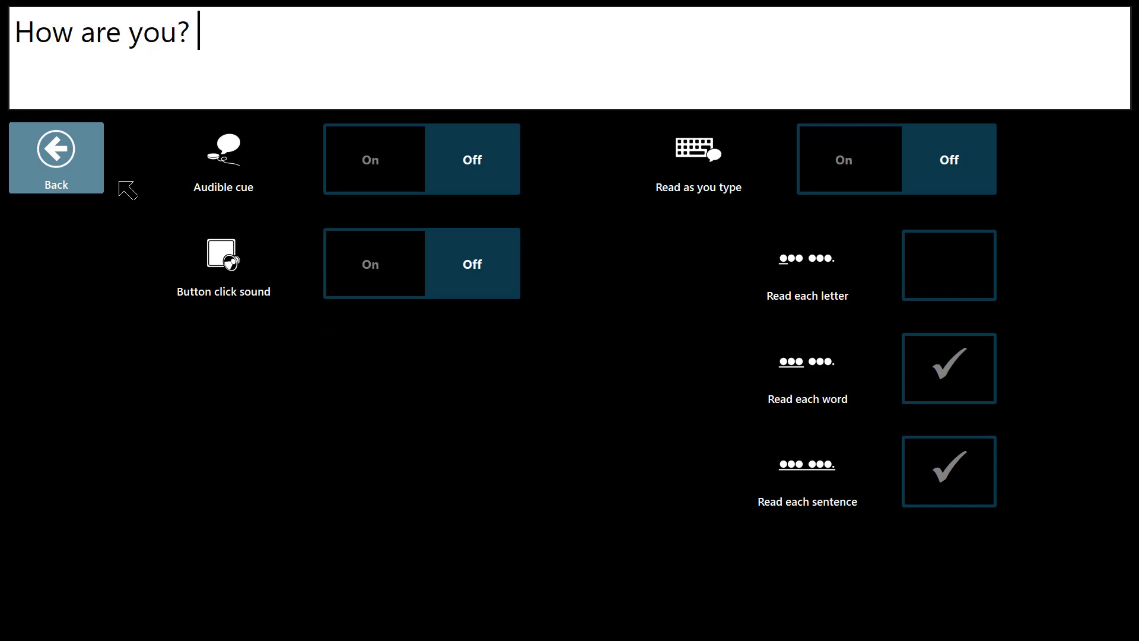
left_click(55, 157)
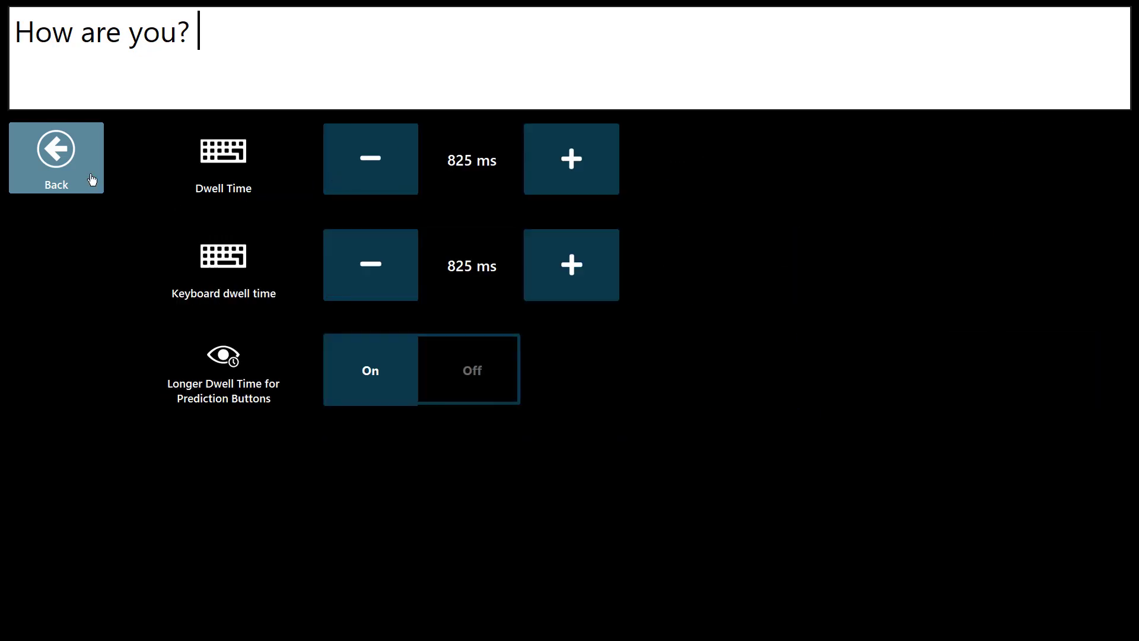
left_click(55, 158)
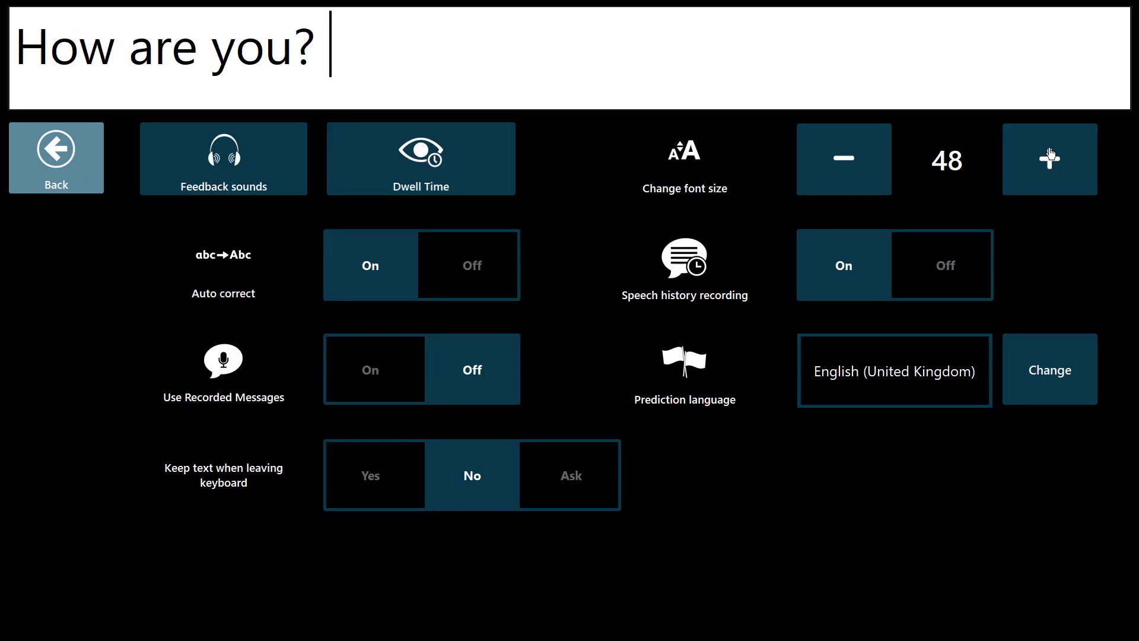
left_click(56, 158)
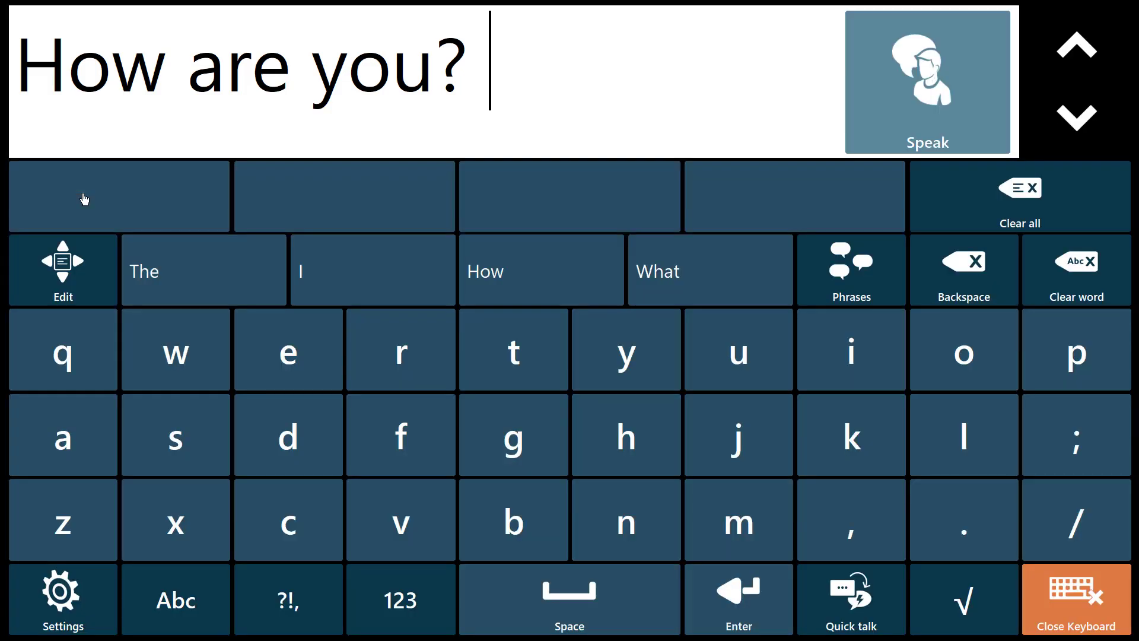
left_click(1074, 599)
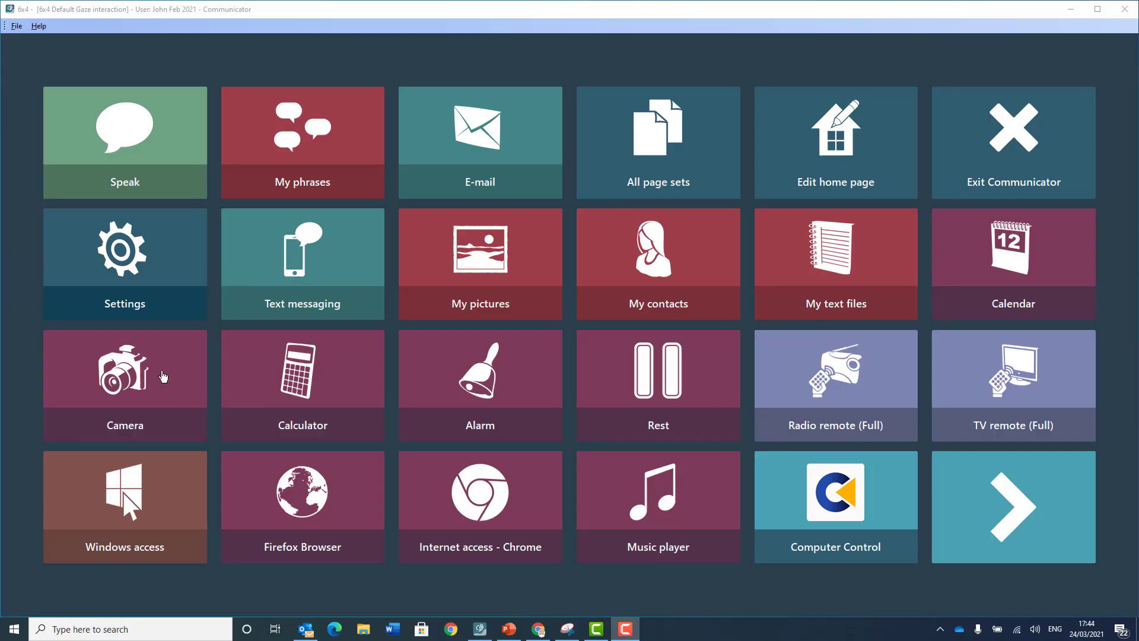
mouse_move(427, 277)
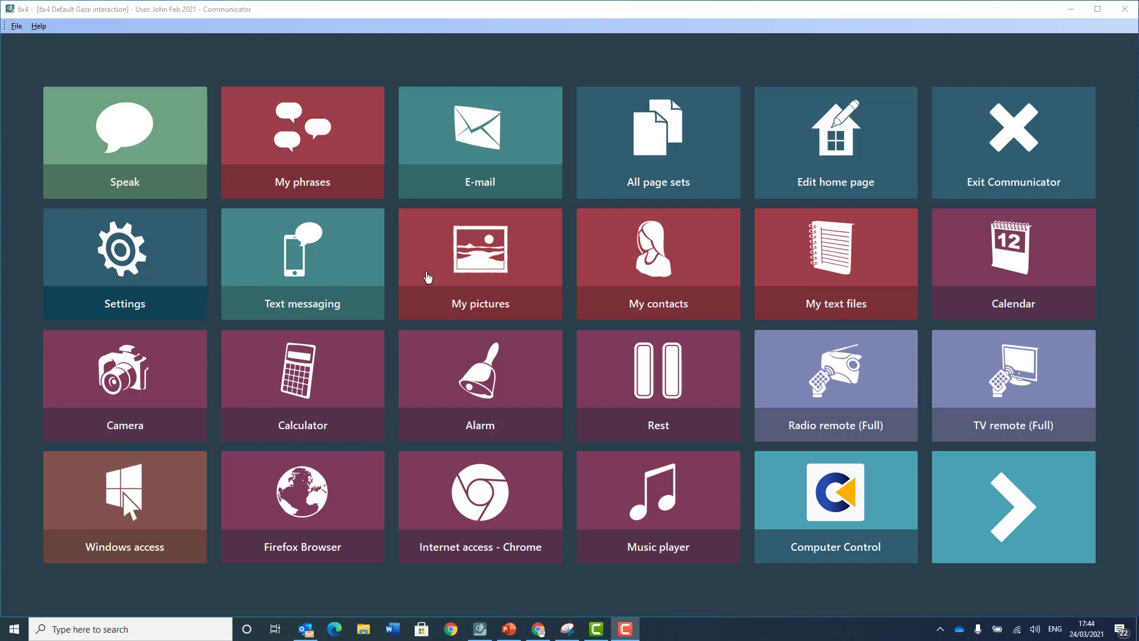
mouse_move(756, 262)
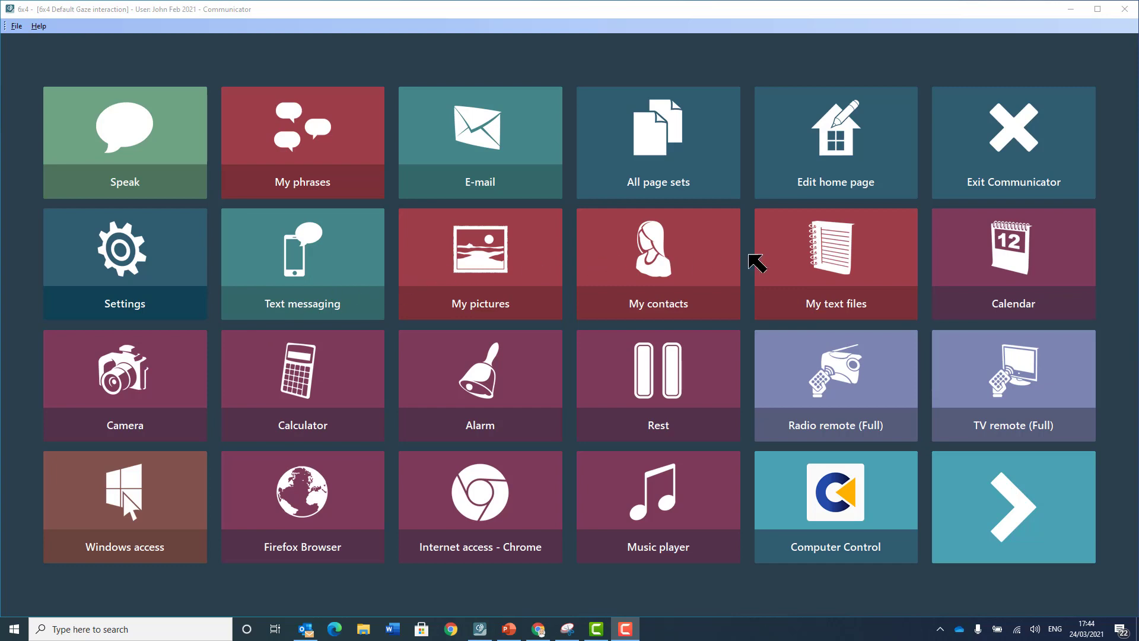
mouse_move(805, 262)
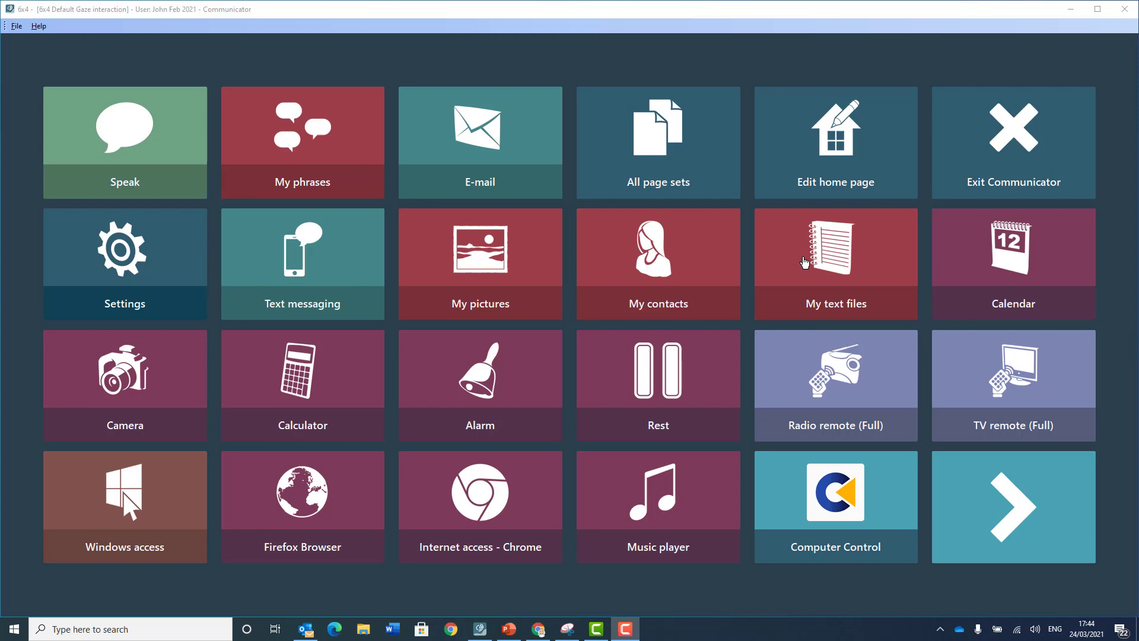
mouse_move(321, 379)
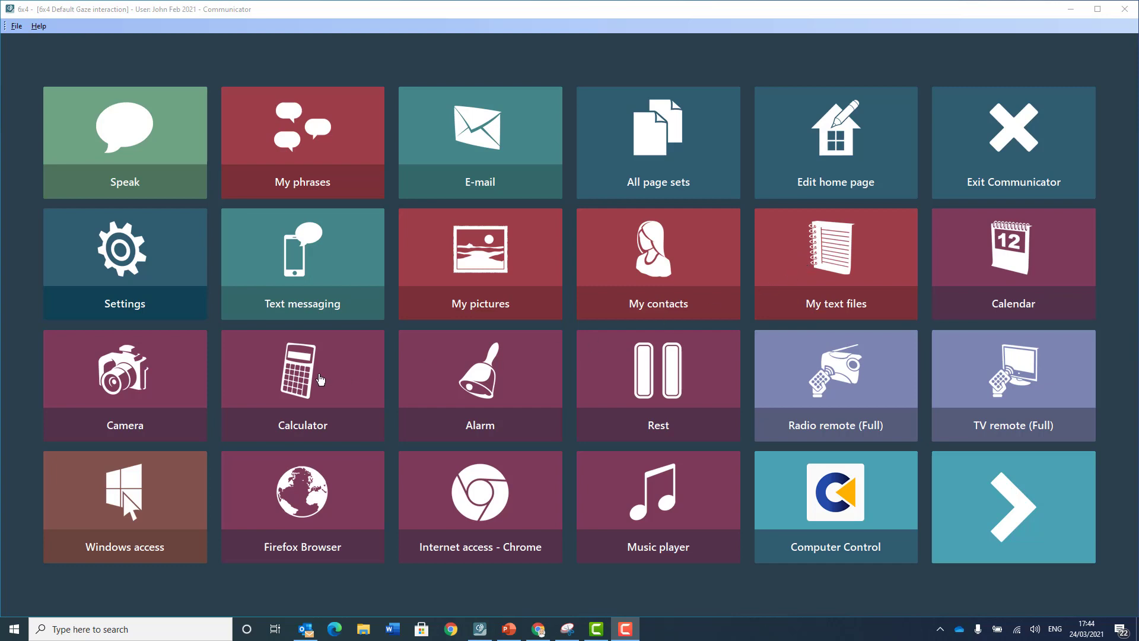
mouse_move(470, 370)
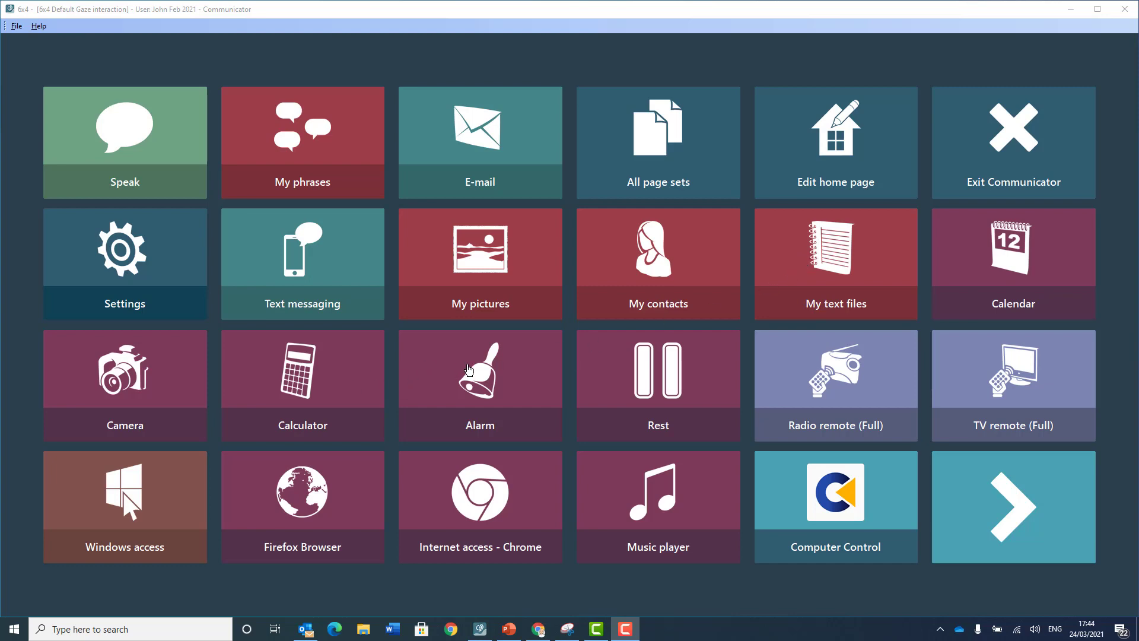
mouse_move(989, 378)
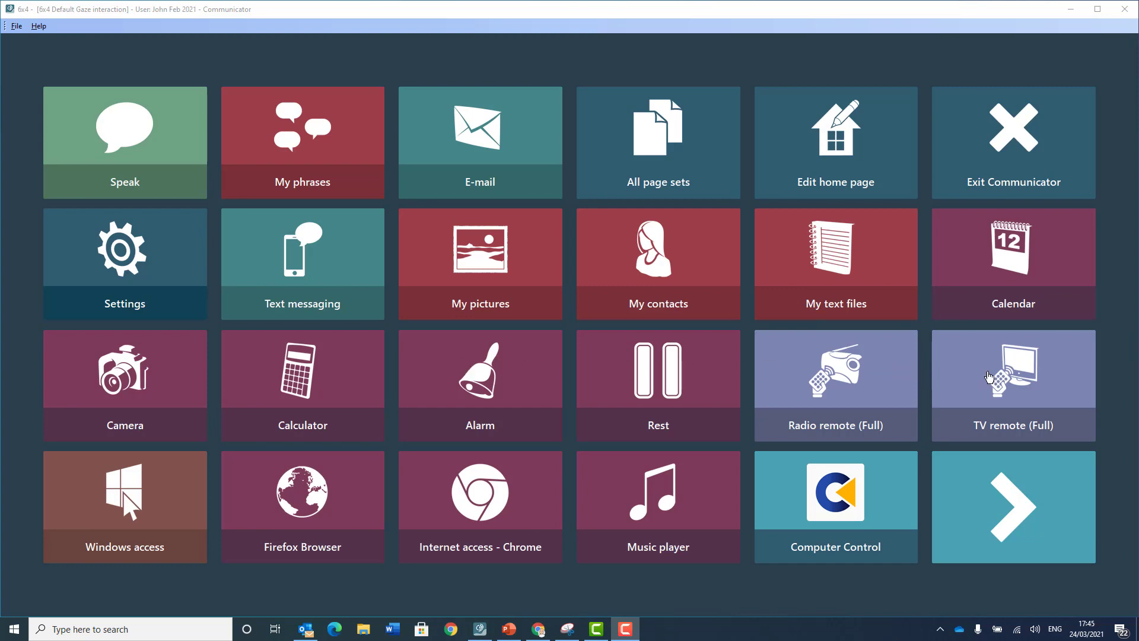
mouse_move(520, 489)
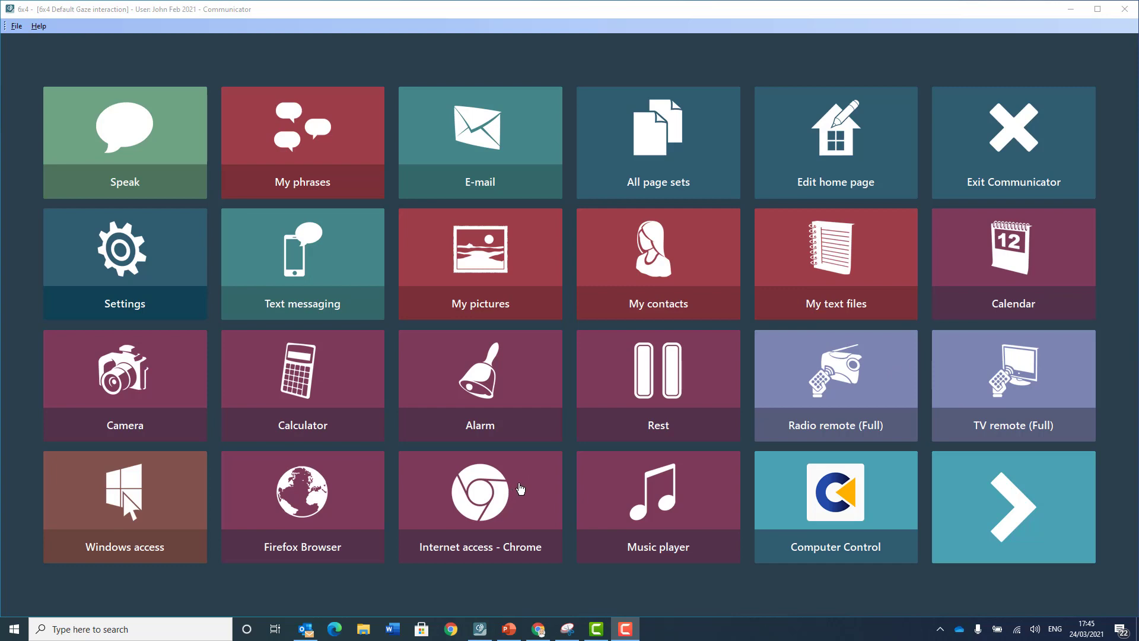
mouse_move(776, 484)
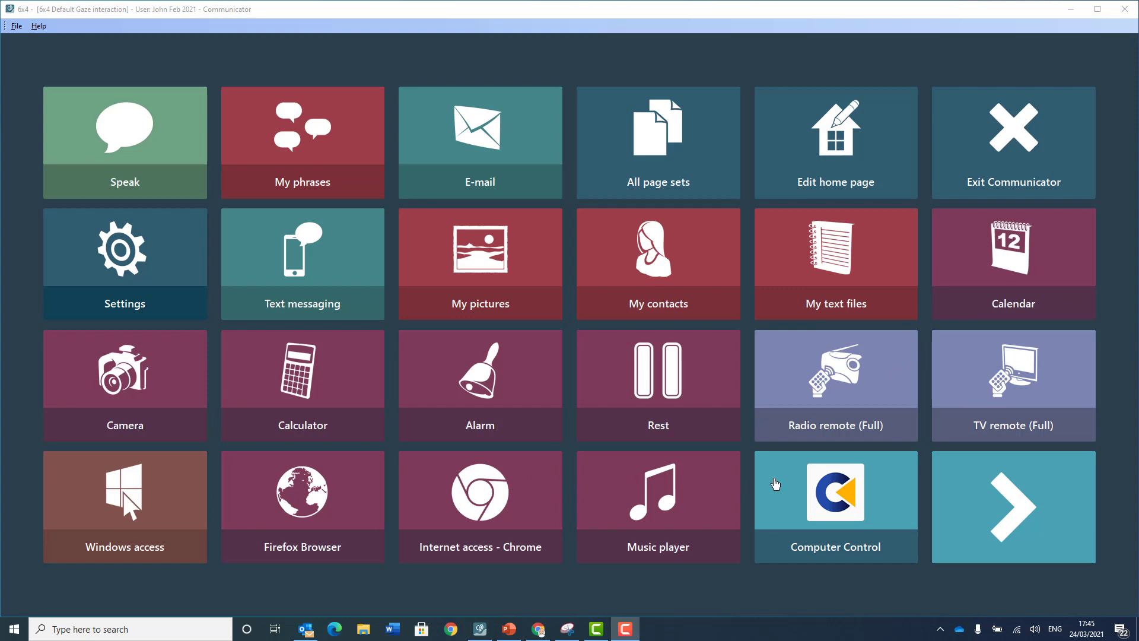
mouse_move(791, 484)
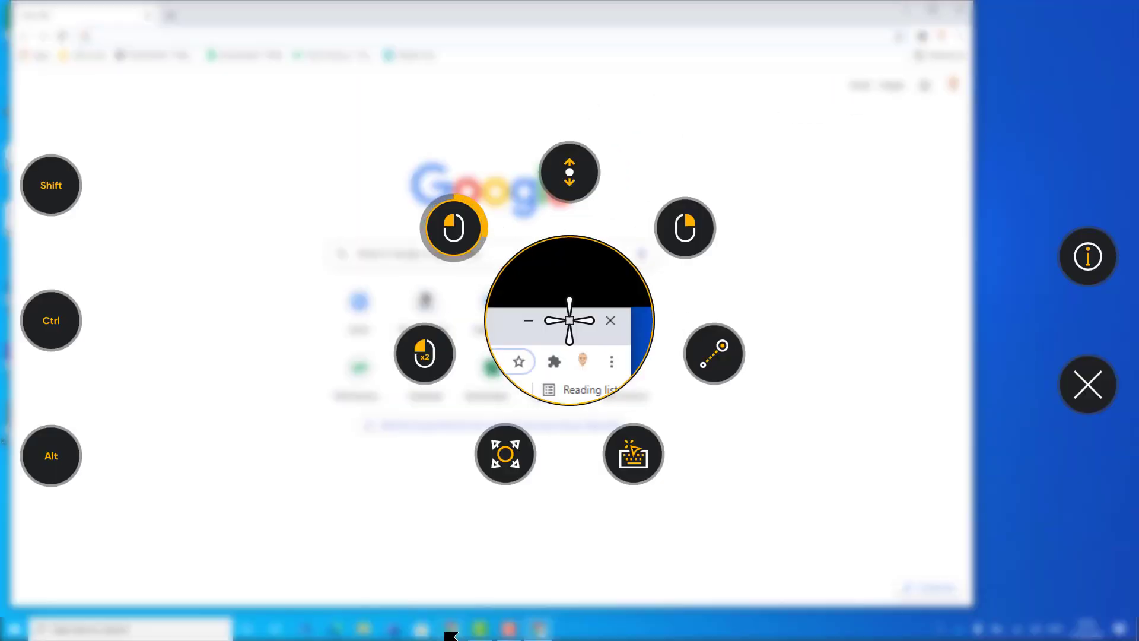
Step: Left-click Chrome's Google search box via the gaze menu and enter a letter with the on-screen keyboard
left_click(1088, 385)
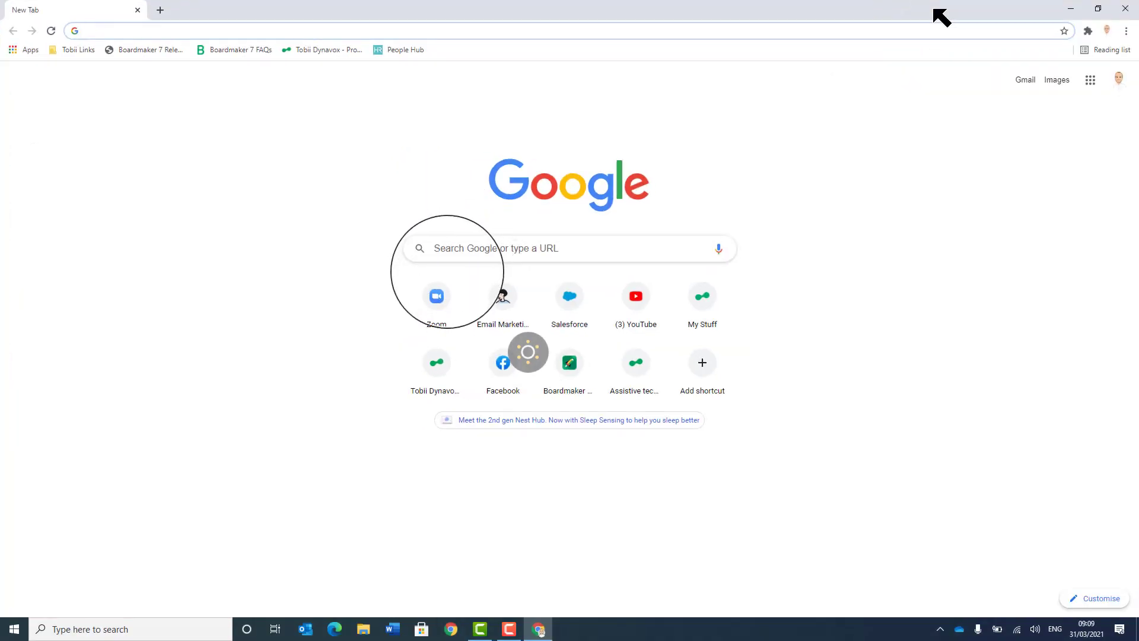
left_click(567, 248)
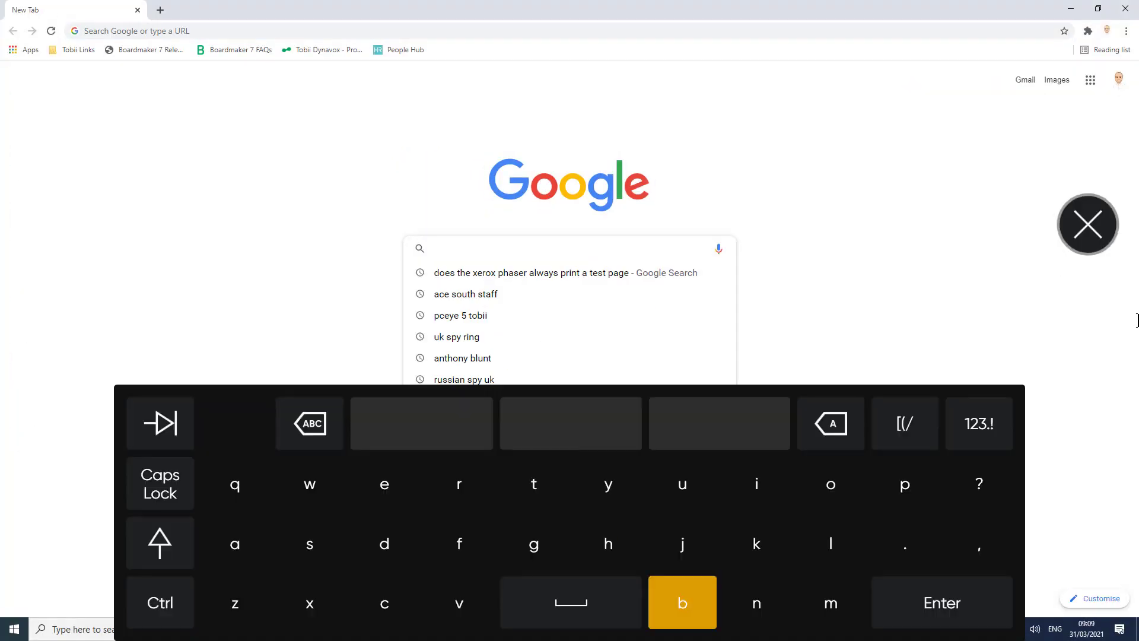
left_click(942, 602)
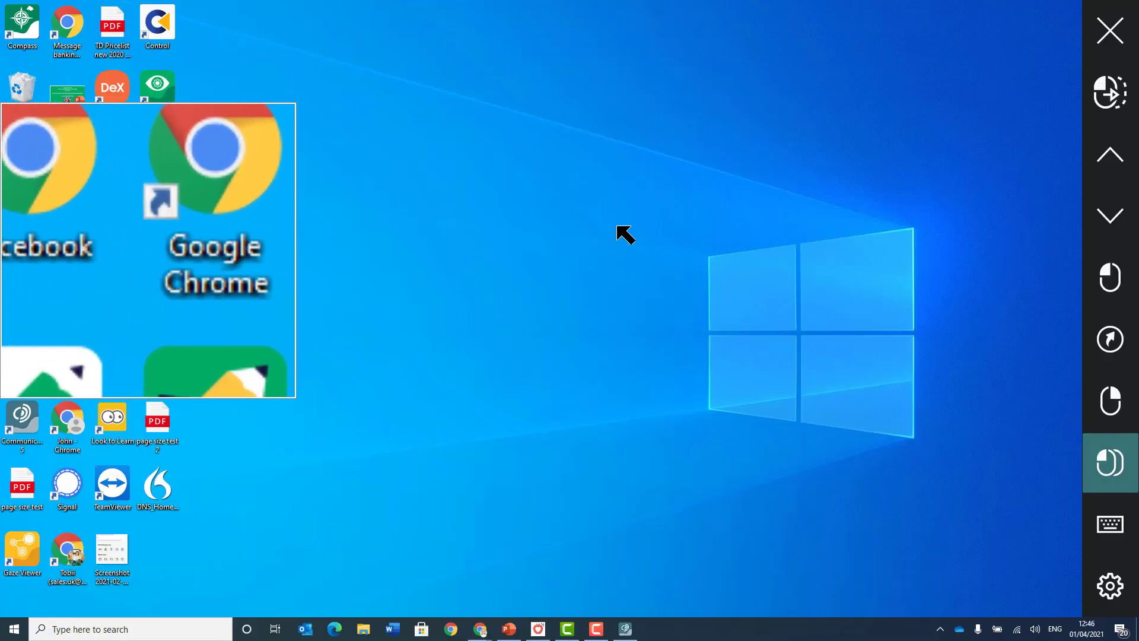
Step: Double-click the Google Chrome desktop shortcut using the sidebar zoom and click menu
double_click(216, 182)
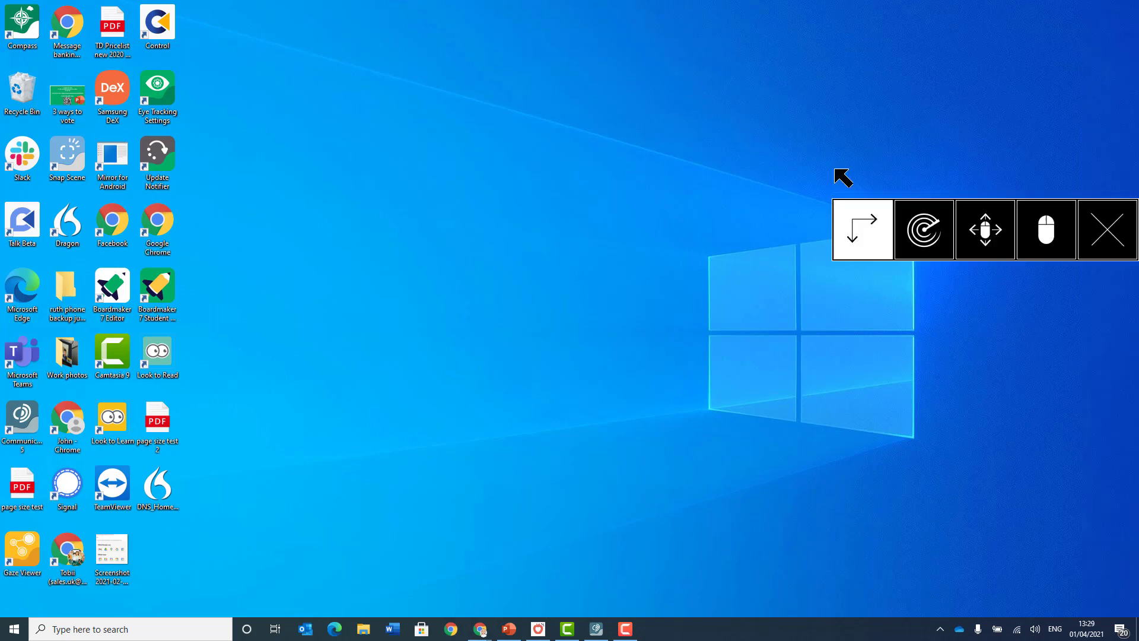
left_click(1107, 229)
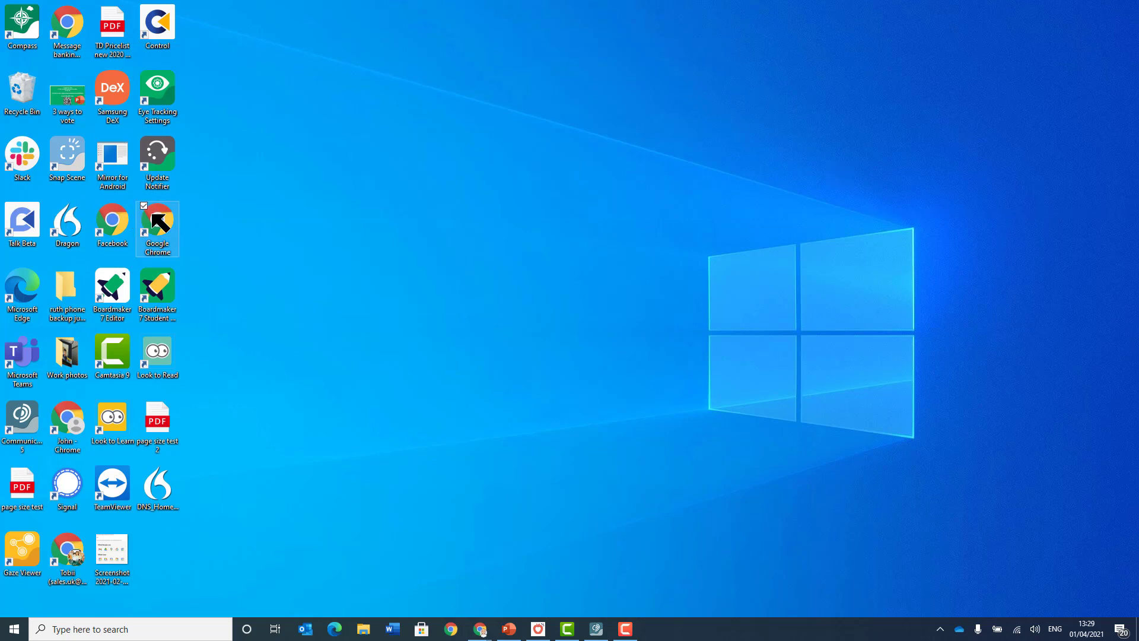
double_click(156, 229)
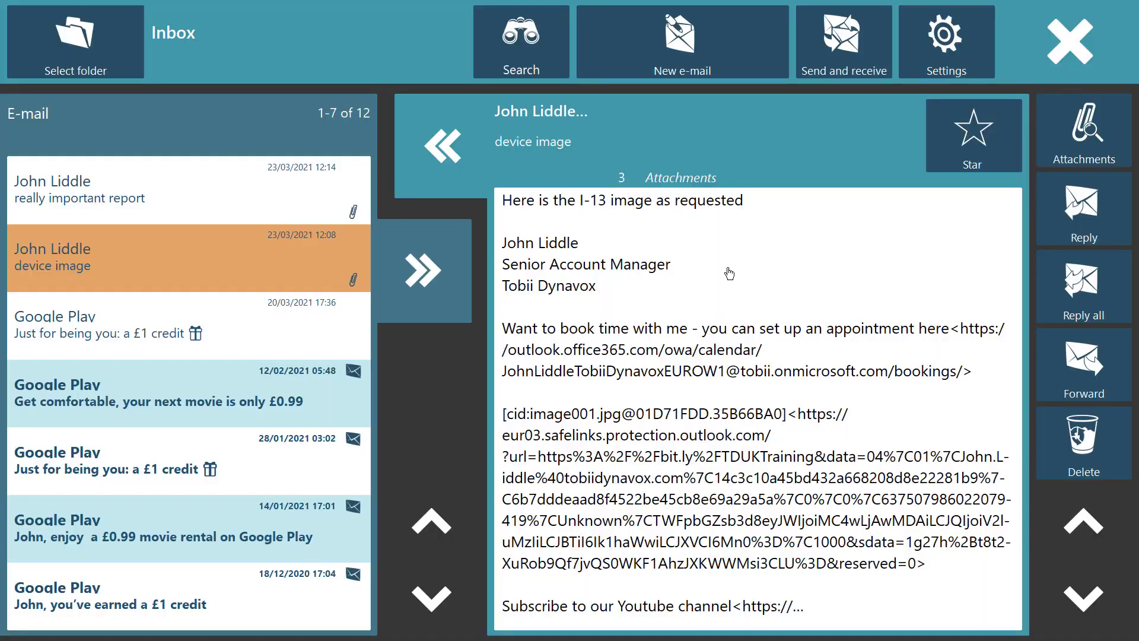
Step: Show the attachments of the device image e-mail and start adding a new attachment
left_click(1083, 131)
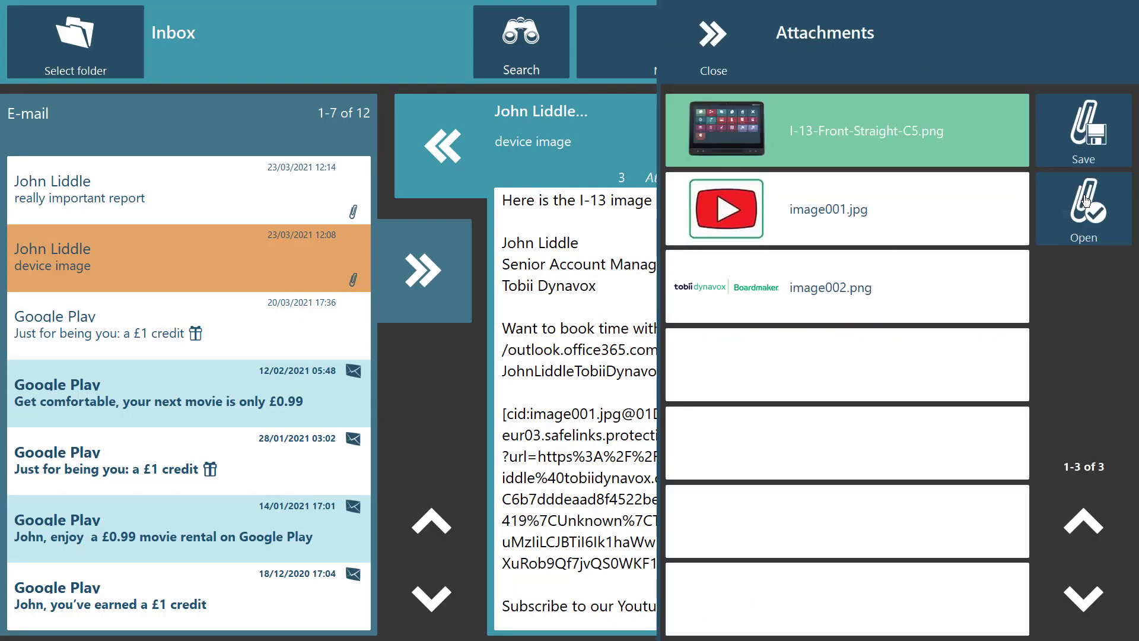
left_click(1084, 209)
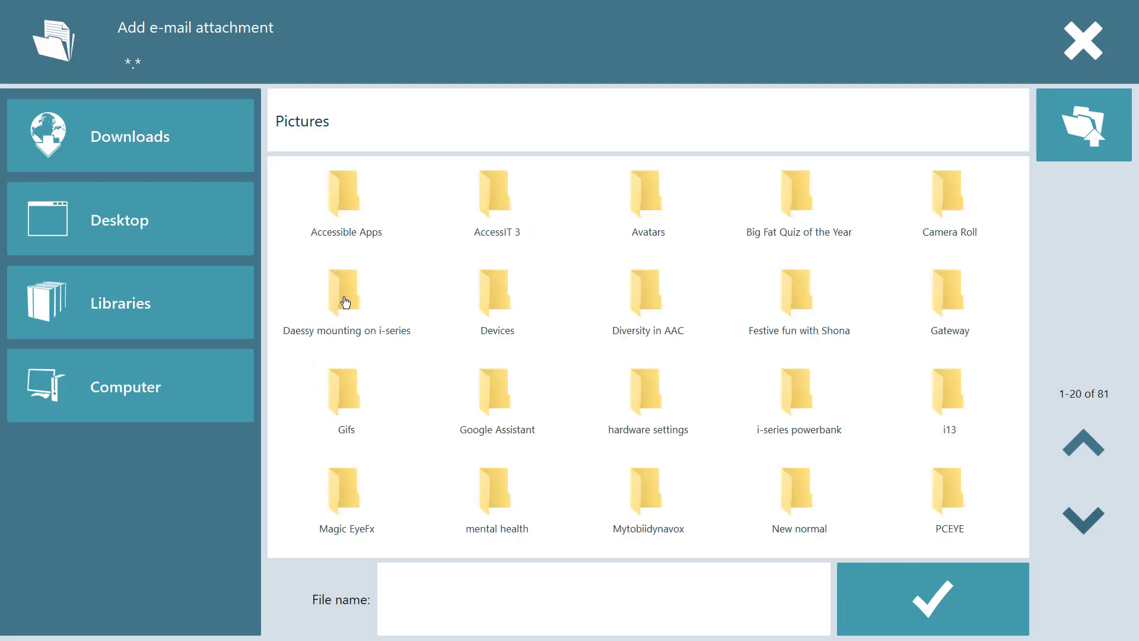
Step: Pick Indi 7.JPG from the Devices folder and confirm it as the e-mail attachment
double_click(496, 296)
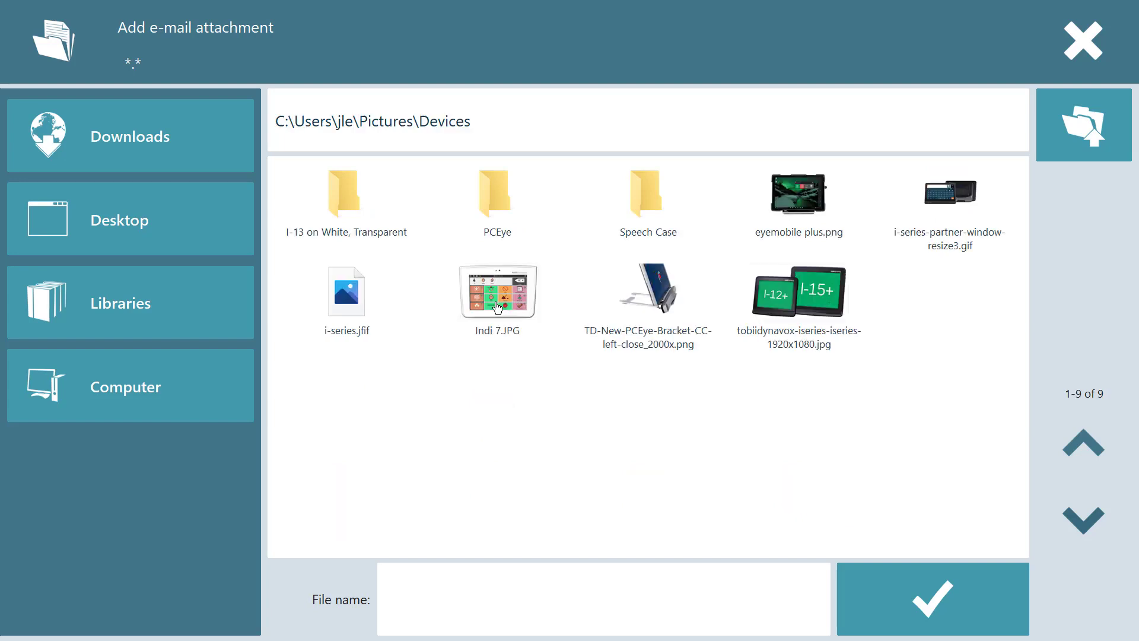
left_click(497, 292)
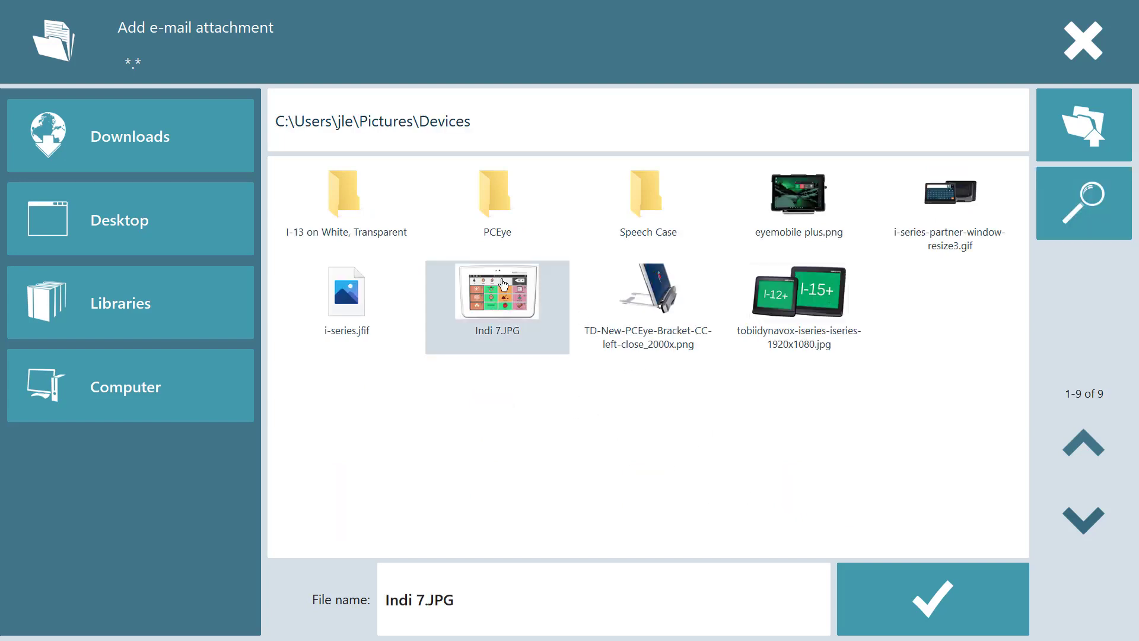
left_click(932, 598)
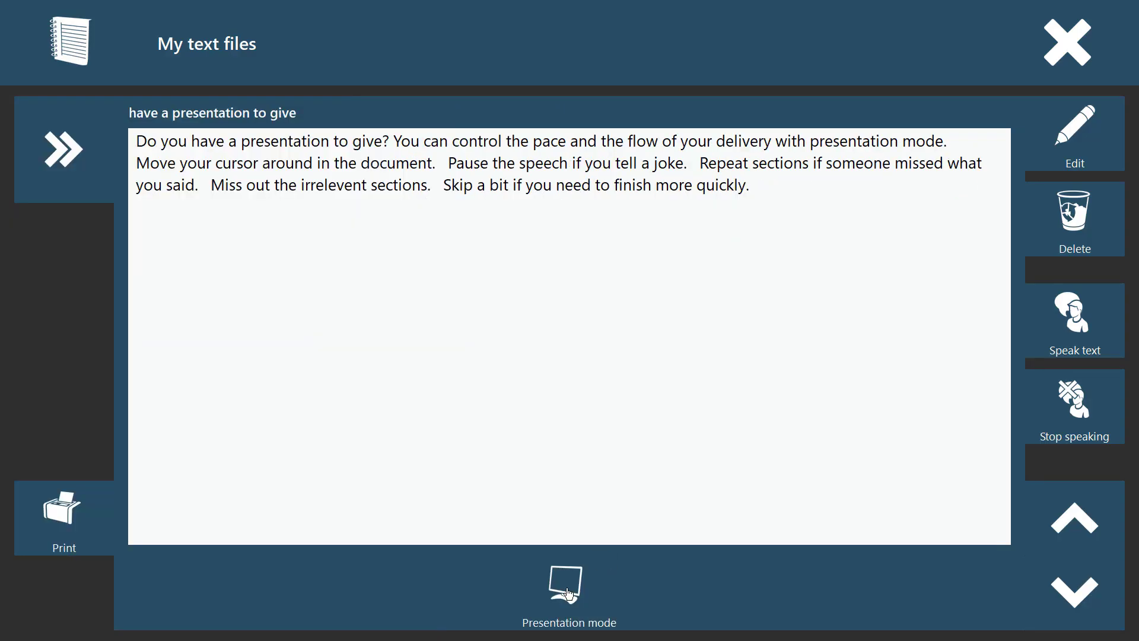
Step: Put the presentation text file in presentation mode and move two sentences forward, one back
left_click(569, 588)
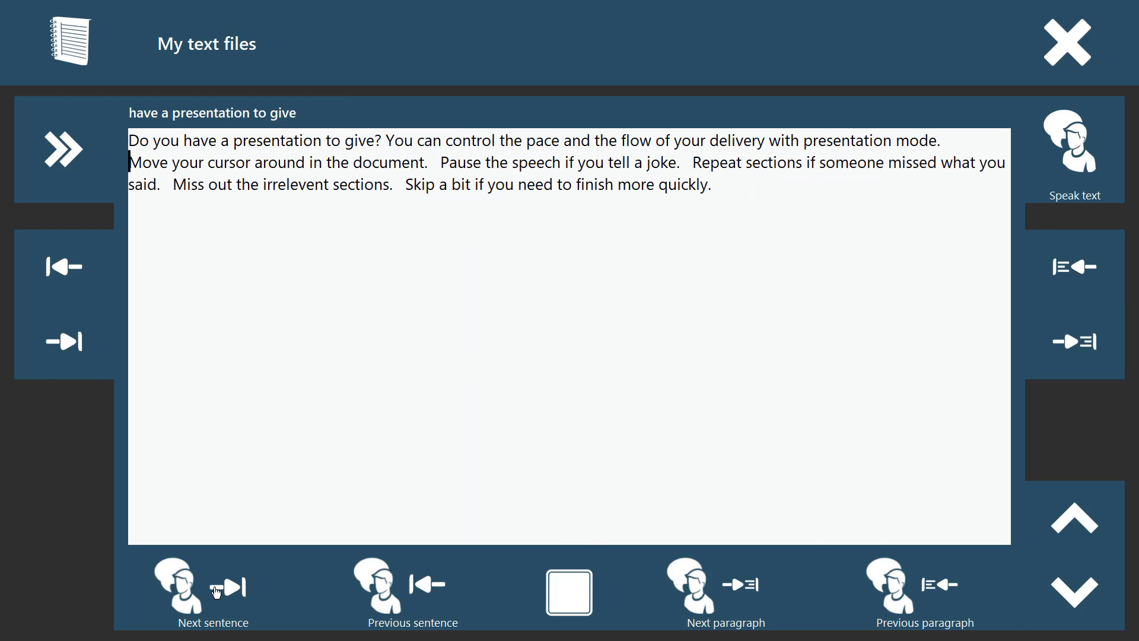
mouse_move(373, 372)
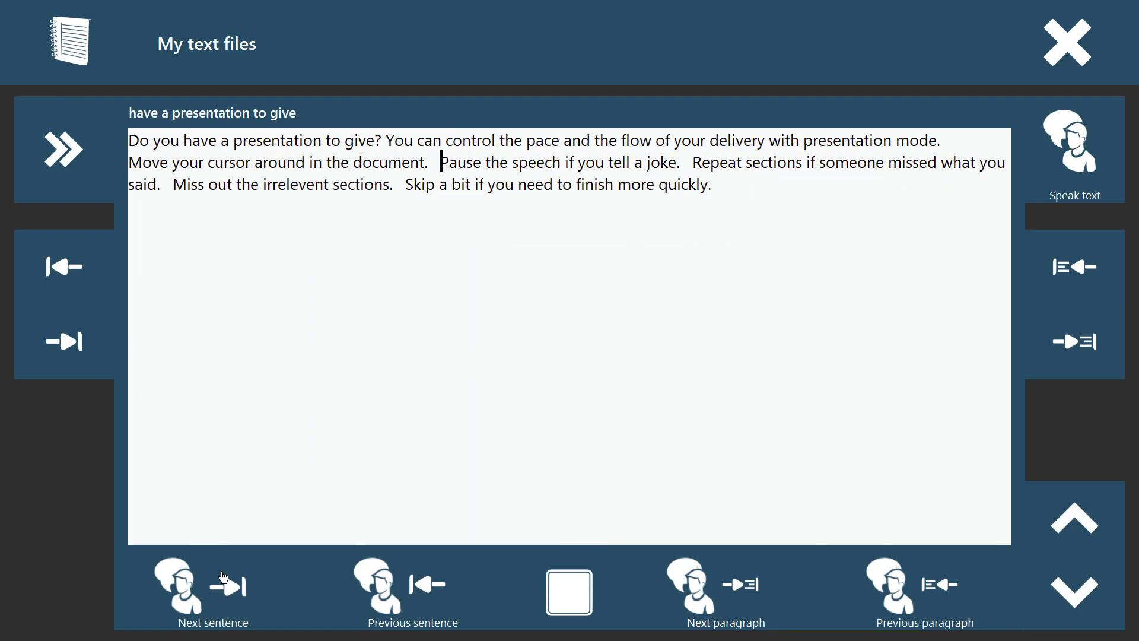
left_click(226, 583)
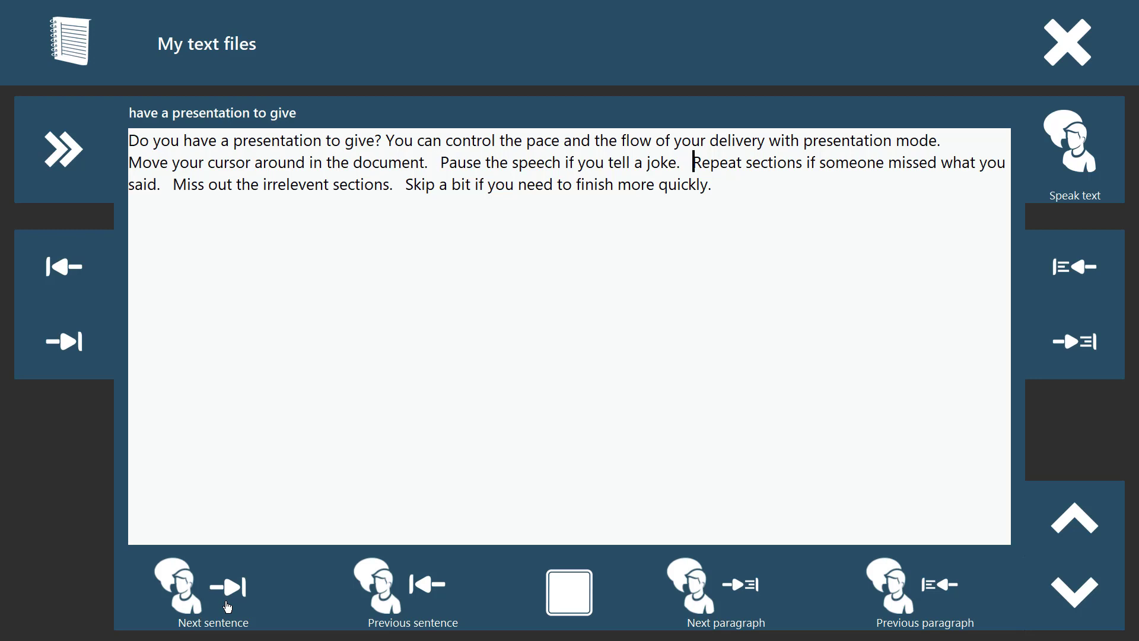
left_click(213, 586)
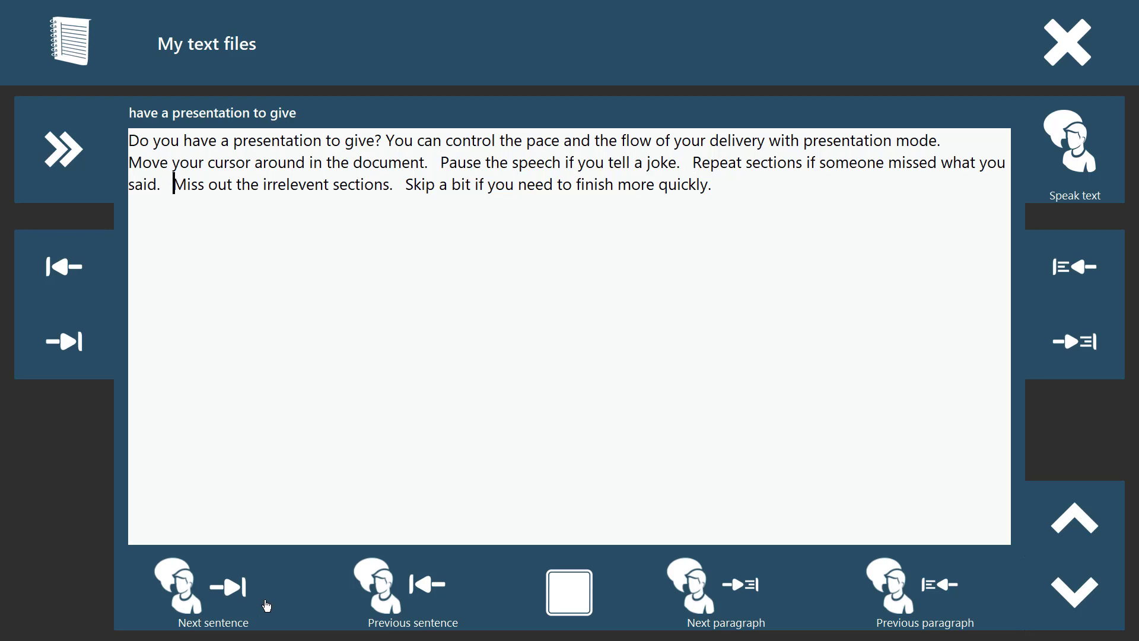
mouse_move(427, 591)
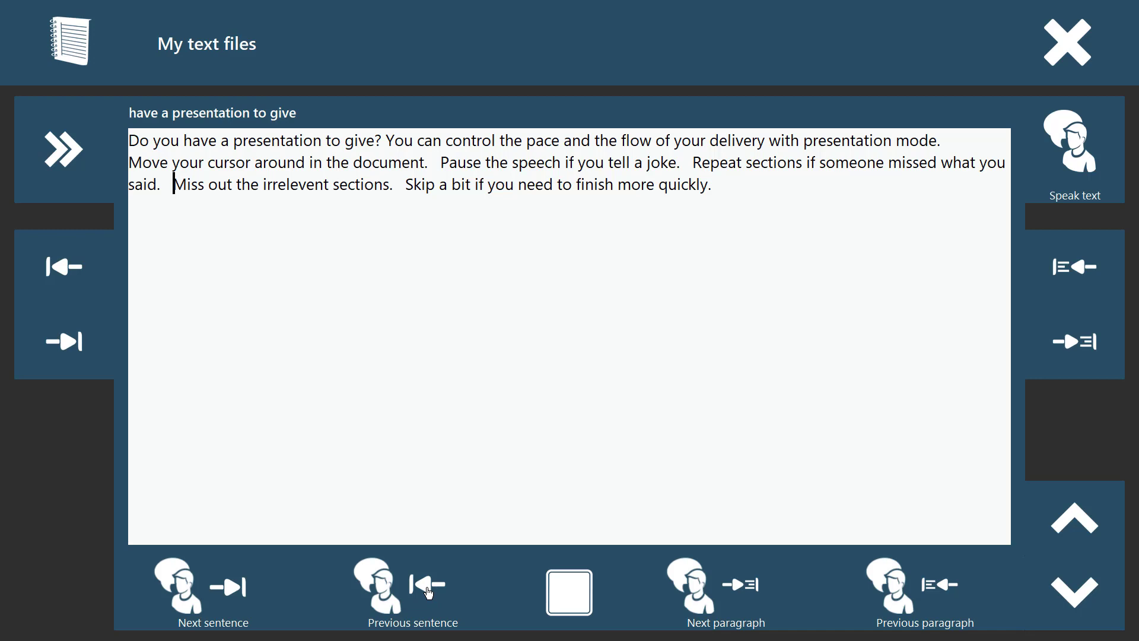
left_click(213, 586)
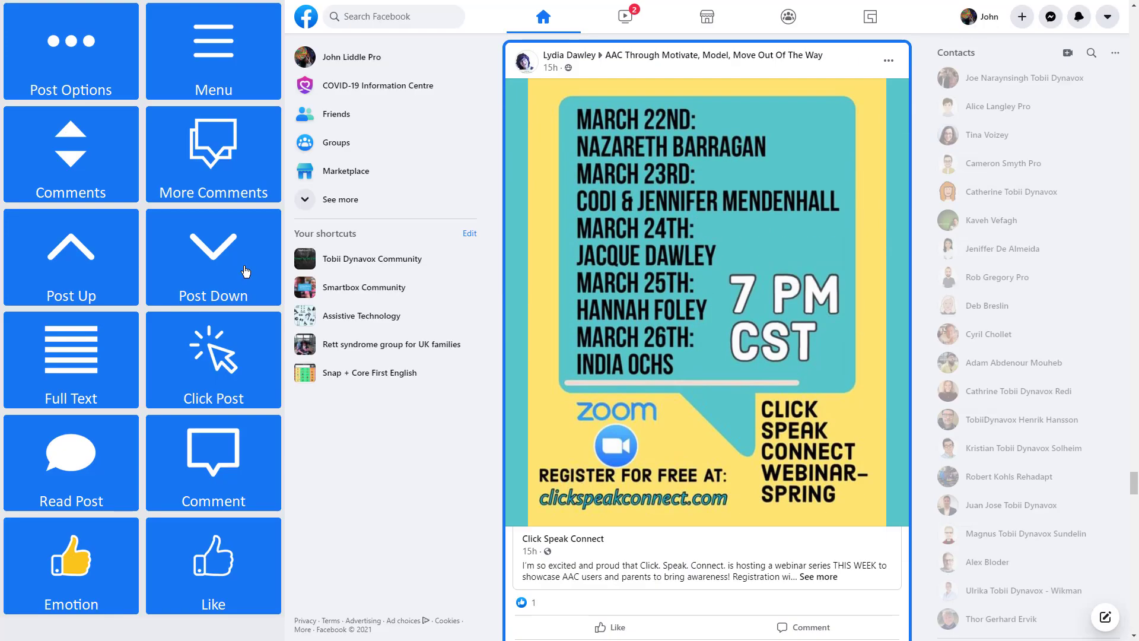
Step: Step through Instagram posts, then move on through TikTok to Twitch's recommended live channels
scroll("down", 3)
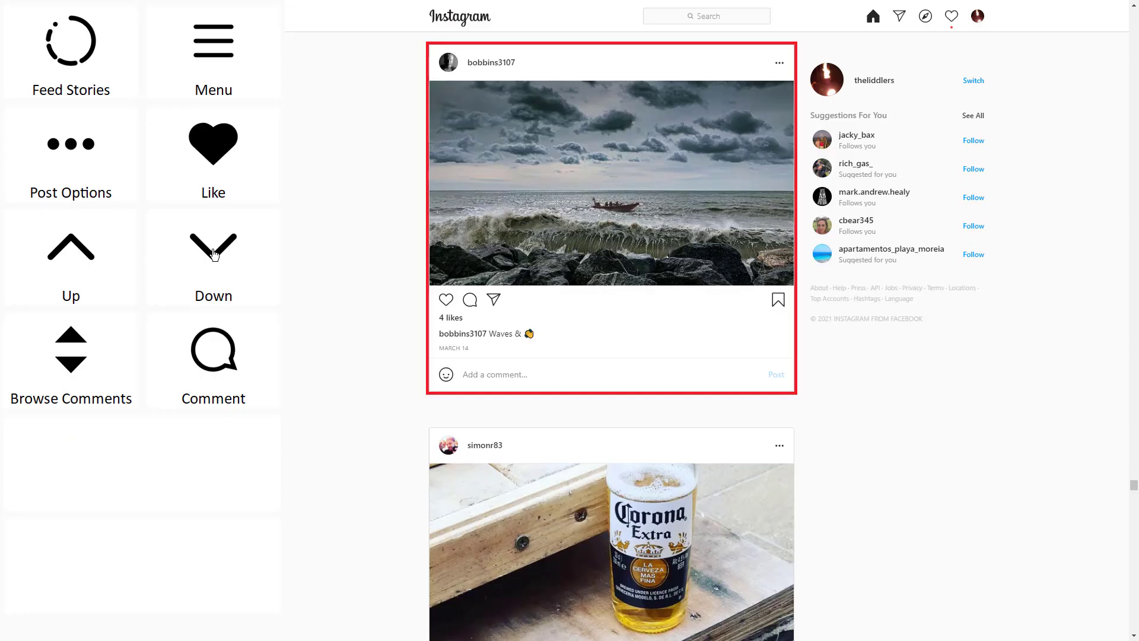
left_click(213, 258)
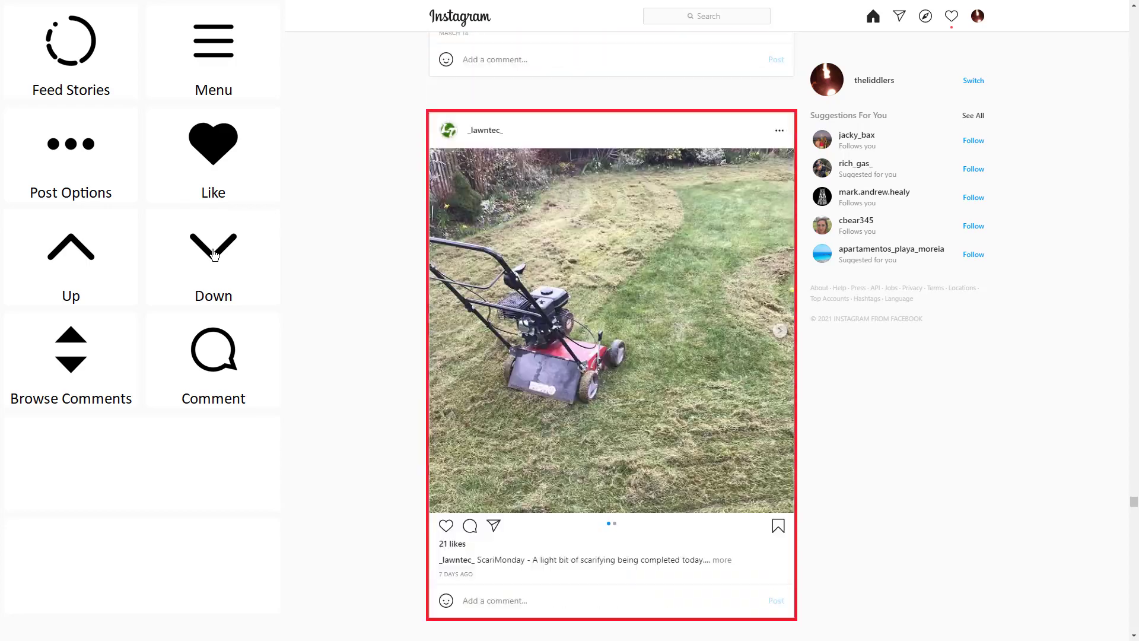
left_click(780, 329)
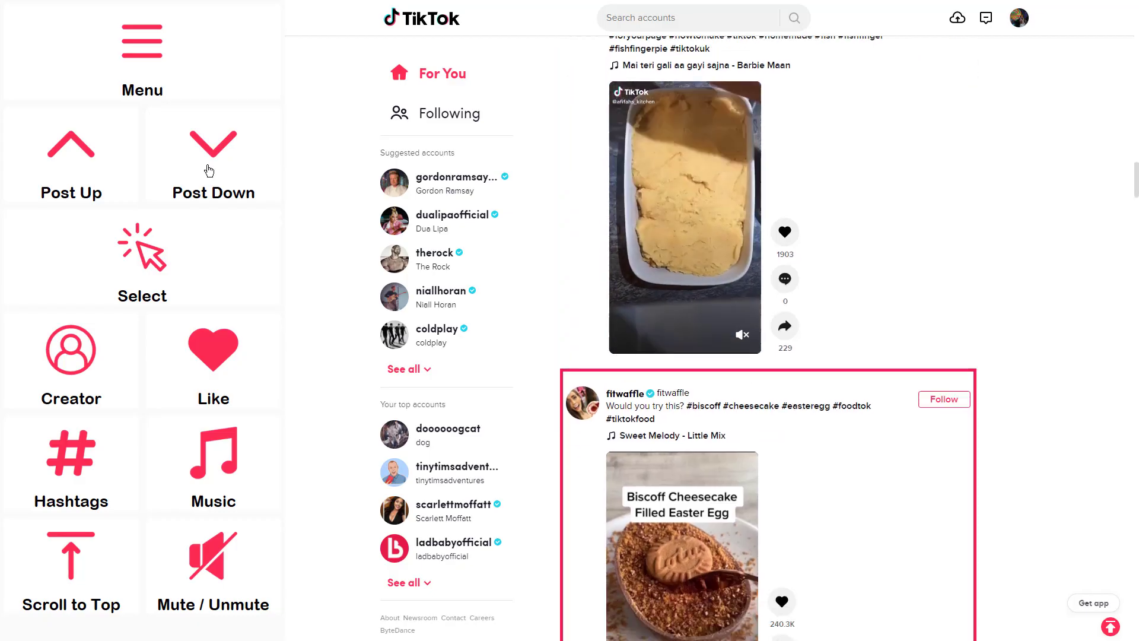
scroll("down", 3)
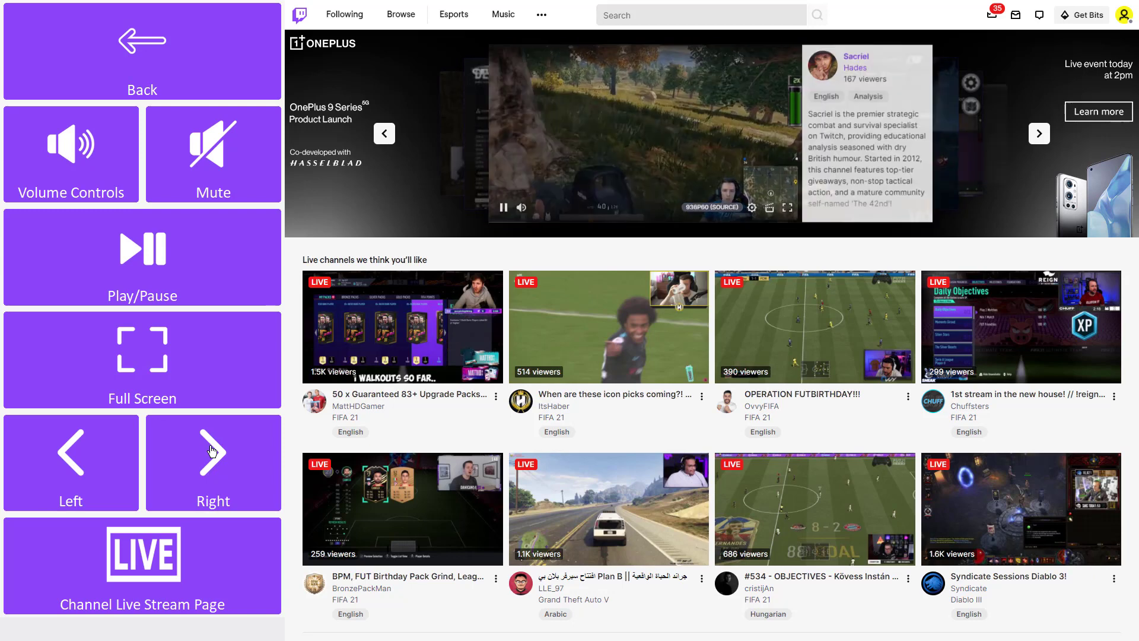
left_click(1038, 133)
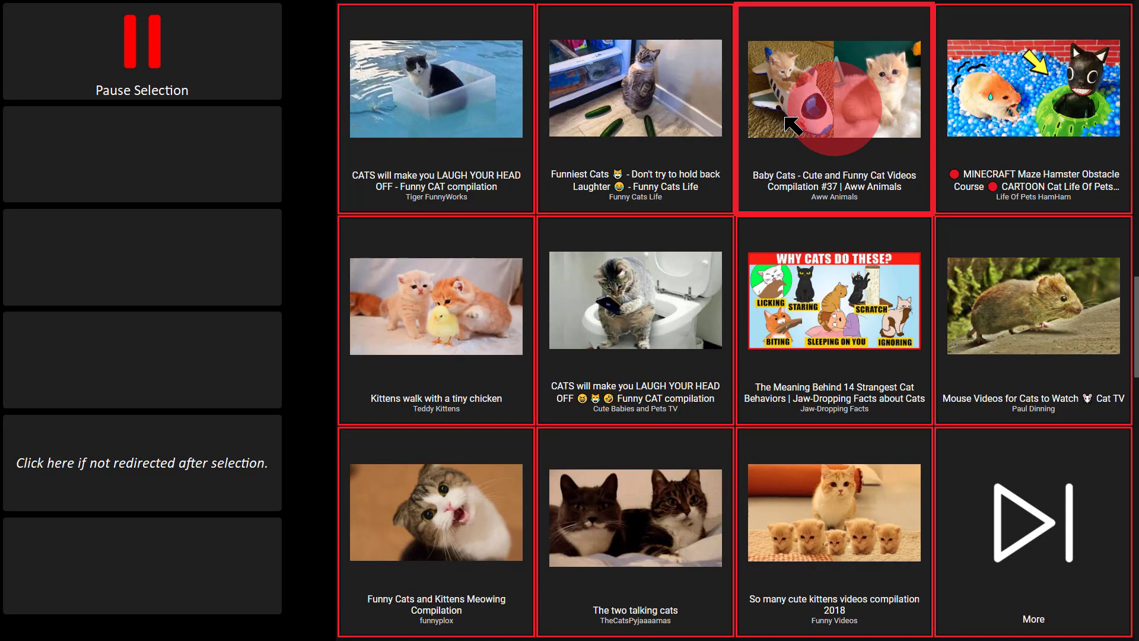
Step: Play the Baby Cats compilation with player controls, then move down to The Office in Netflix
left_click(833, 89)
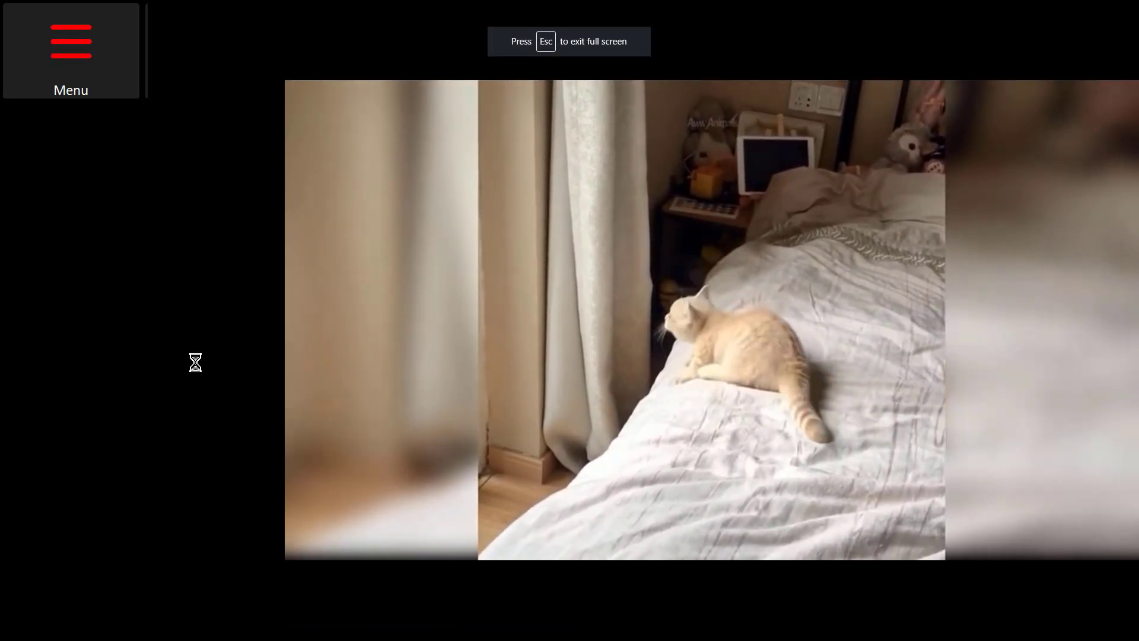
left_click(70, 50)
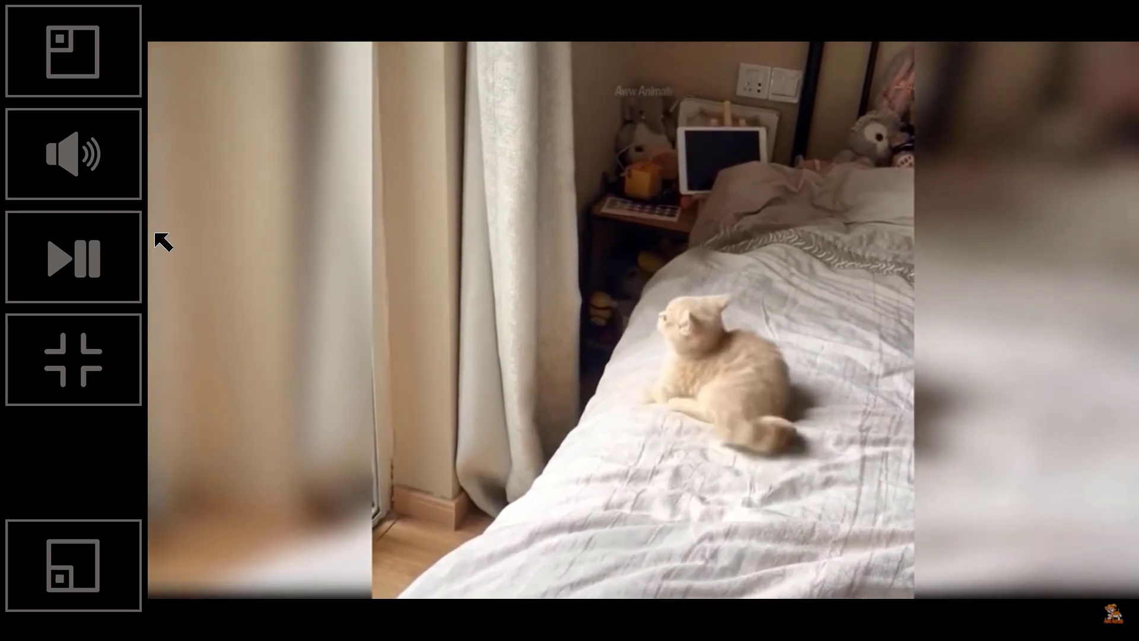
left_click(73, 51)
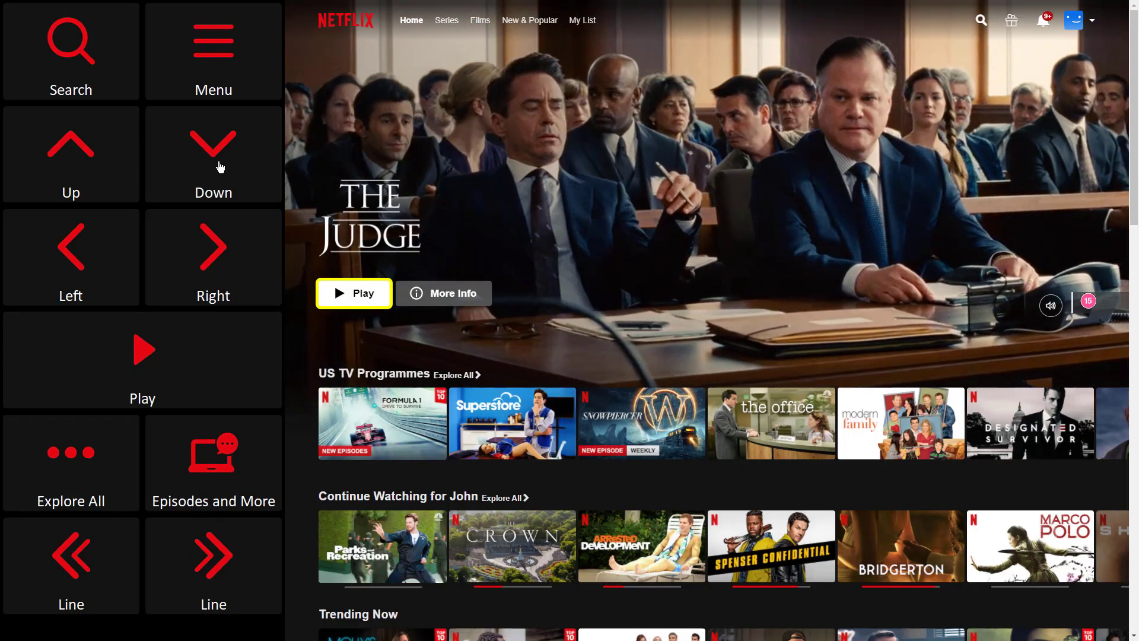
left_click(212, 245)
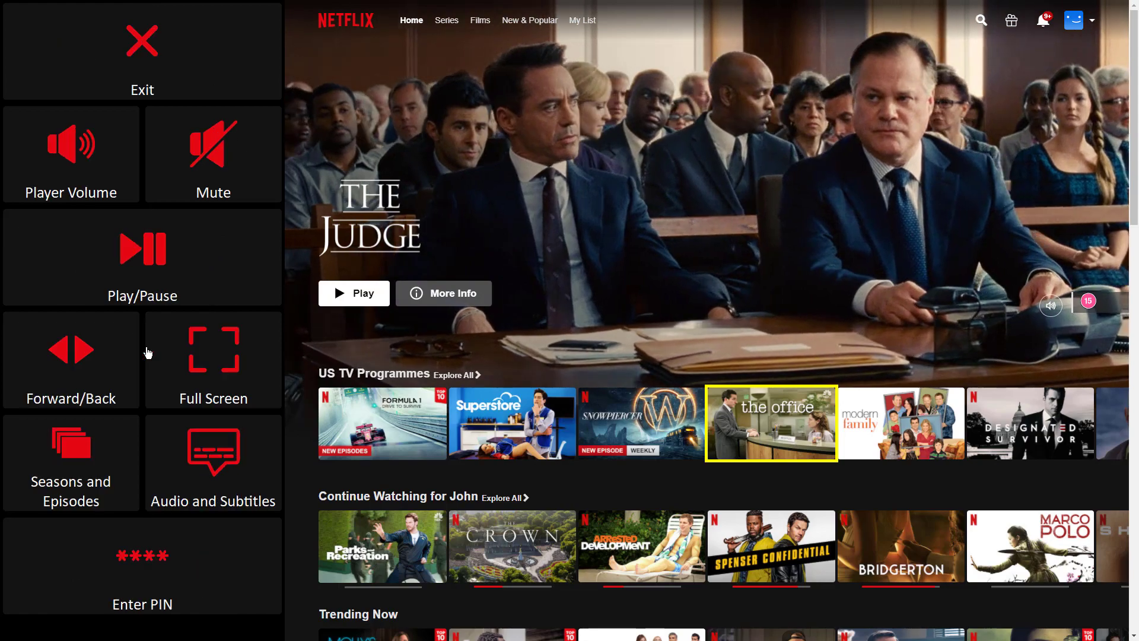
left_click(770, 423)
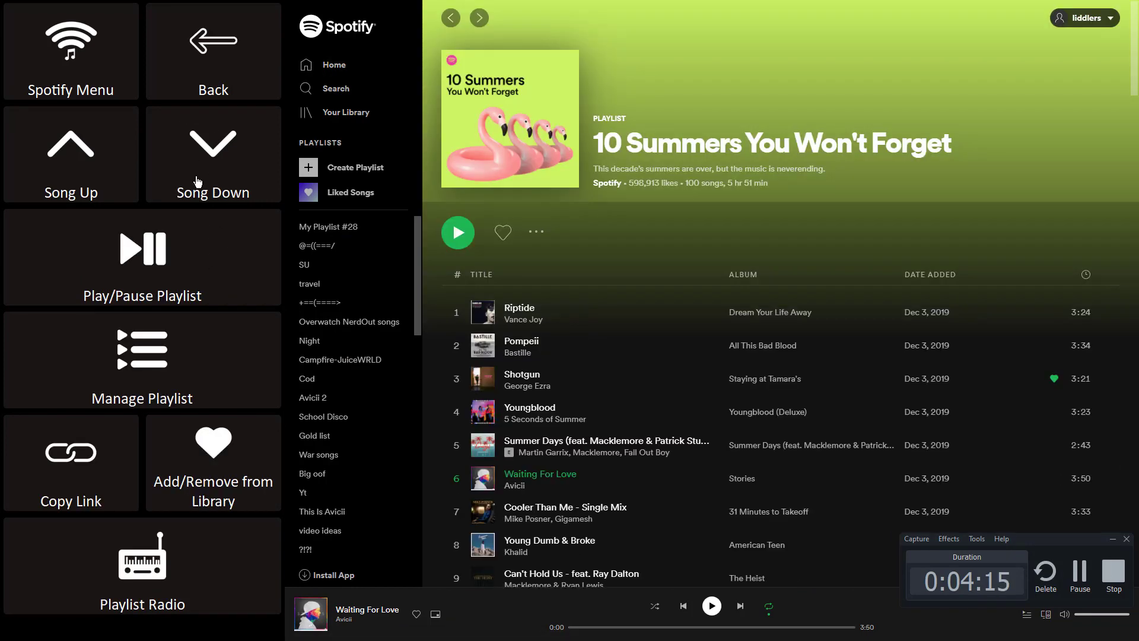
left_click(142, 249)
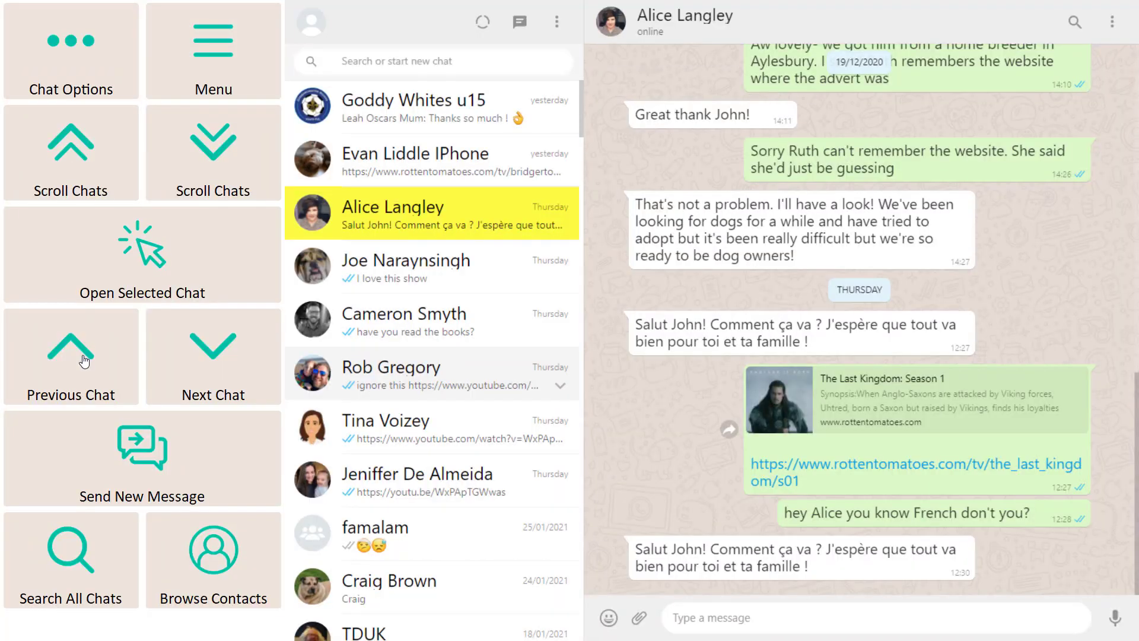
left_click(71, 356)
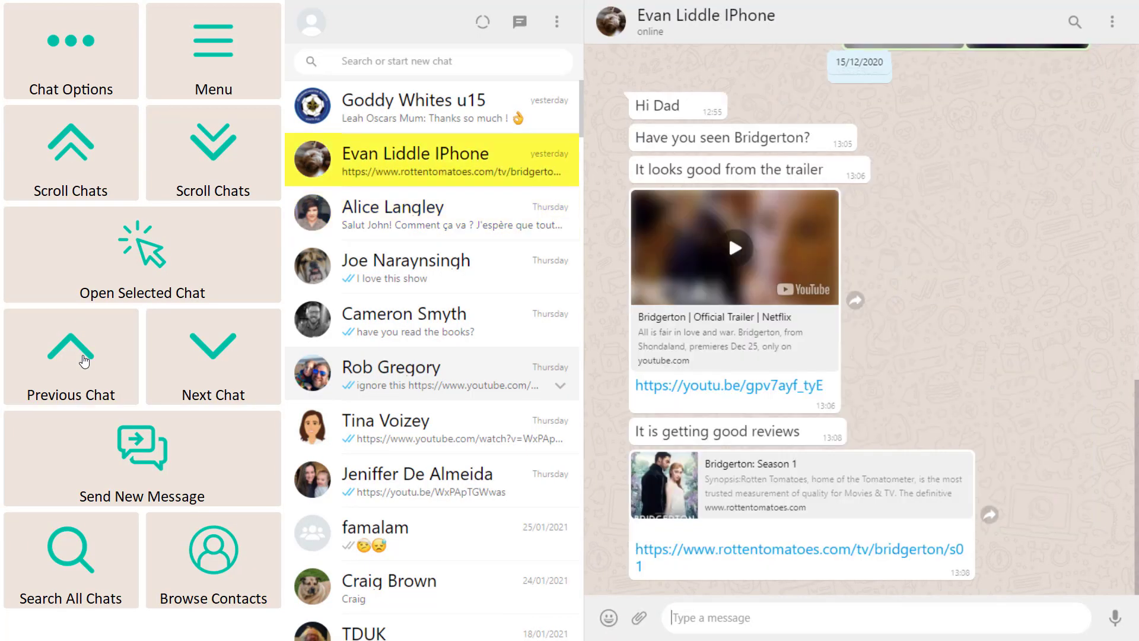
mouse_move(138, 253)
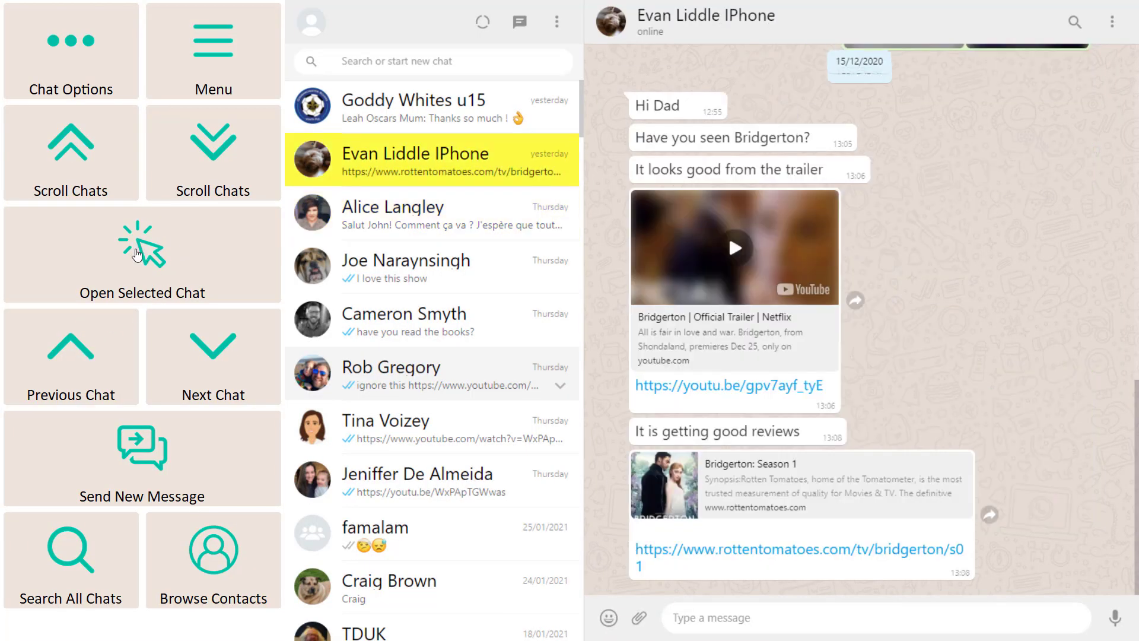
left_click(142, 255)
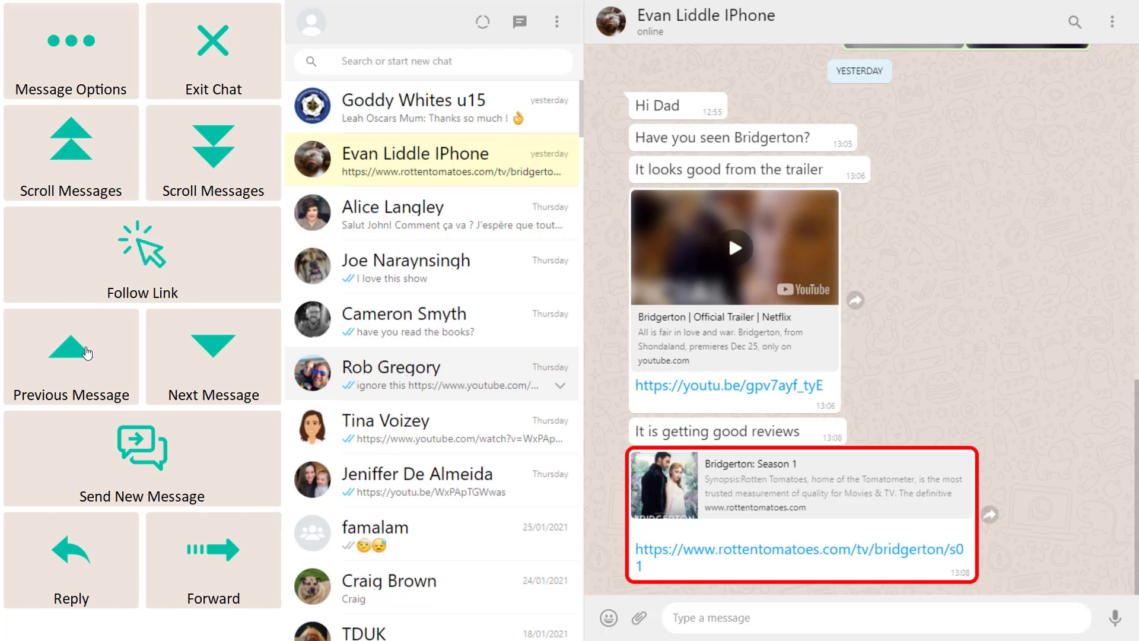
Step: Select the earlier trailer message, follow its link to play the Bridgerton trailer, then return to the chat
left_click(70, 349)
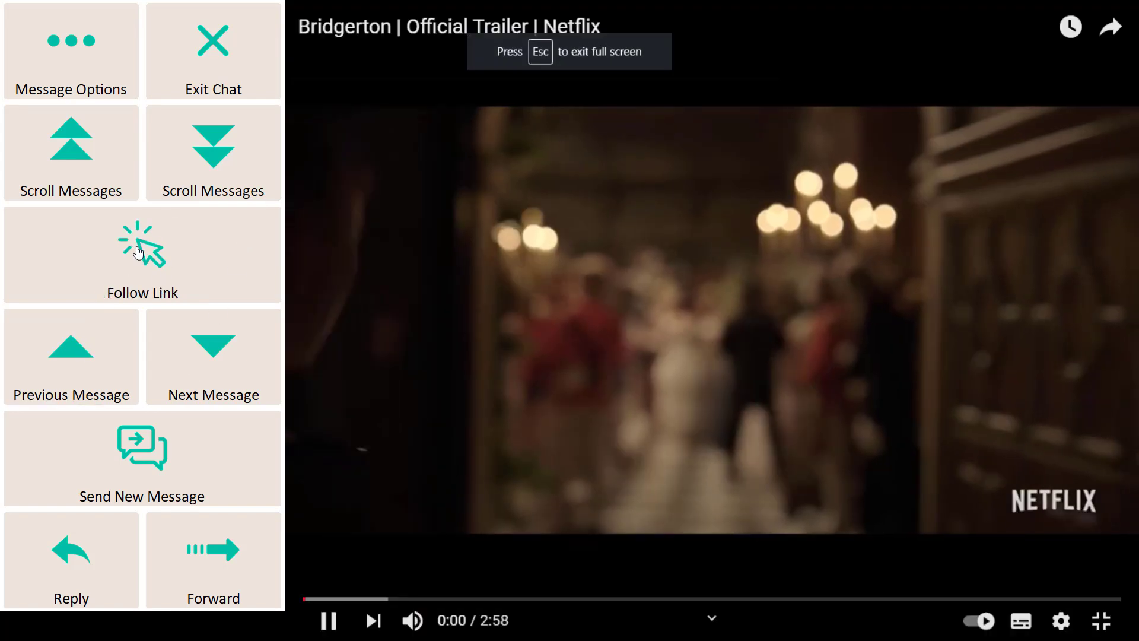
left_click(142, 243)
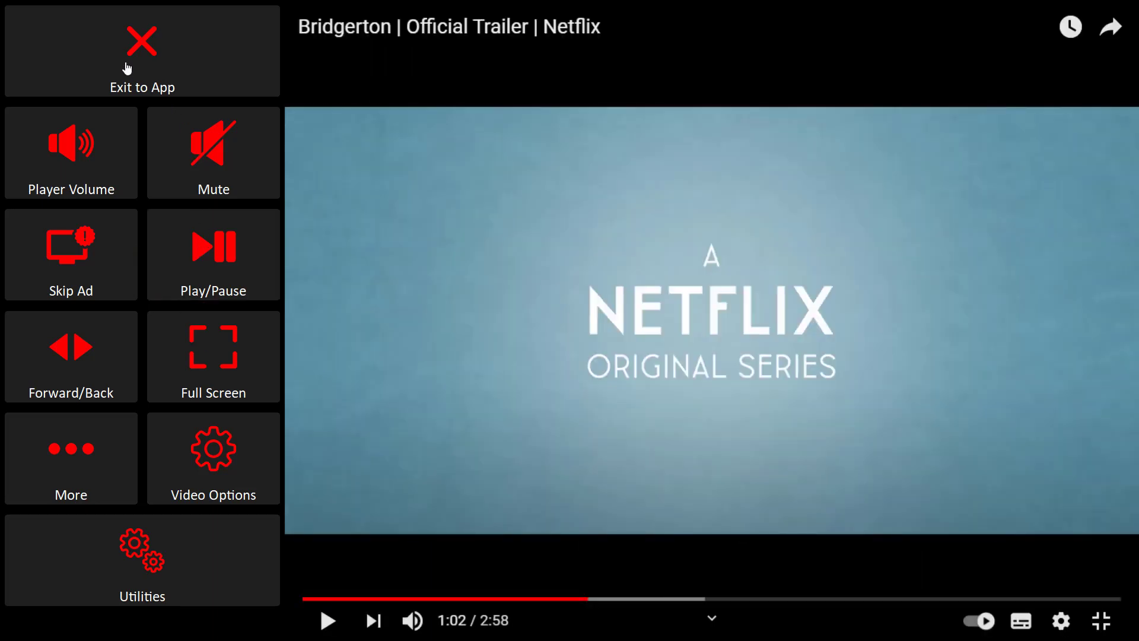
left_click(142, 58)
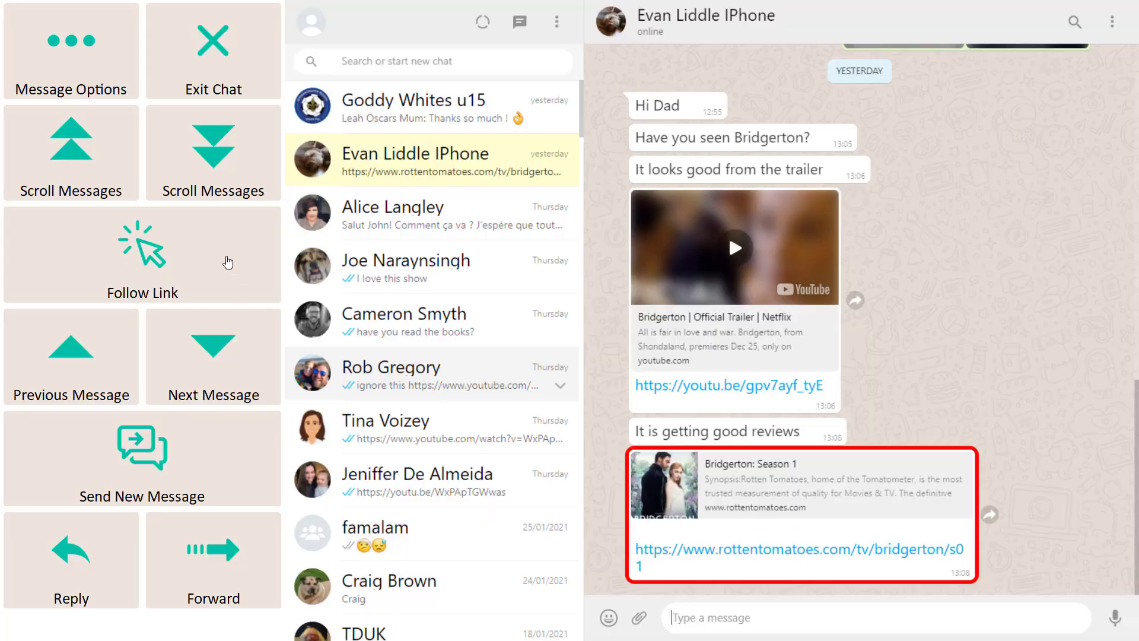
left_click(143, 254)
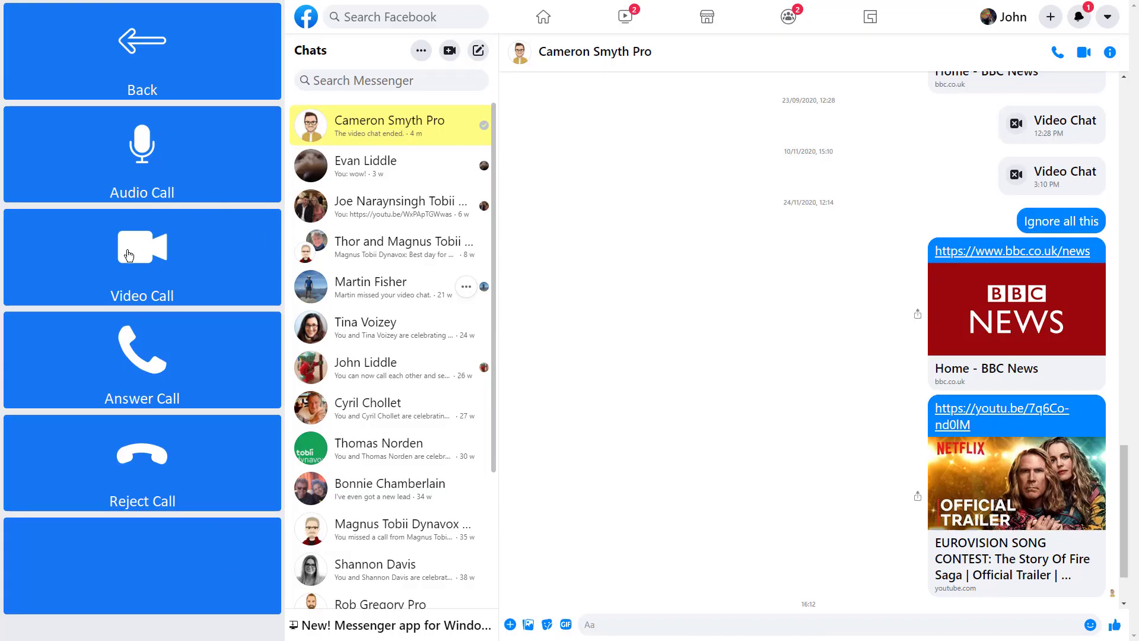
Step: Video call the top contact in Messenger, then finish the call and confirm with Yes, Finish Call
left_click(142, 258)
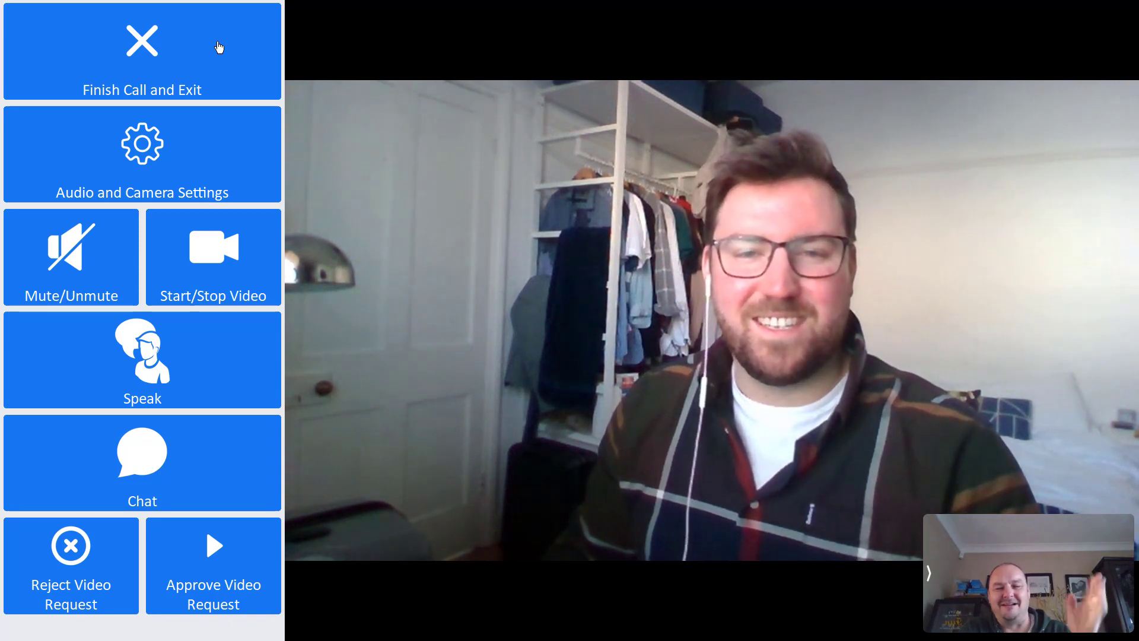
left_click(142, 51)
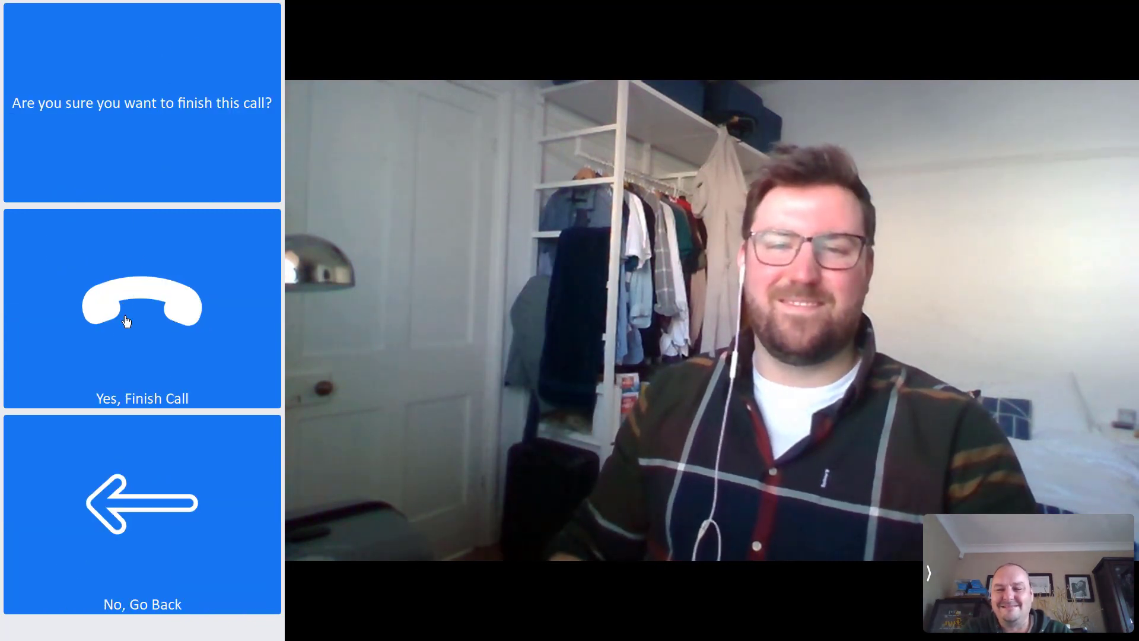
left_click(142, 305)
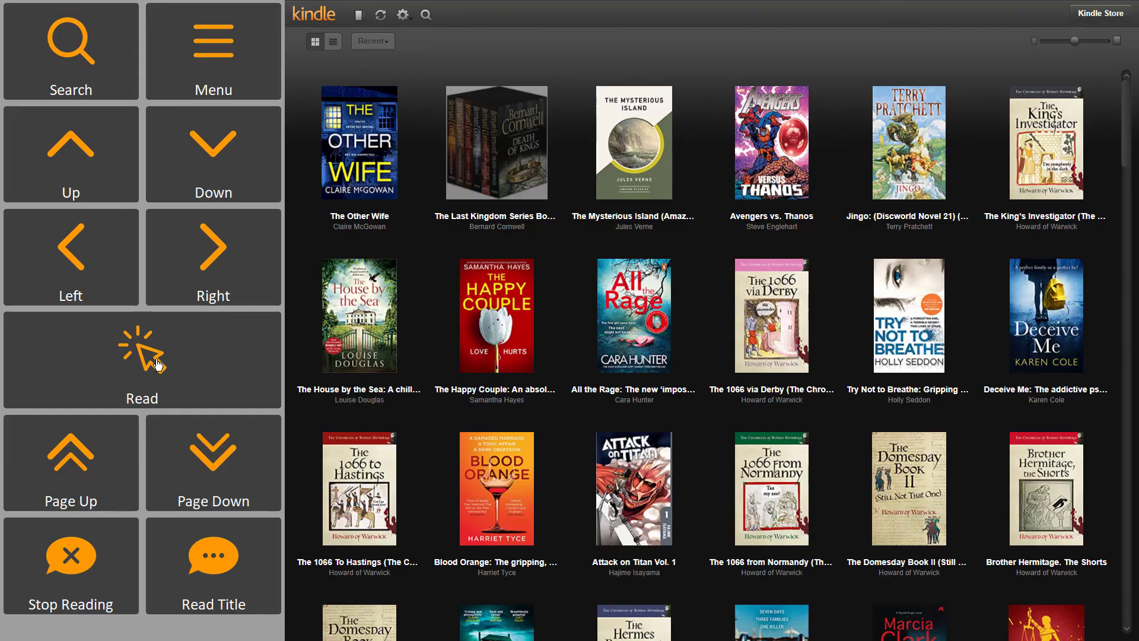
Step: Read The Last Kingdom series book in the Kindle library and turn to its next page
left_click(142, 349)
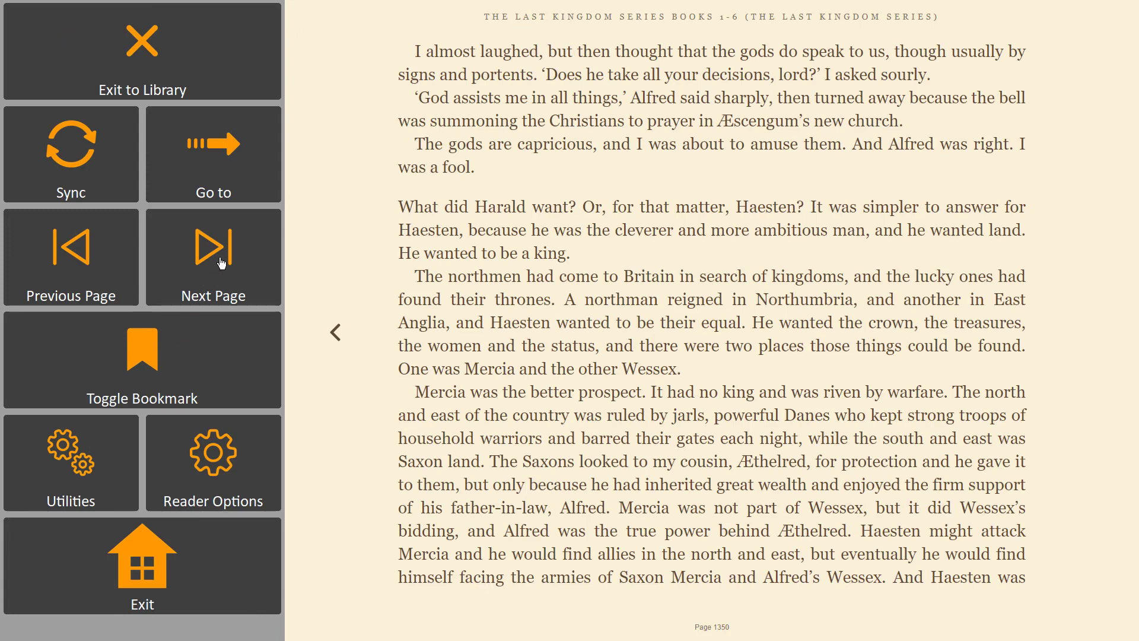
left_click(141, 51)
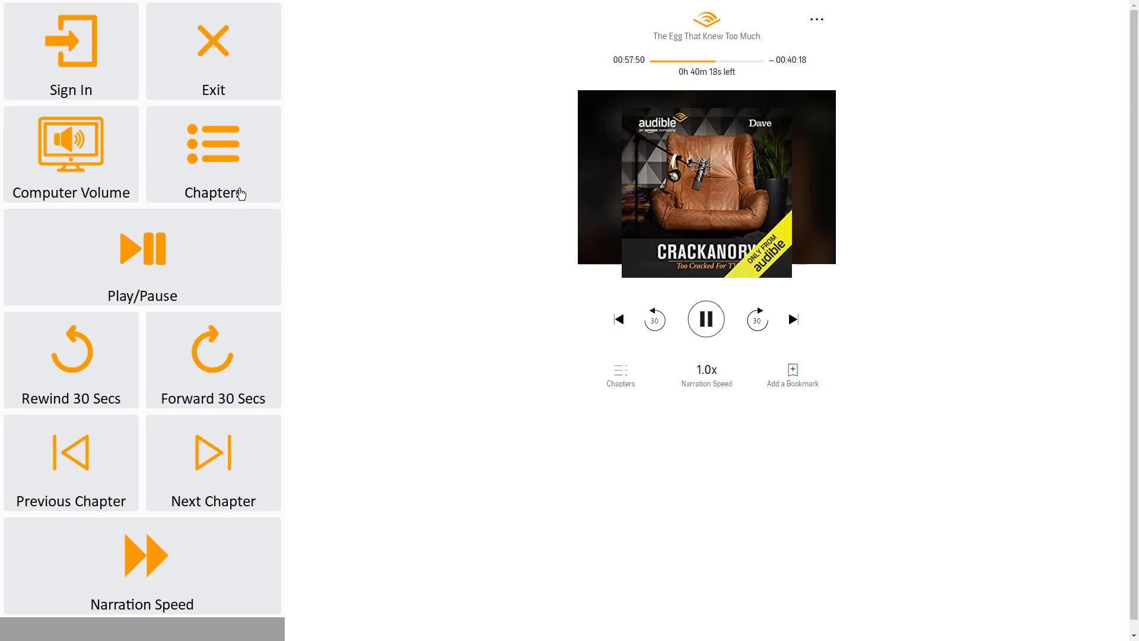
mouse_move(218, 268)
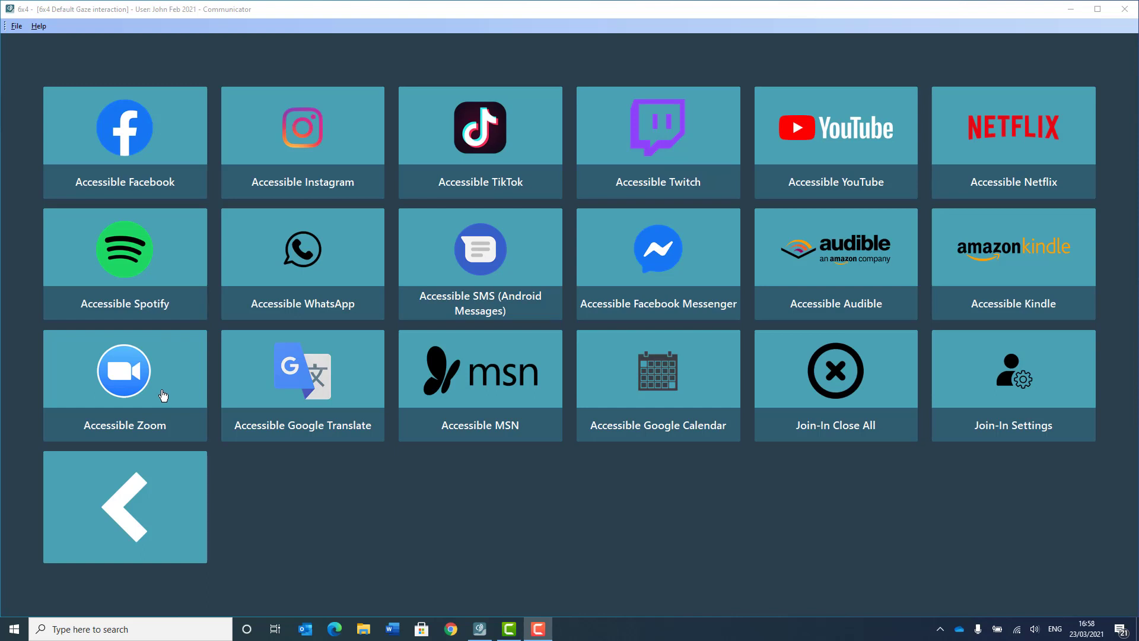
mouse_move(248, 395)
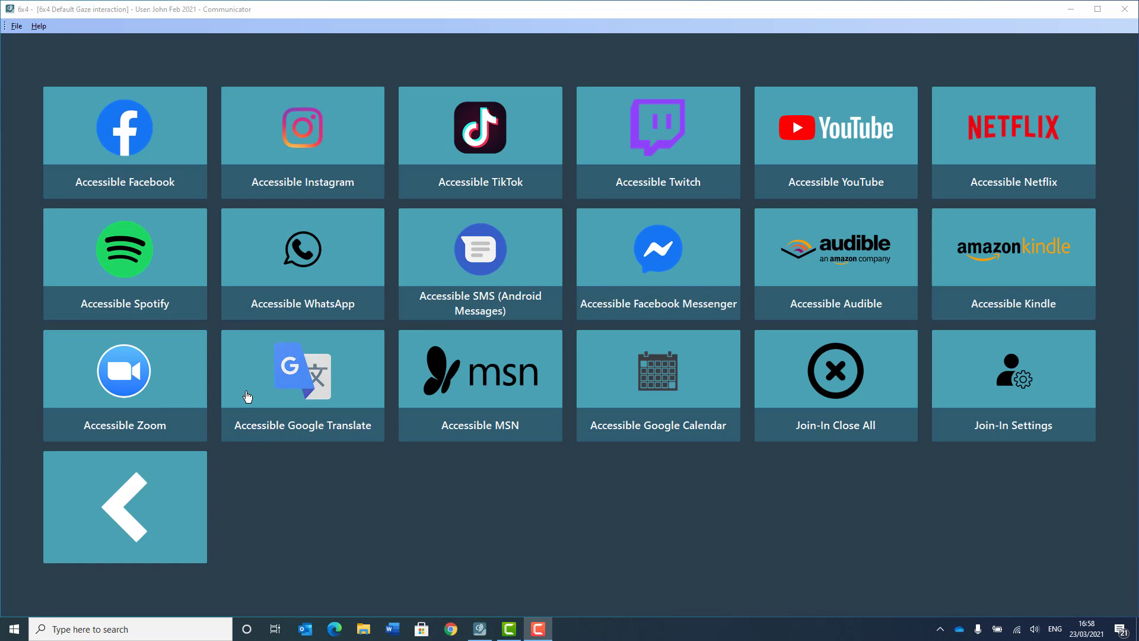
mouse_move(463, 406)
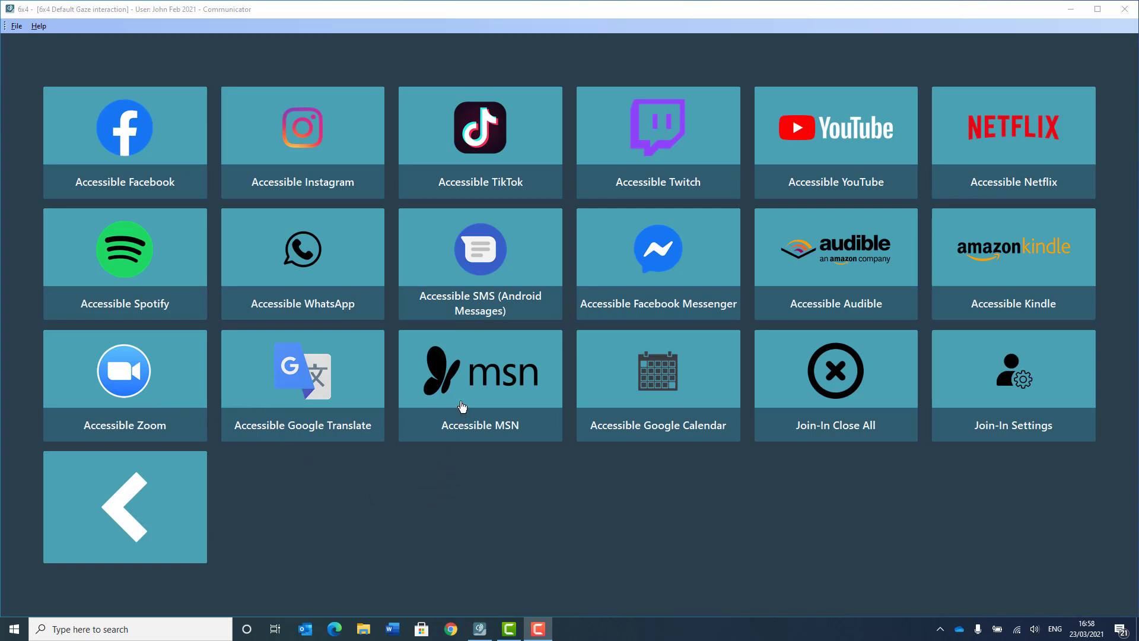
mouse_move(645, 483)
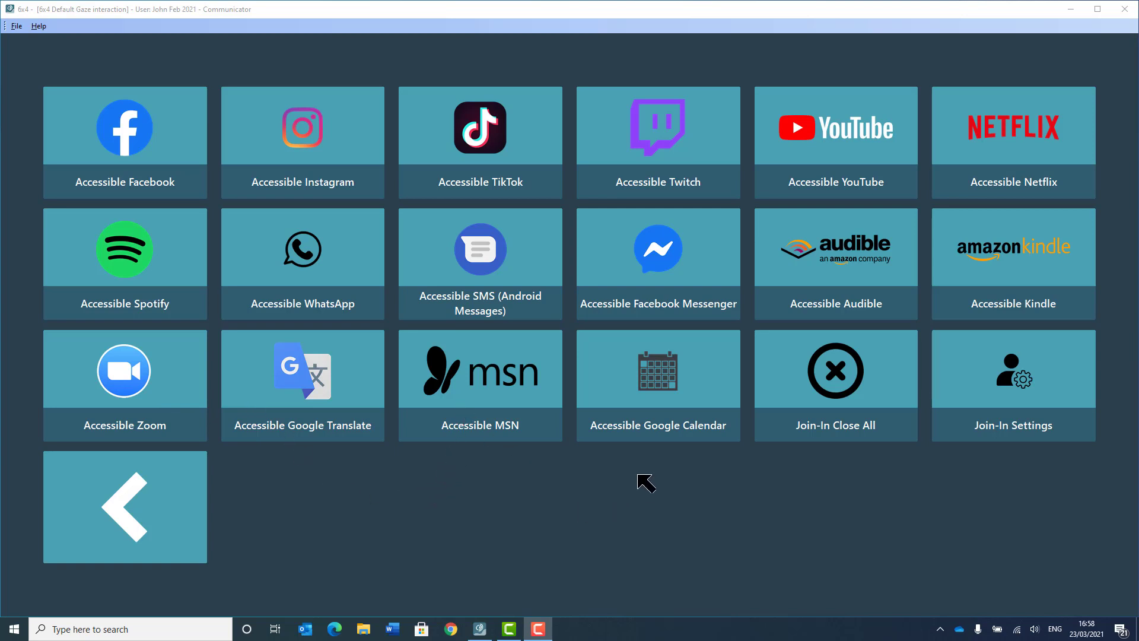
mouse_move(615, 389)
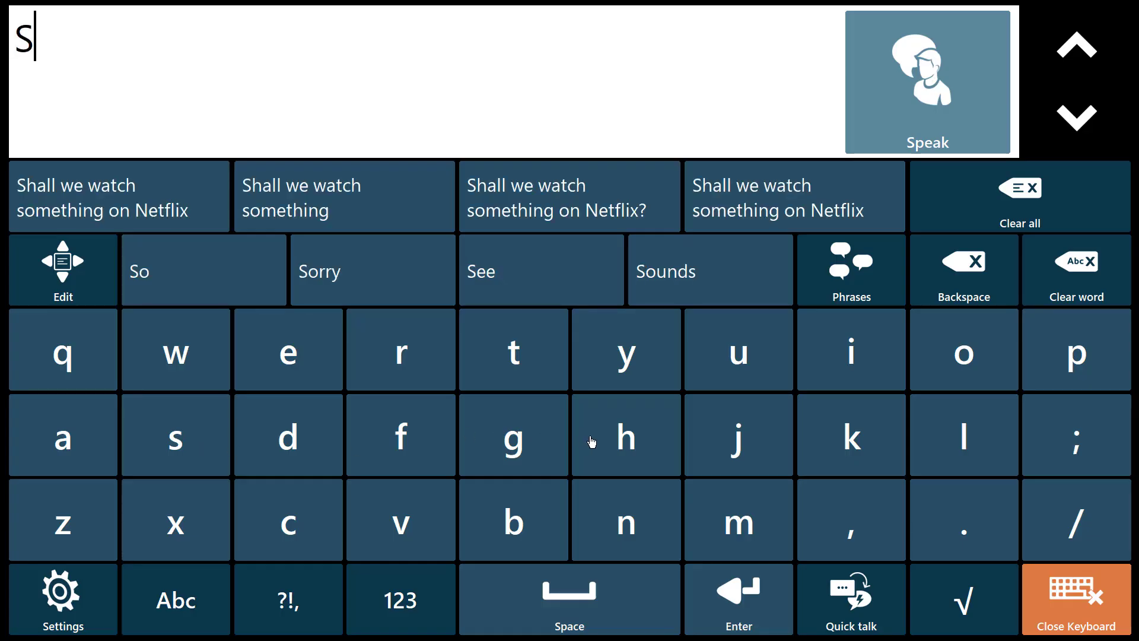
Step: Speak "Can you scratch my foot?", then type "Mart" and pick the prediction "Martin come on boy."
left_click(343, 195)
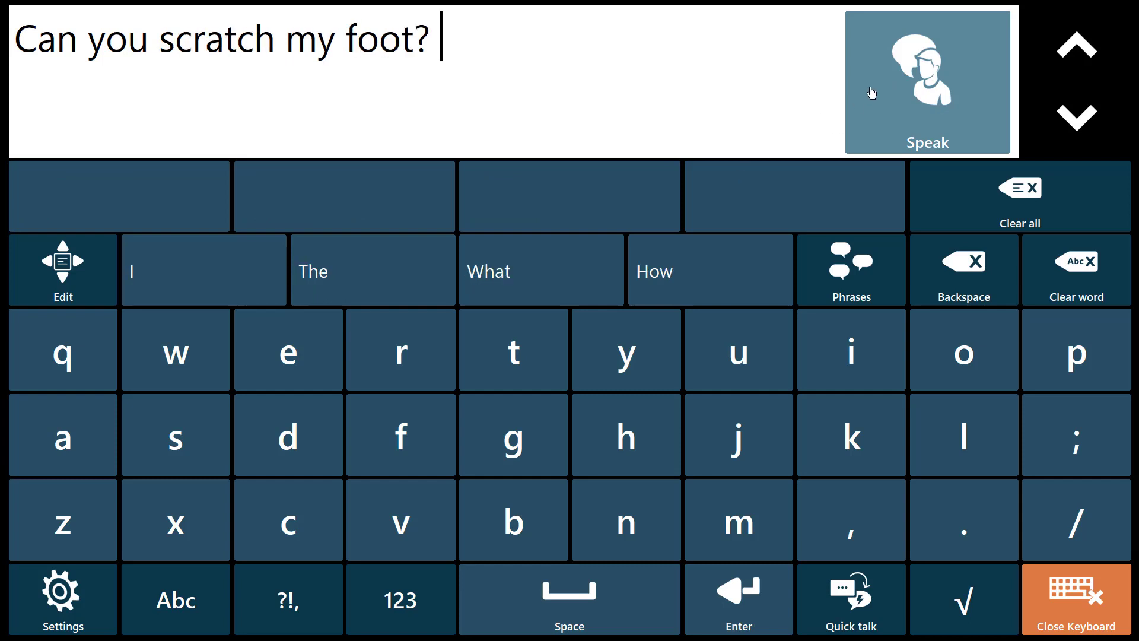
left_click(1075, 605)
type("Mart")
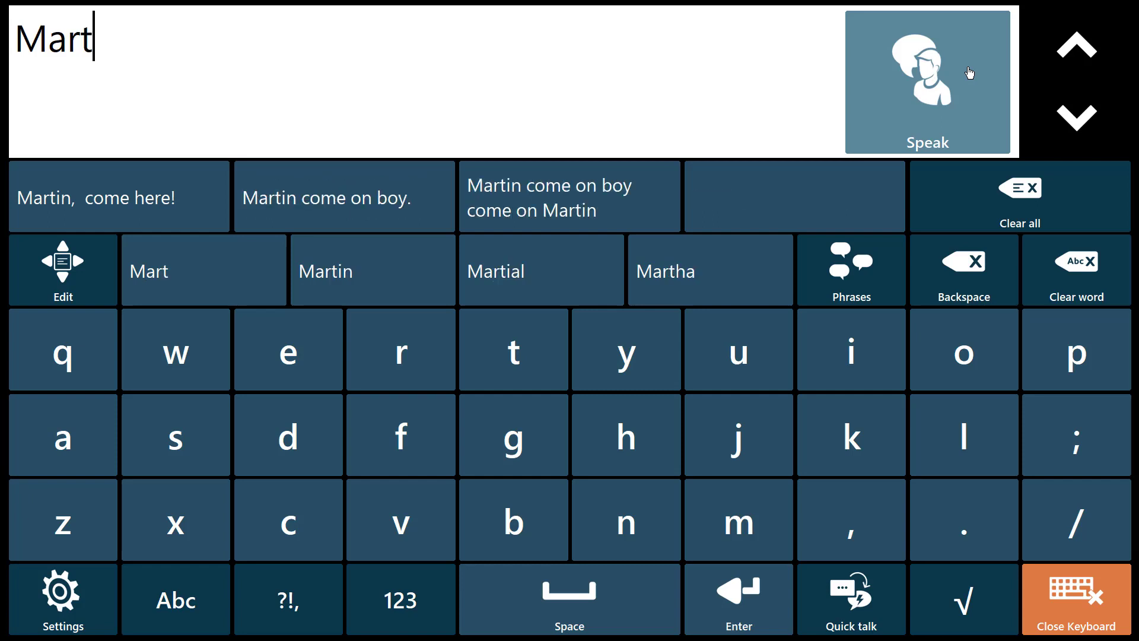
mouse_move(382, 218)
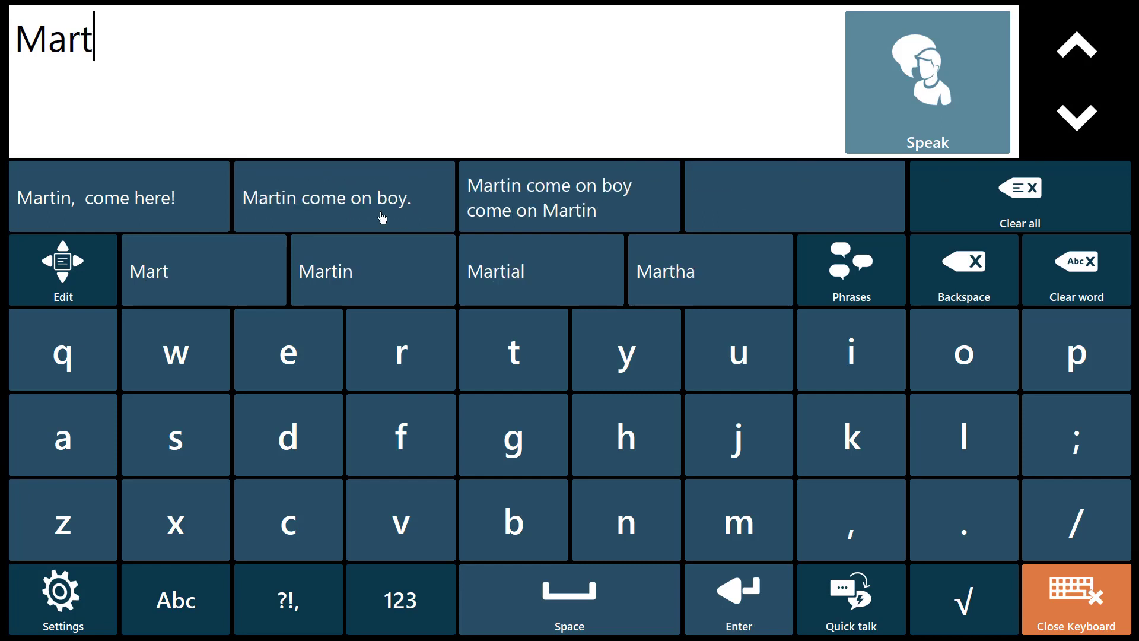
left_click(344, 197)
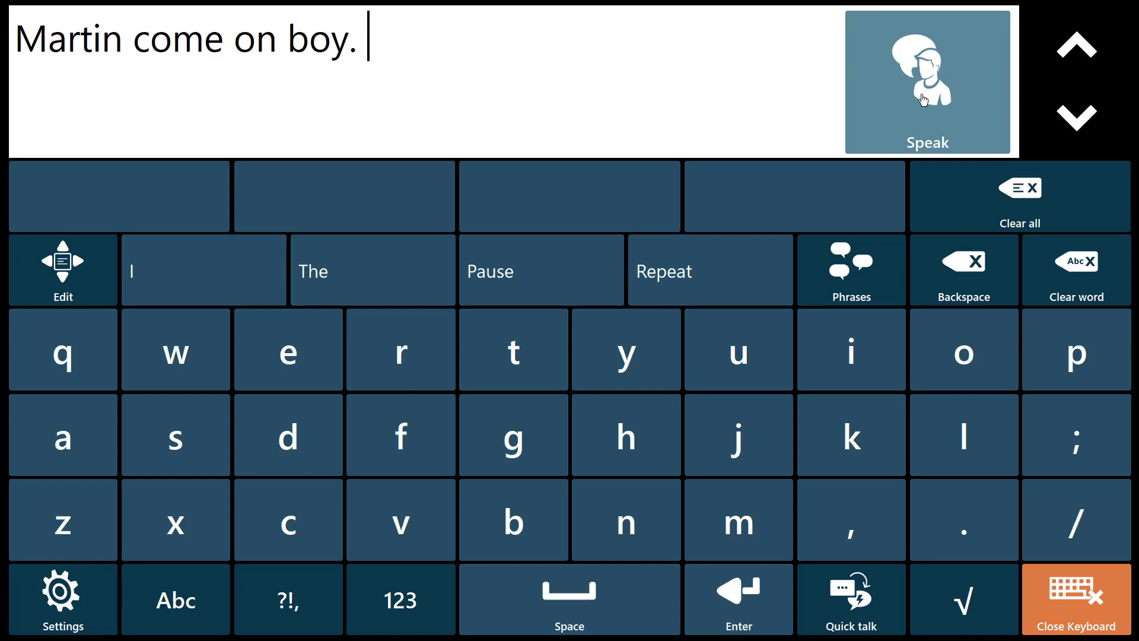